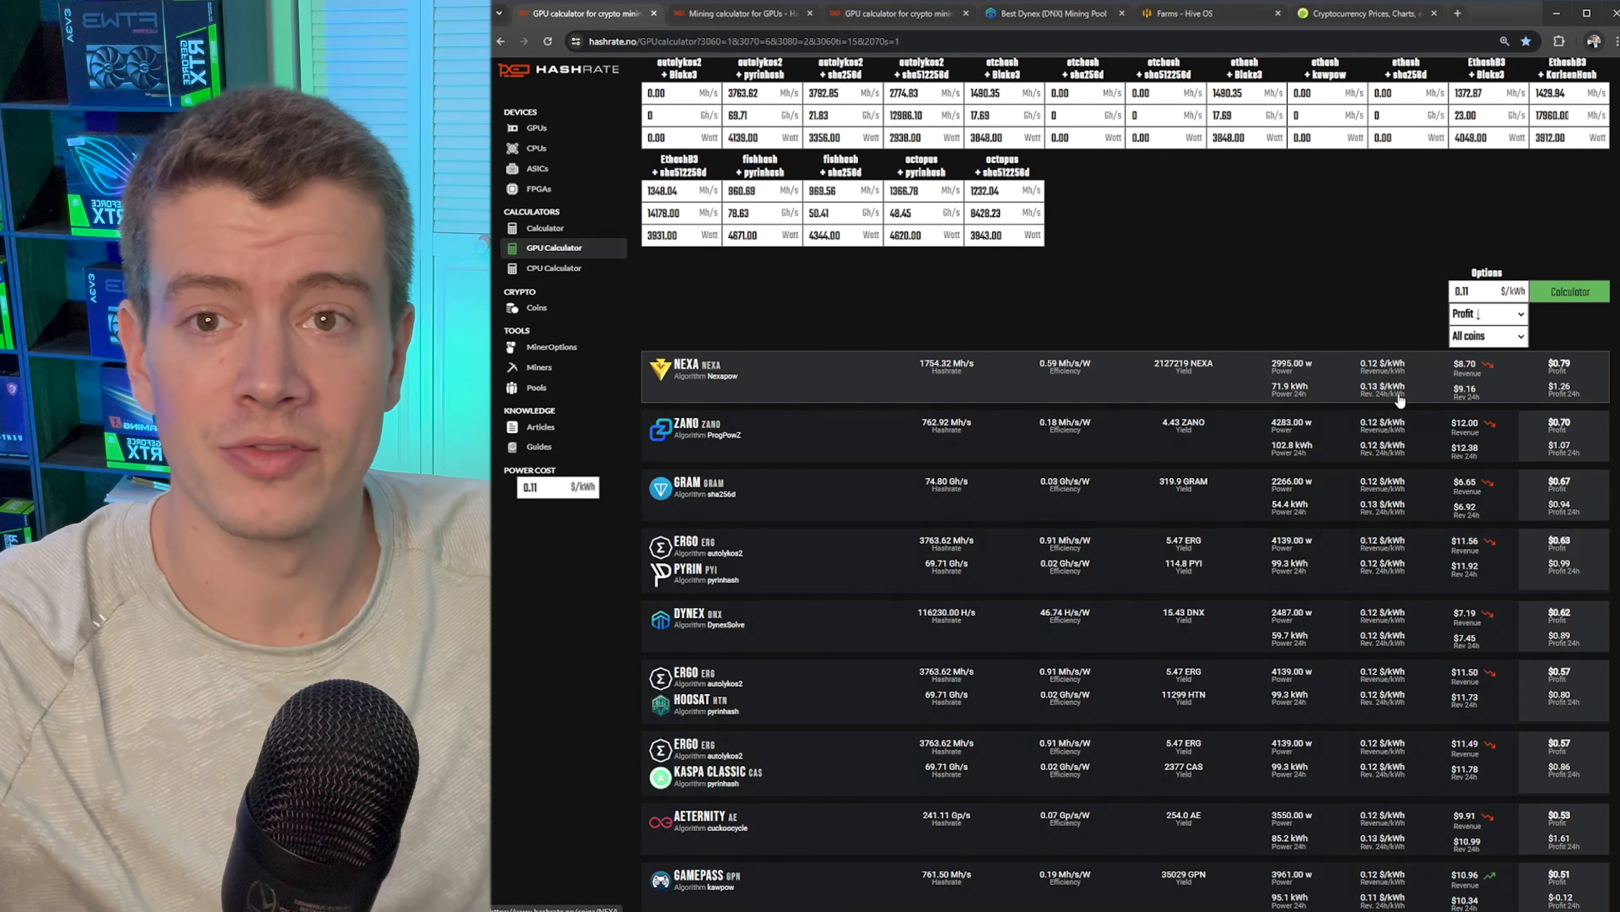
# Step: Go to the per-coin mining calculator from the Hashrate.no sidebar
pyautogui.scroll(3)
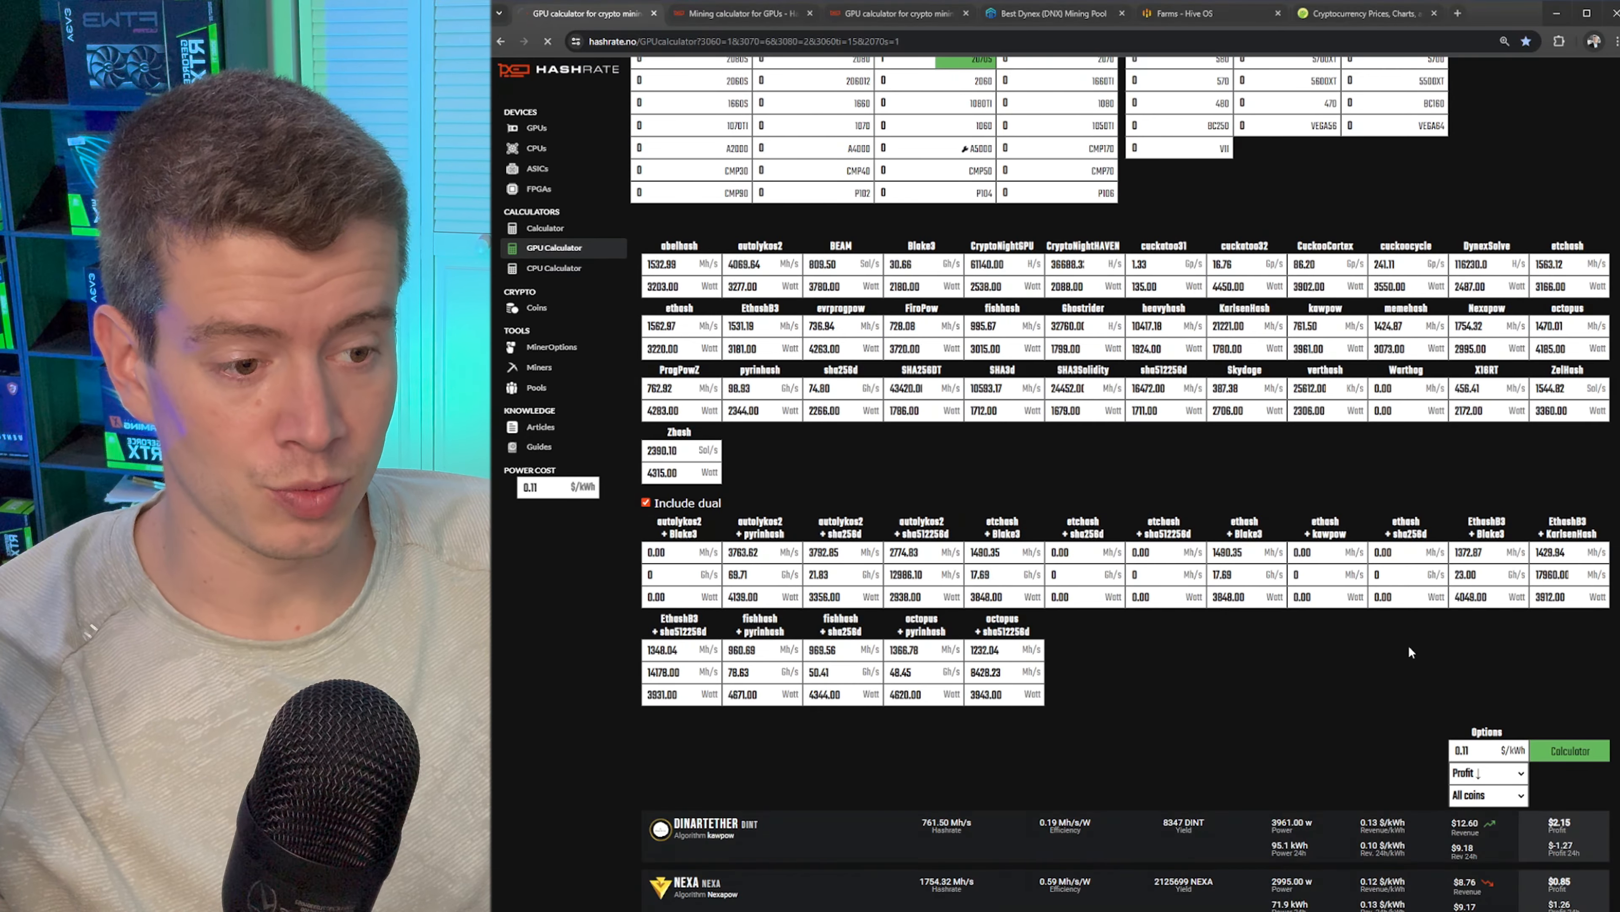
pyautogui.scroll(-3)
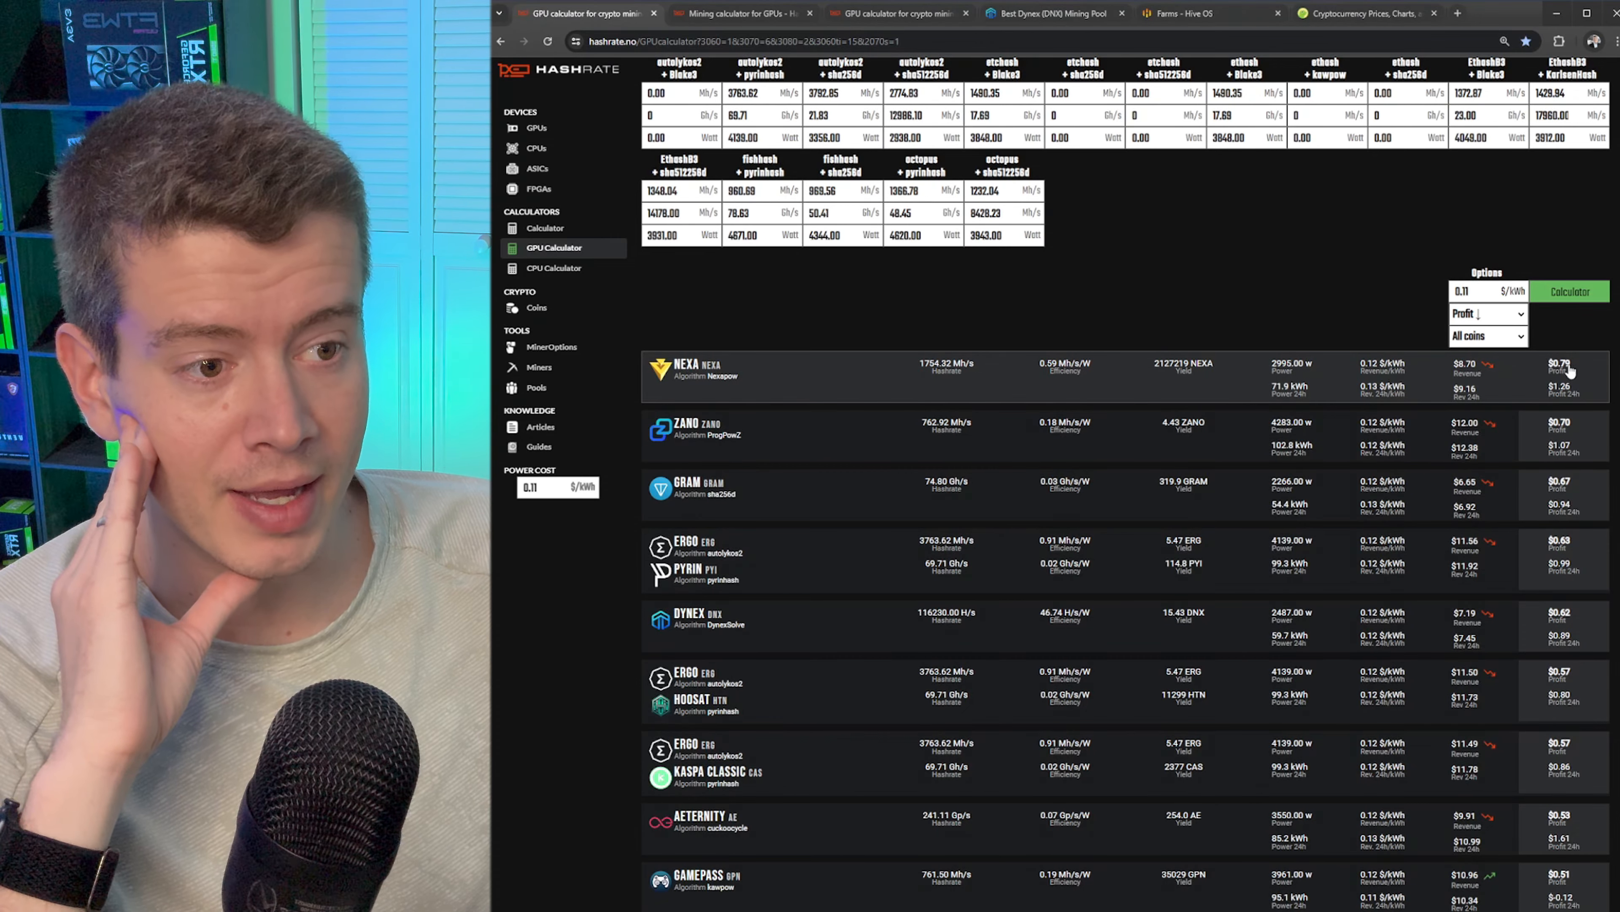
pyautogui.moveTo(1380, 396)
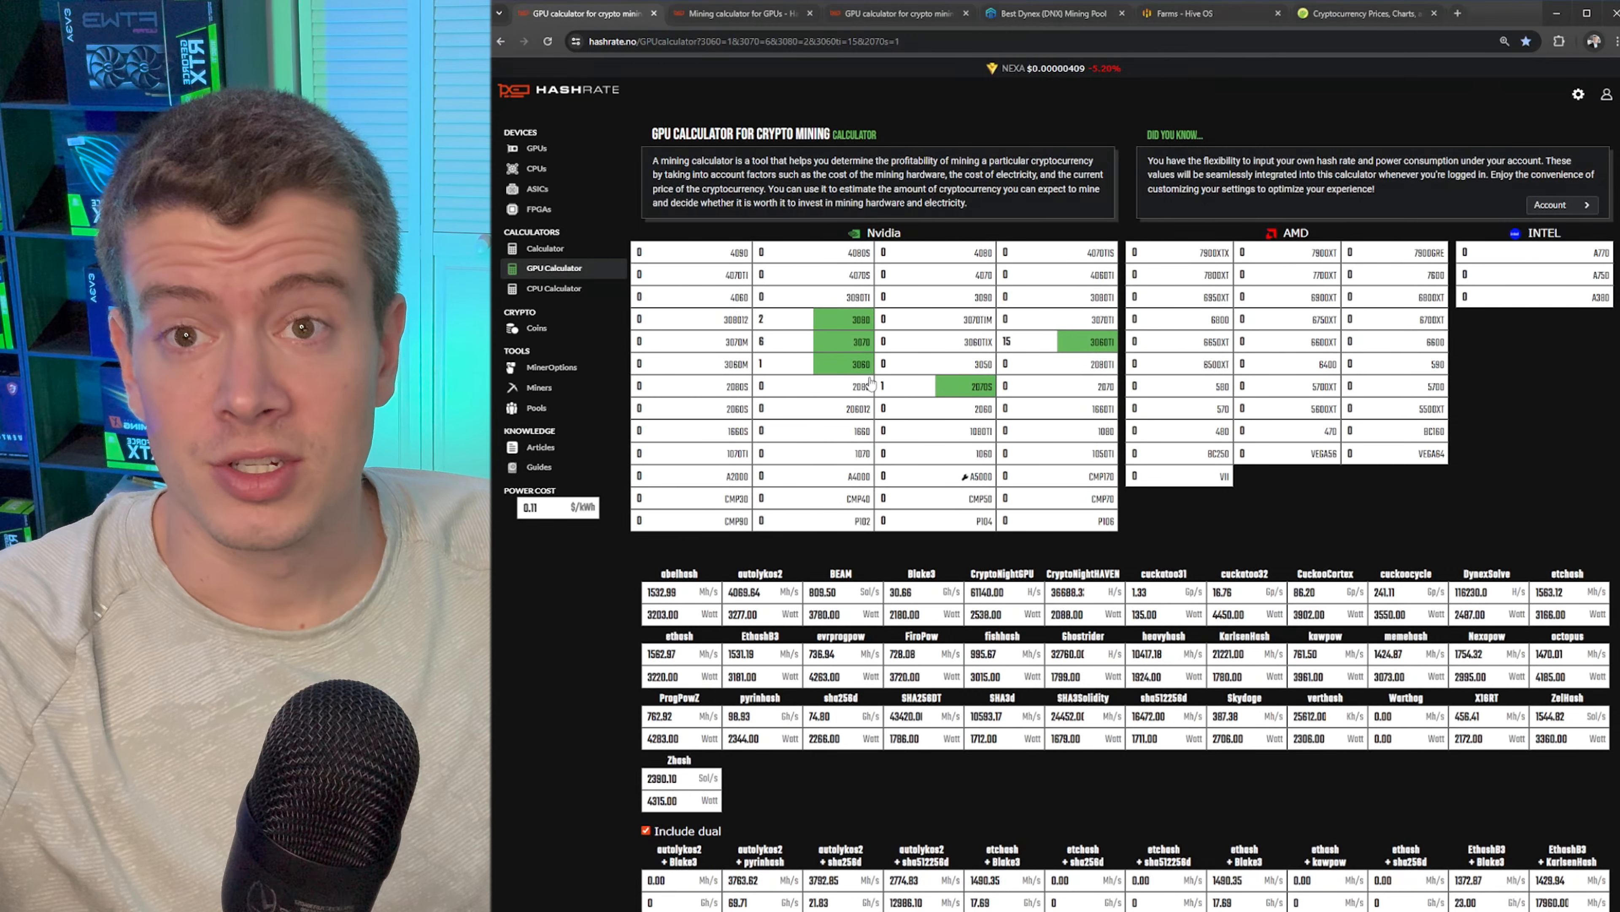
pyautogui.click(544, 248)
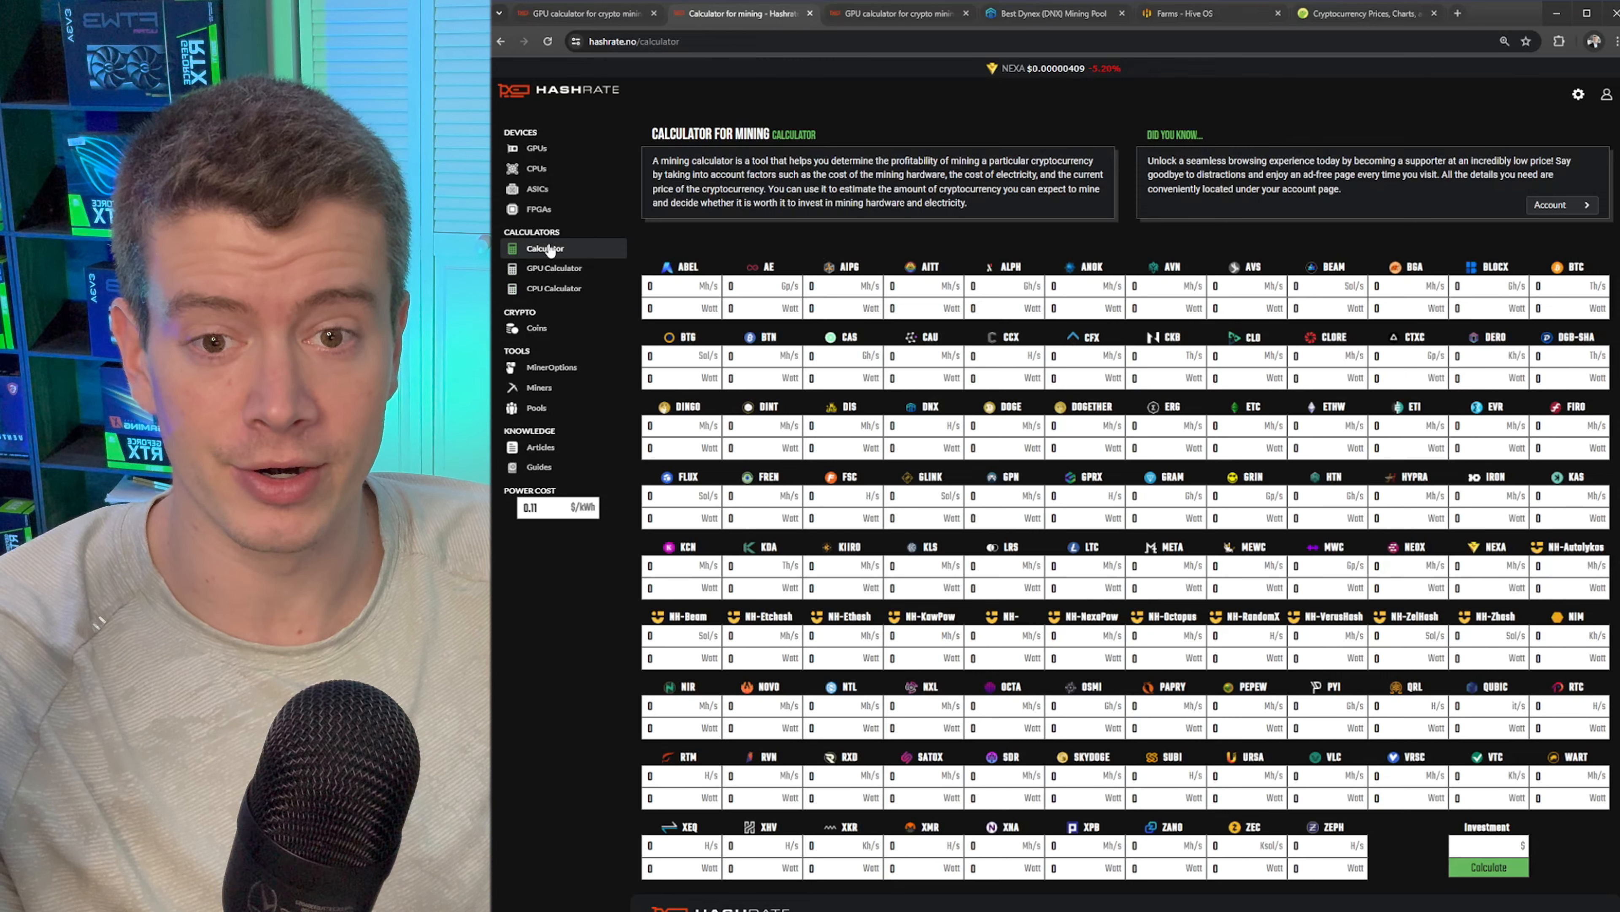
pyautogui.scroll(-3)
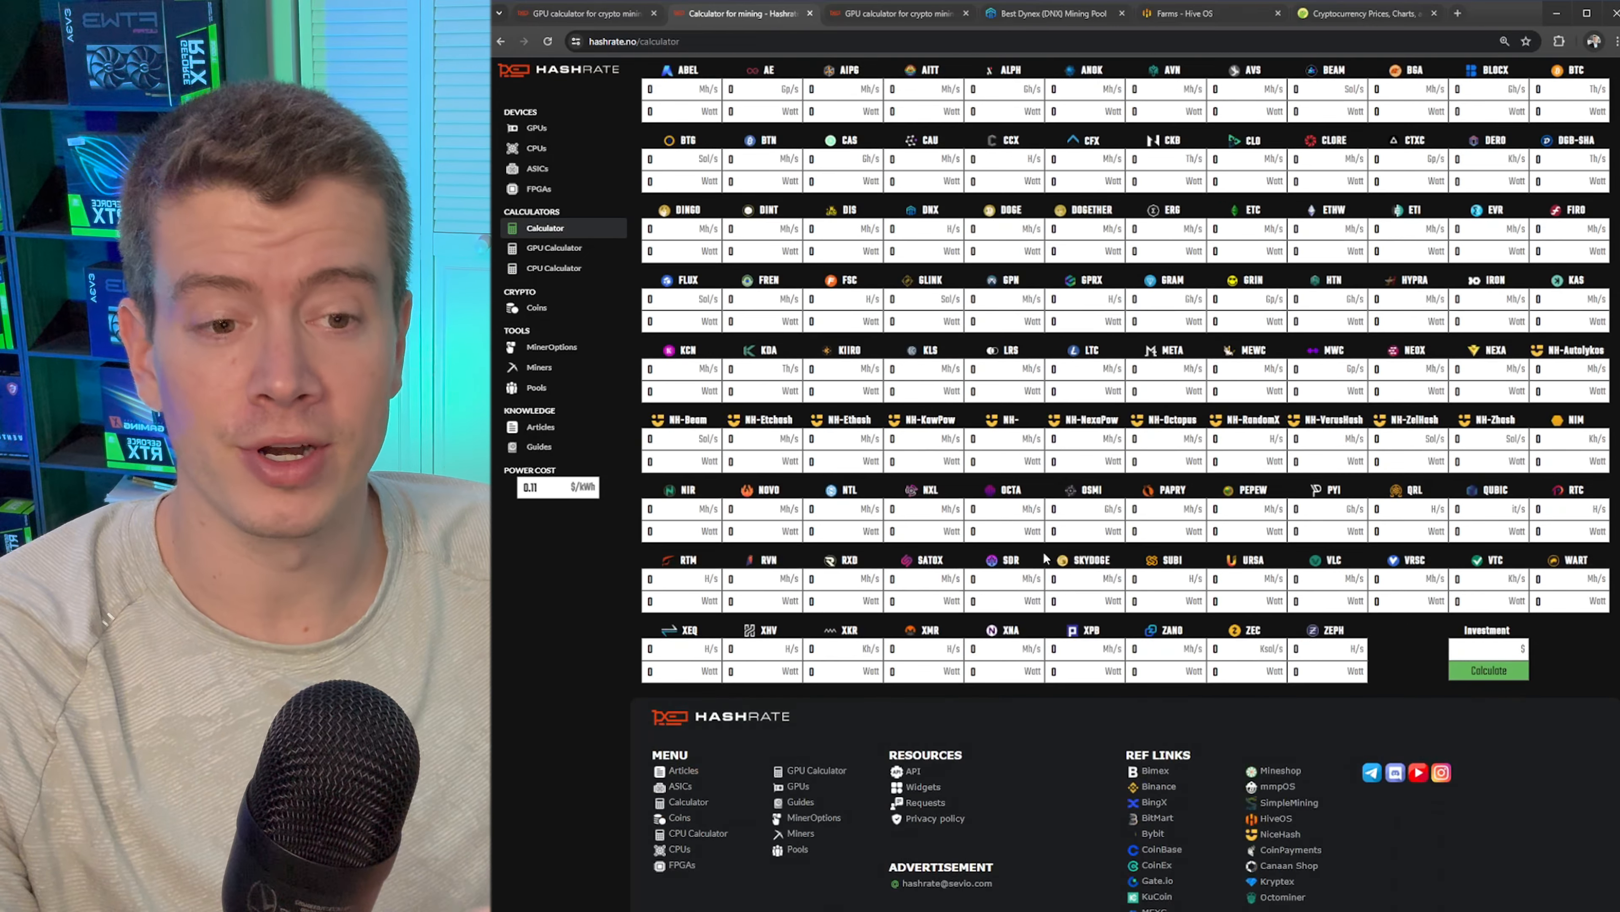
# Step: Run the calculator with no hashrates entered, giving $0.00 power cost, revenue and profit
pyautogui.click(1230, 300)
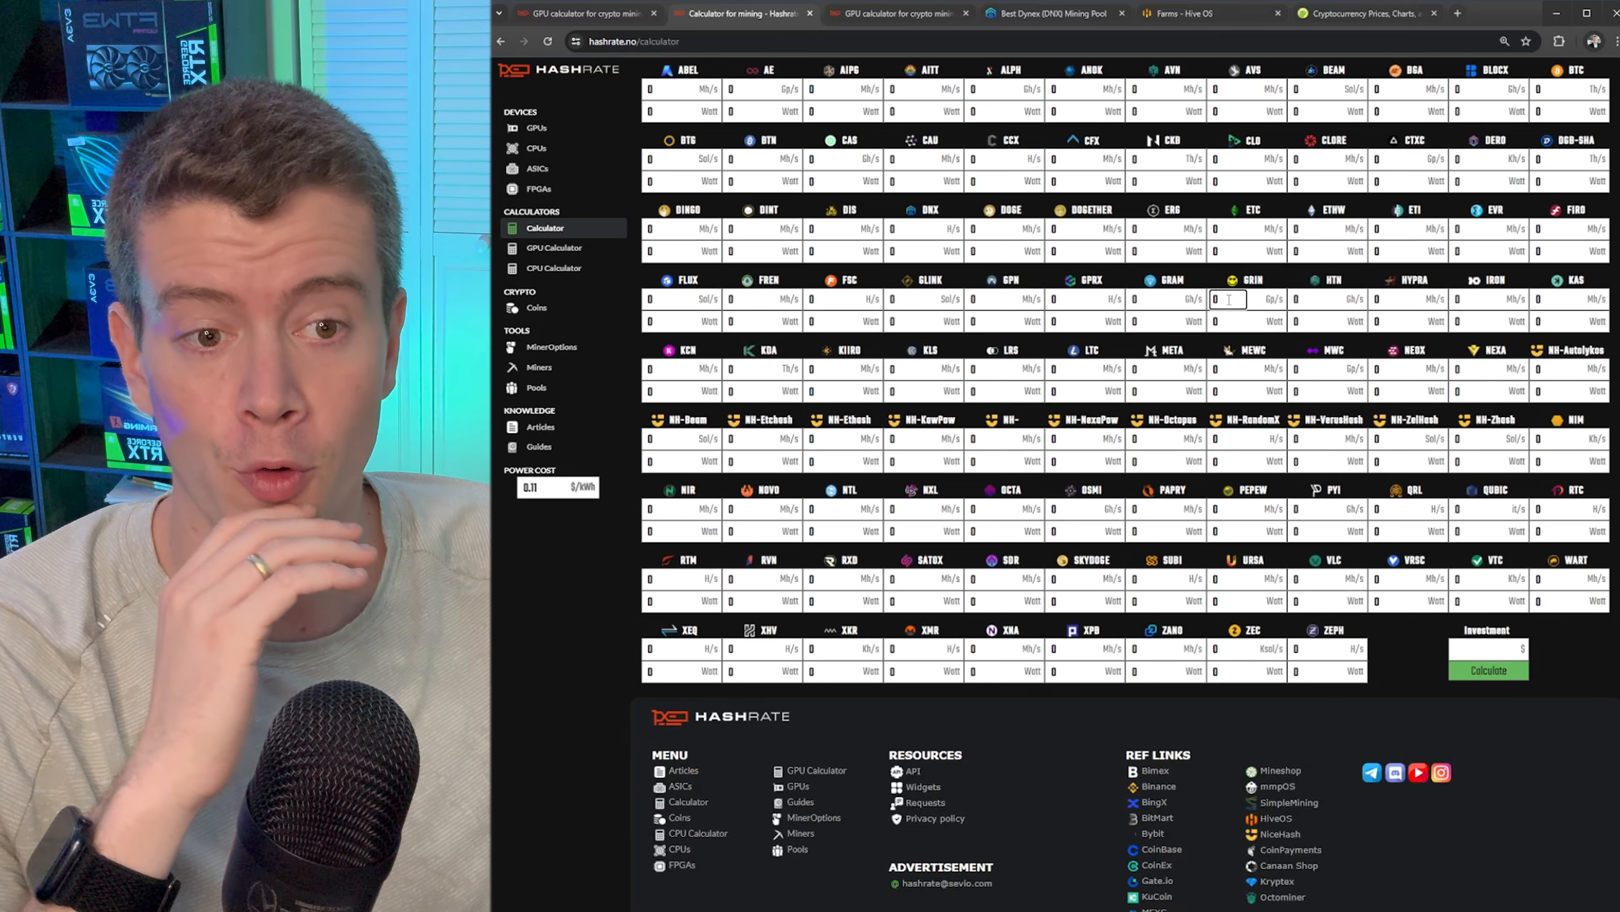
pyautogui.scroll(-3)
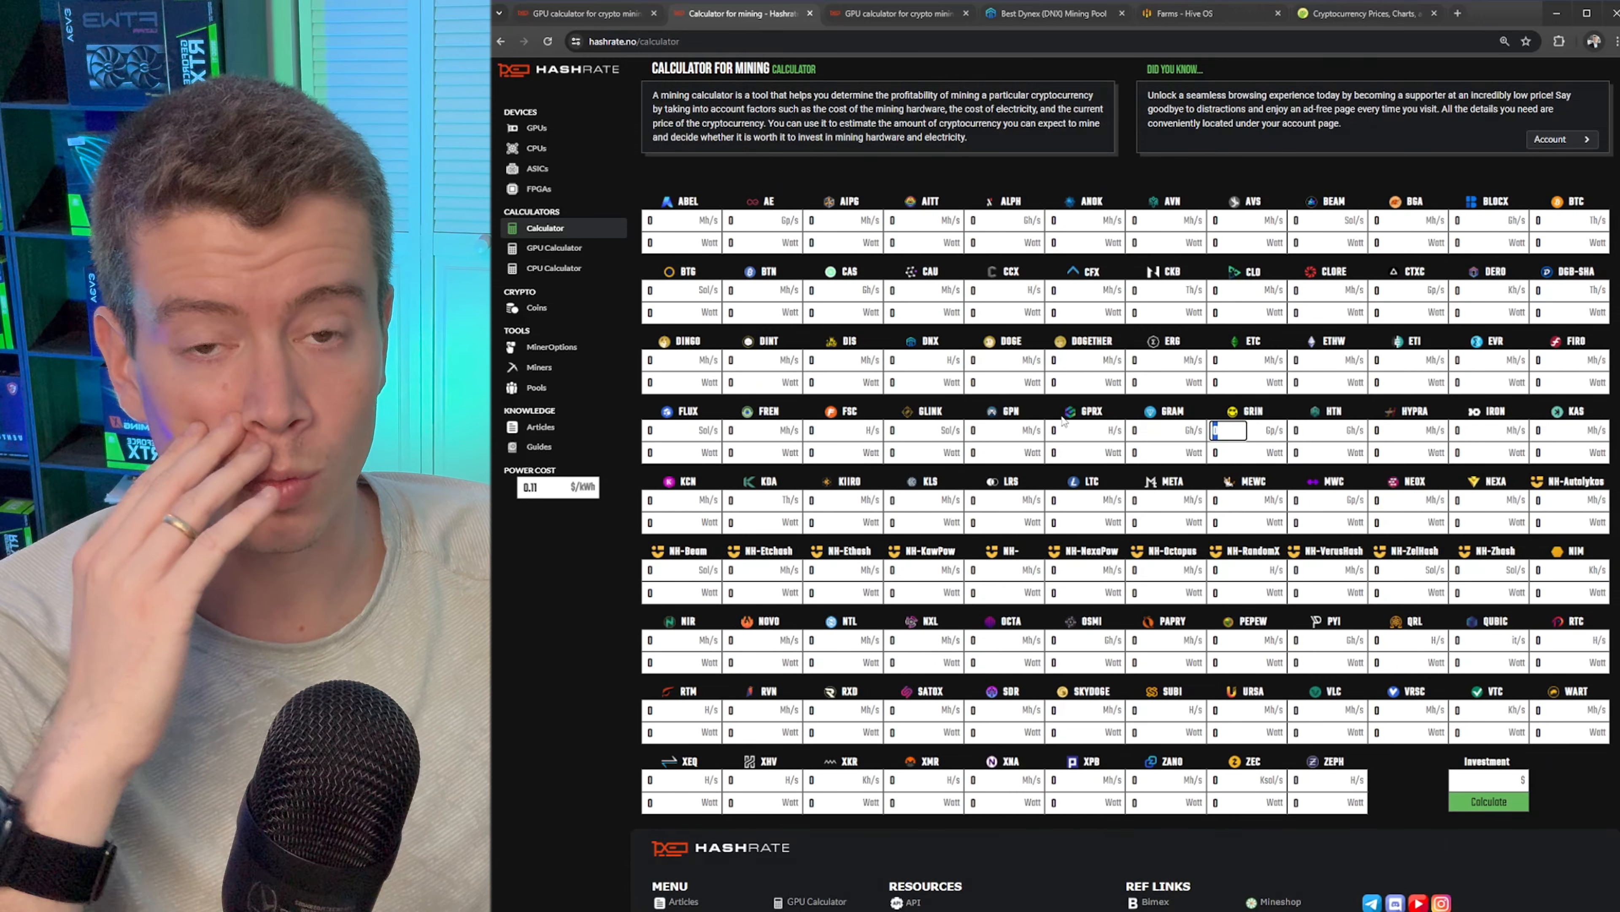
pyautogui.scroll(-3)
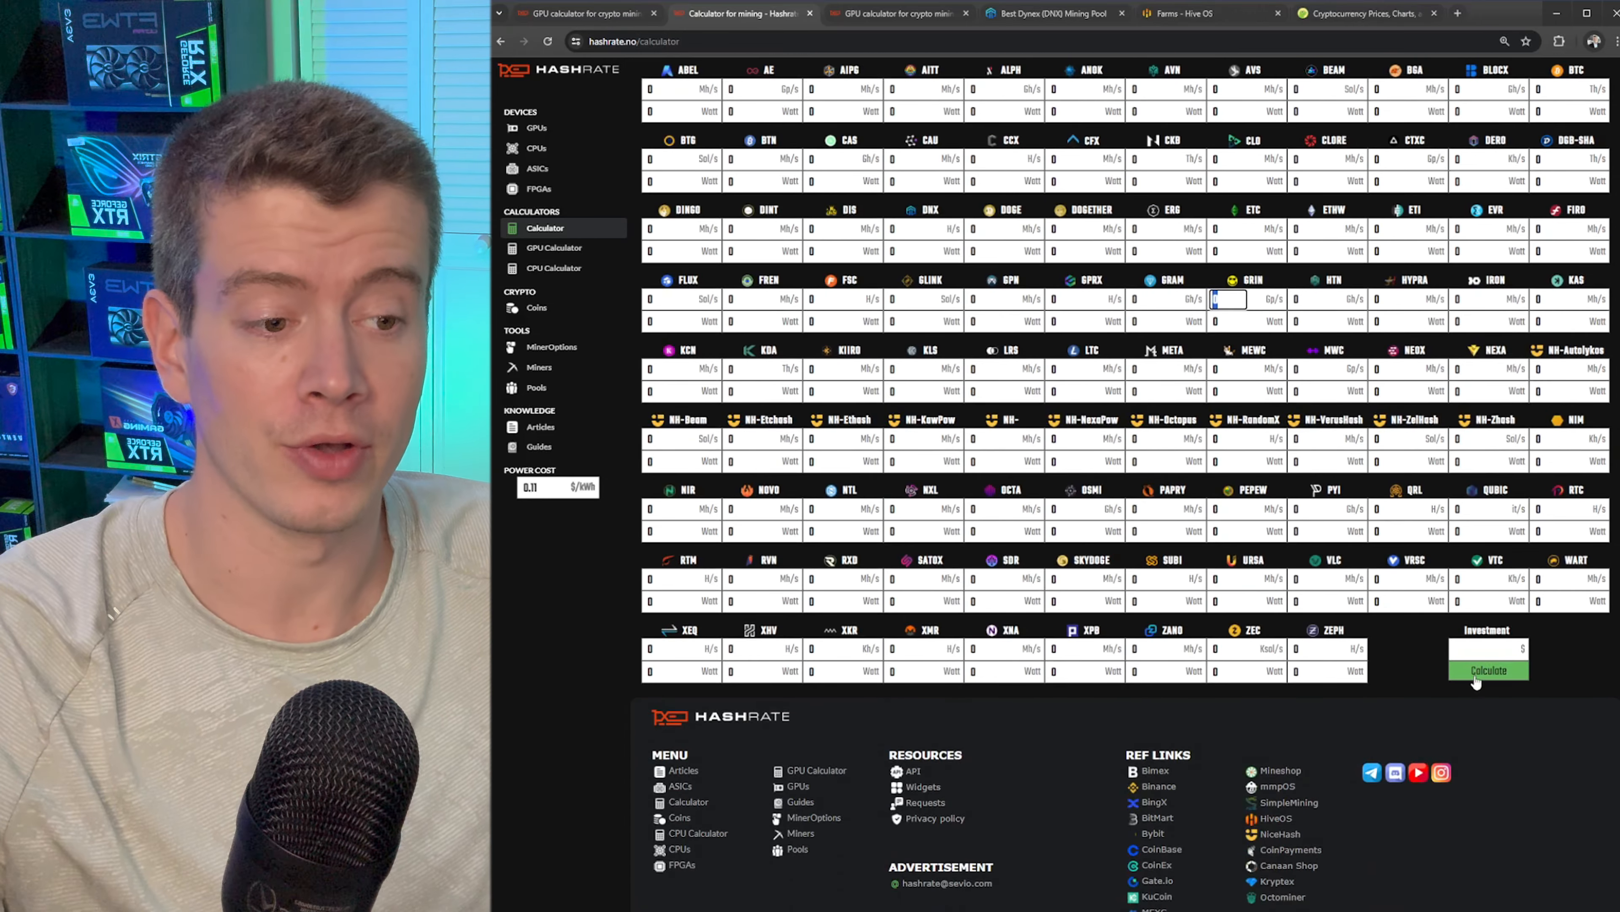
pyautogui.click(1488, 669)
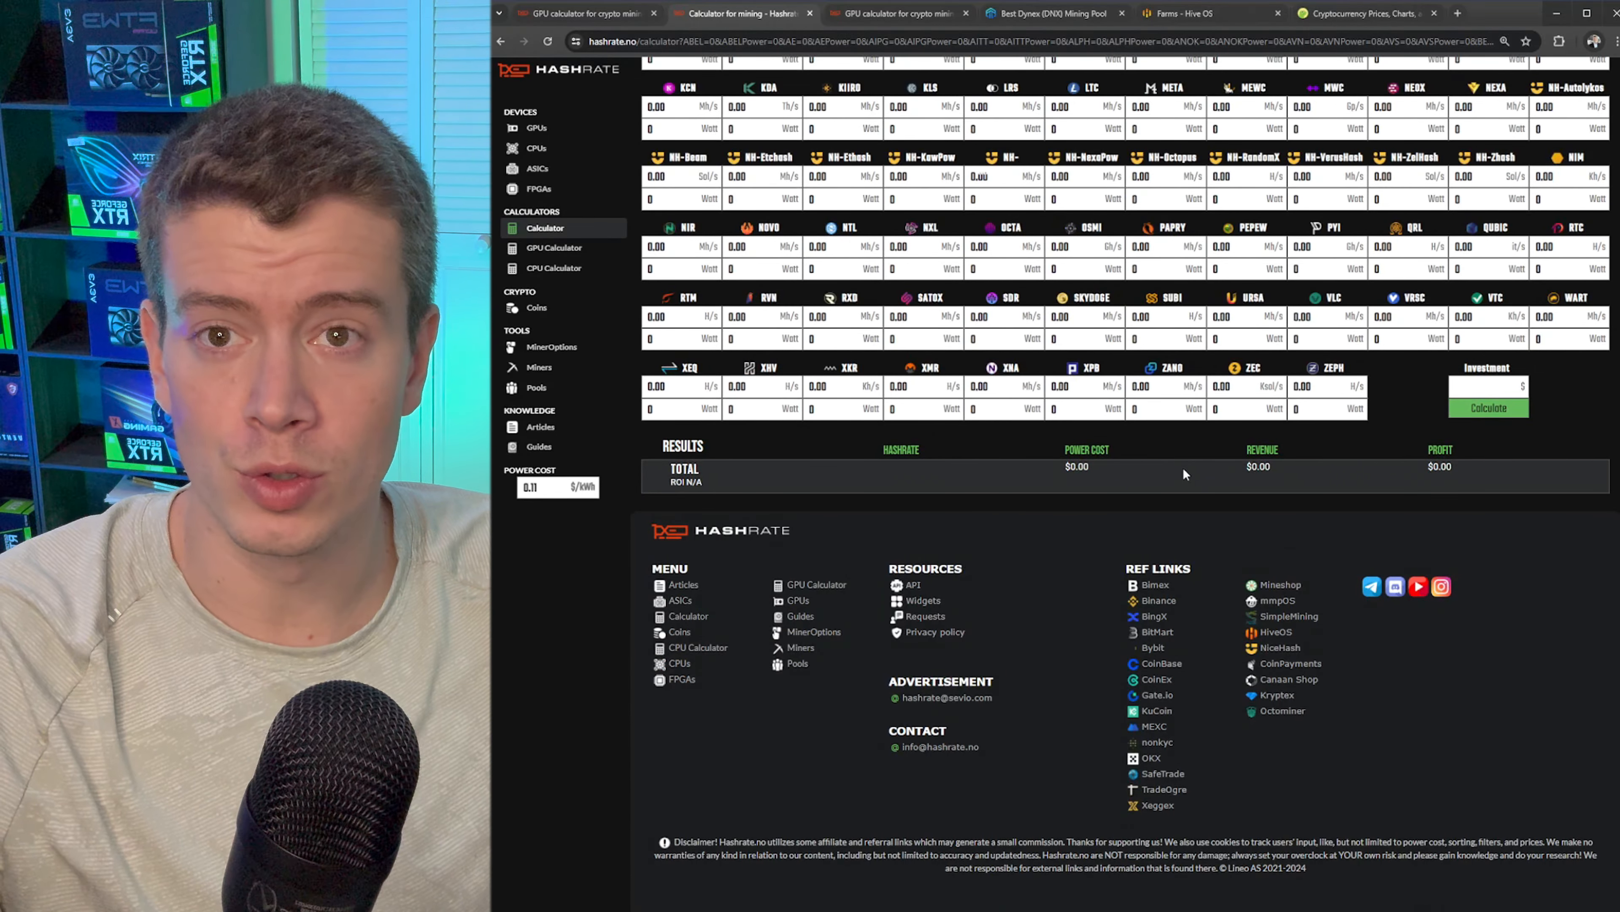
pyautogui.moveTo(1017, 161)
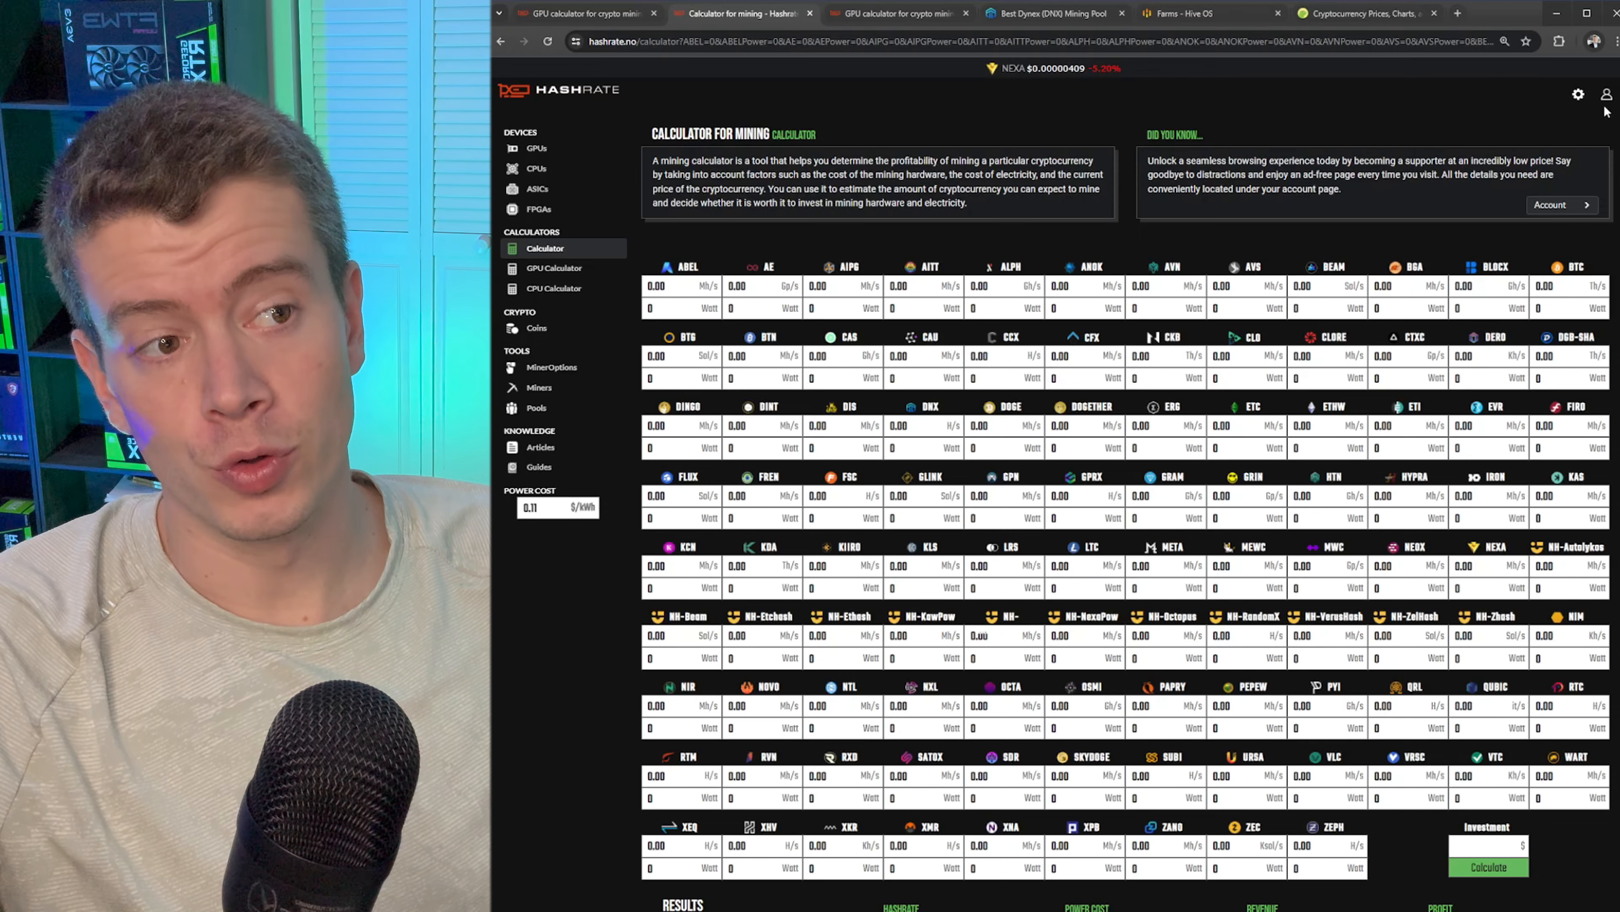
# Step: Load the saved custom hashrates for the RTX A5000 via the account menu's Custom Hashrate page
pyautogui.click(1606, 95)
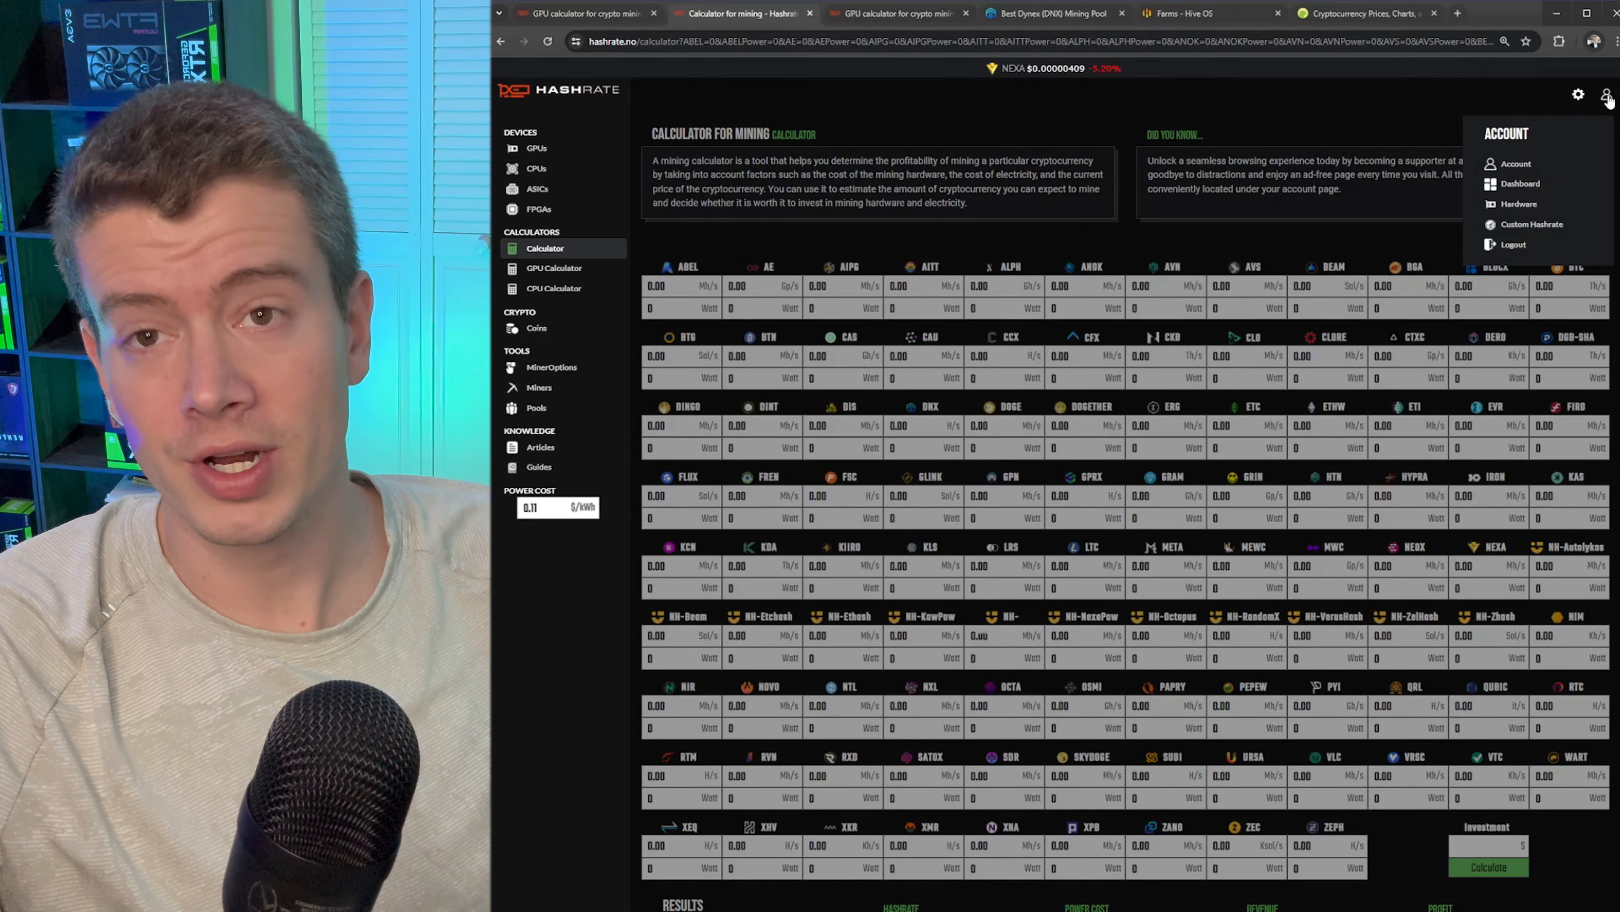
pyautogui.moveTo(1519, 203)
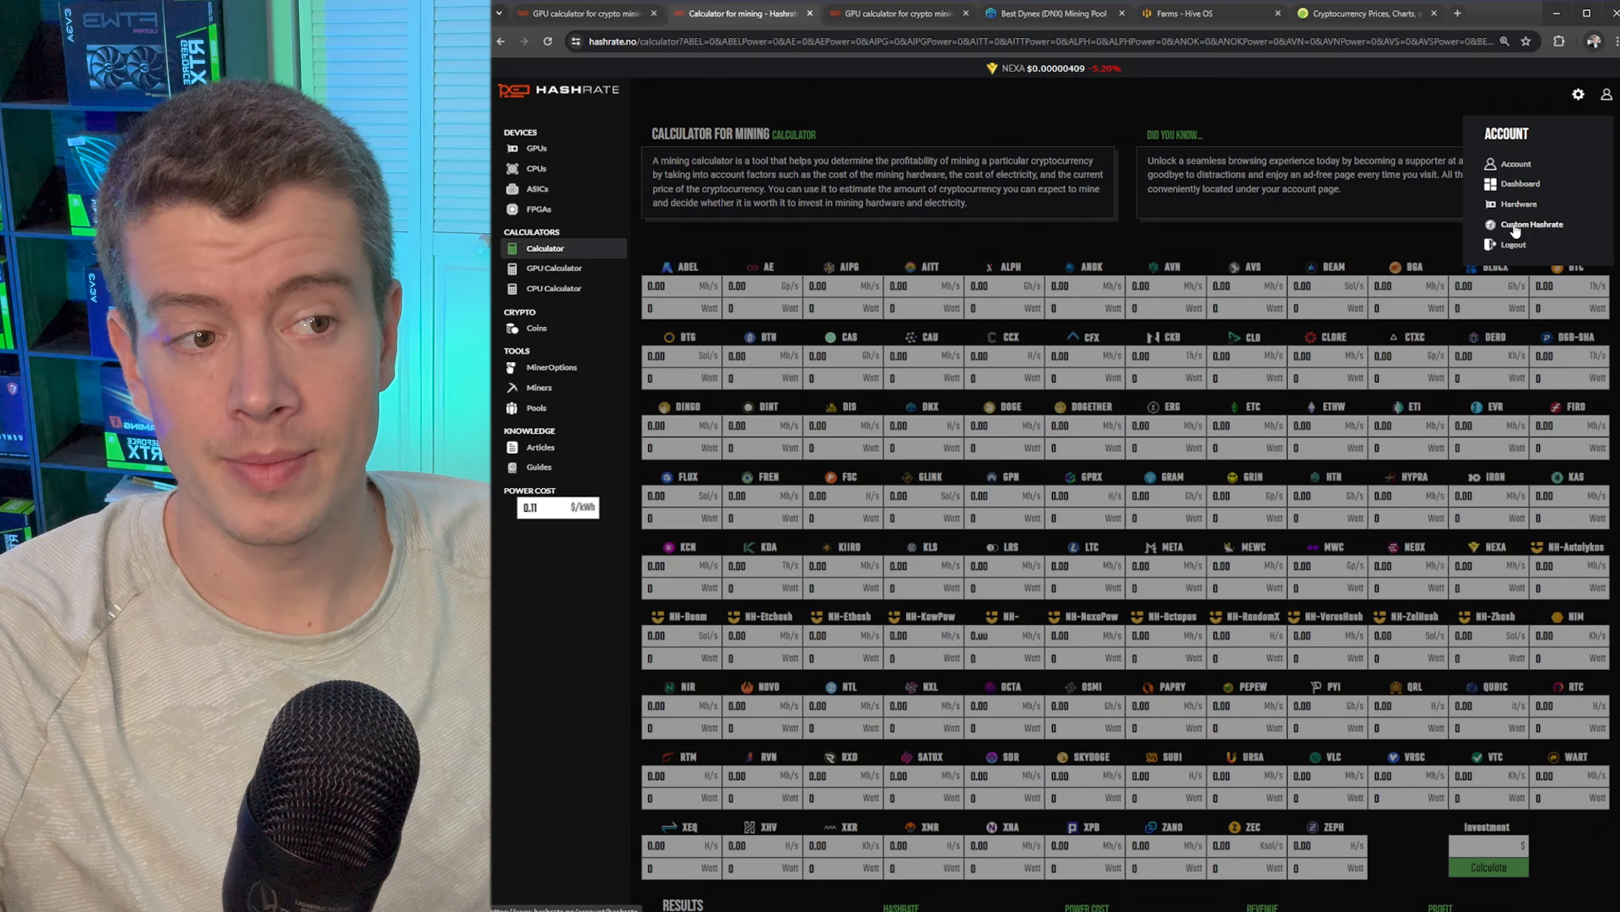
pyautogui.click(1533, 225)
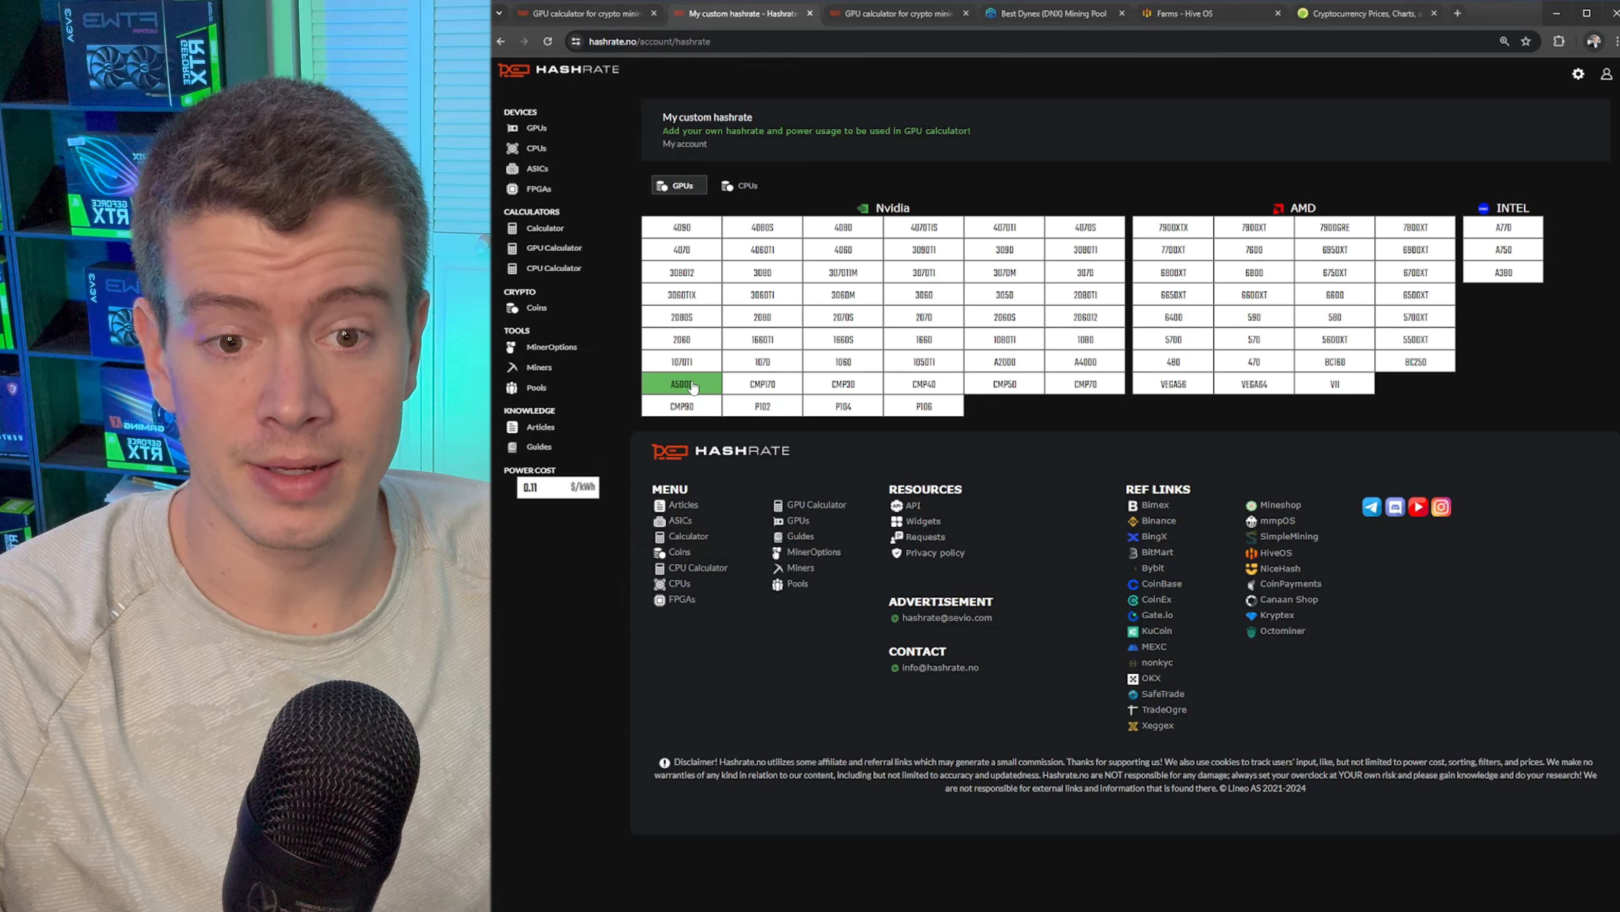
pyautogui.click(680, 383)
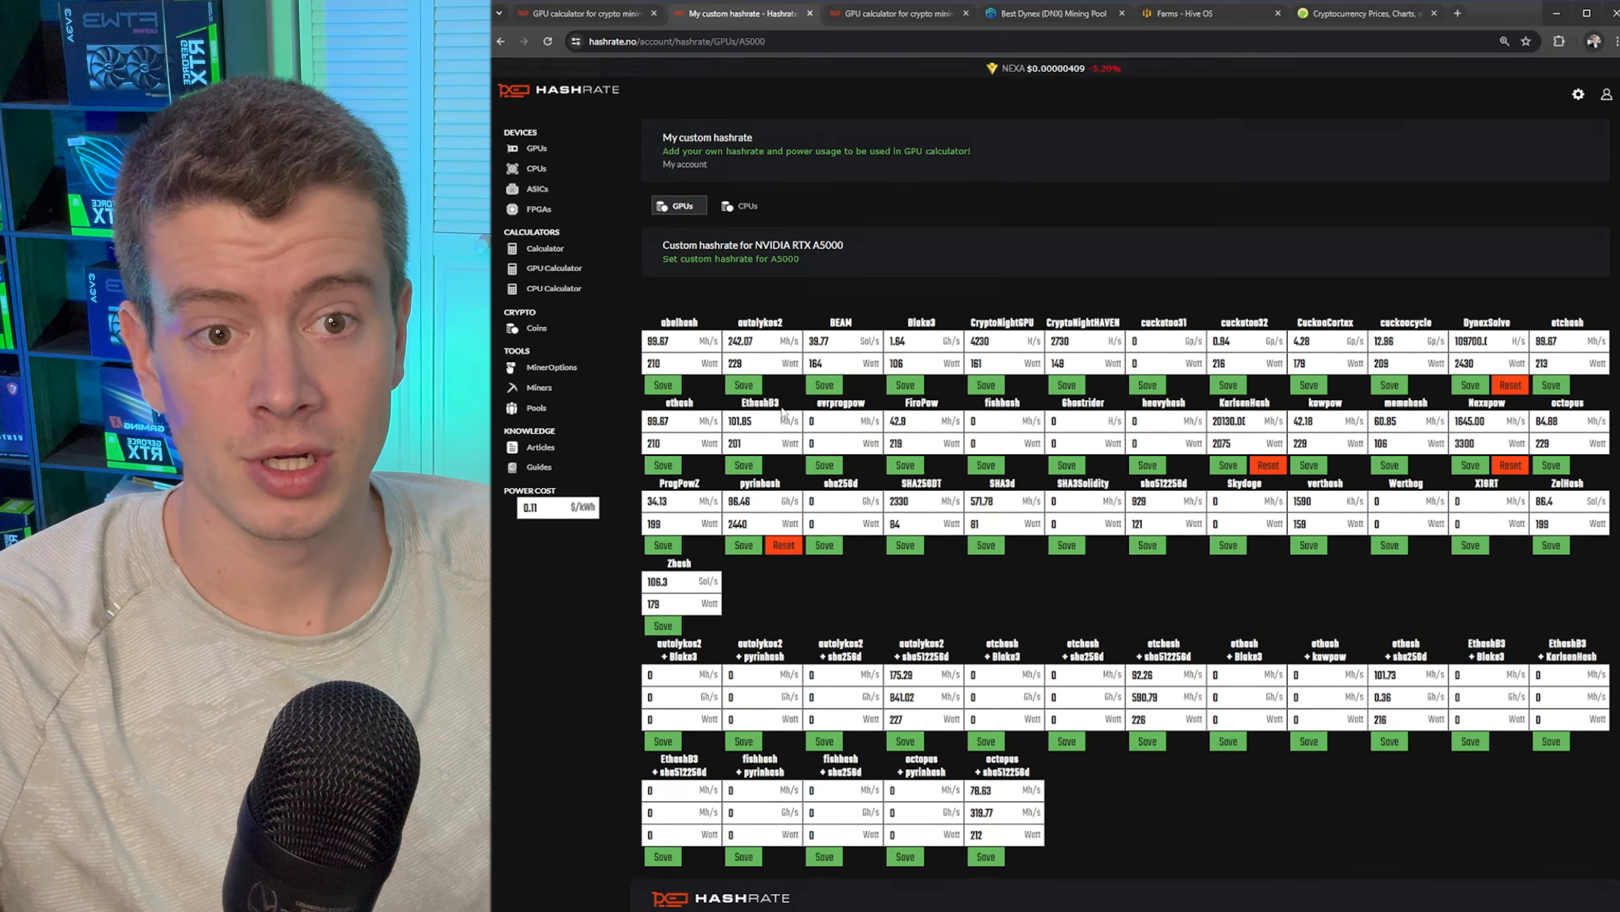
pyautogui.doubleClick(827, 245)
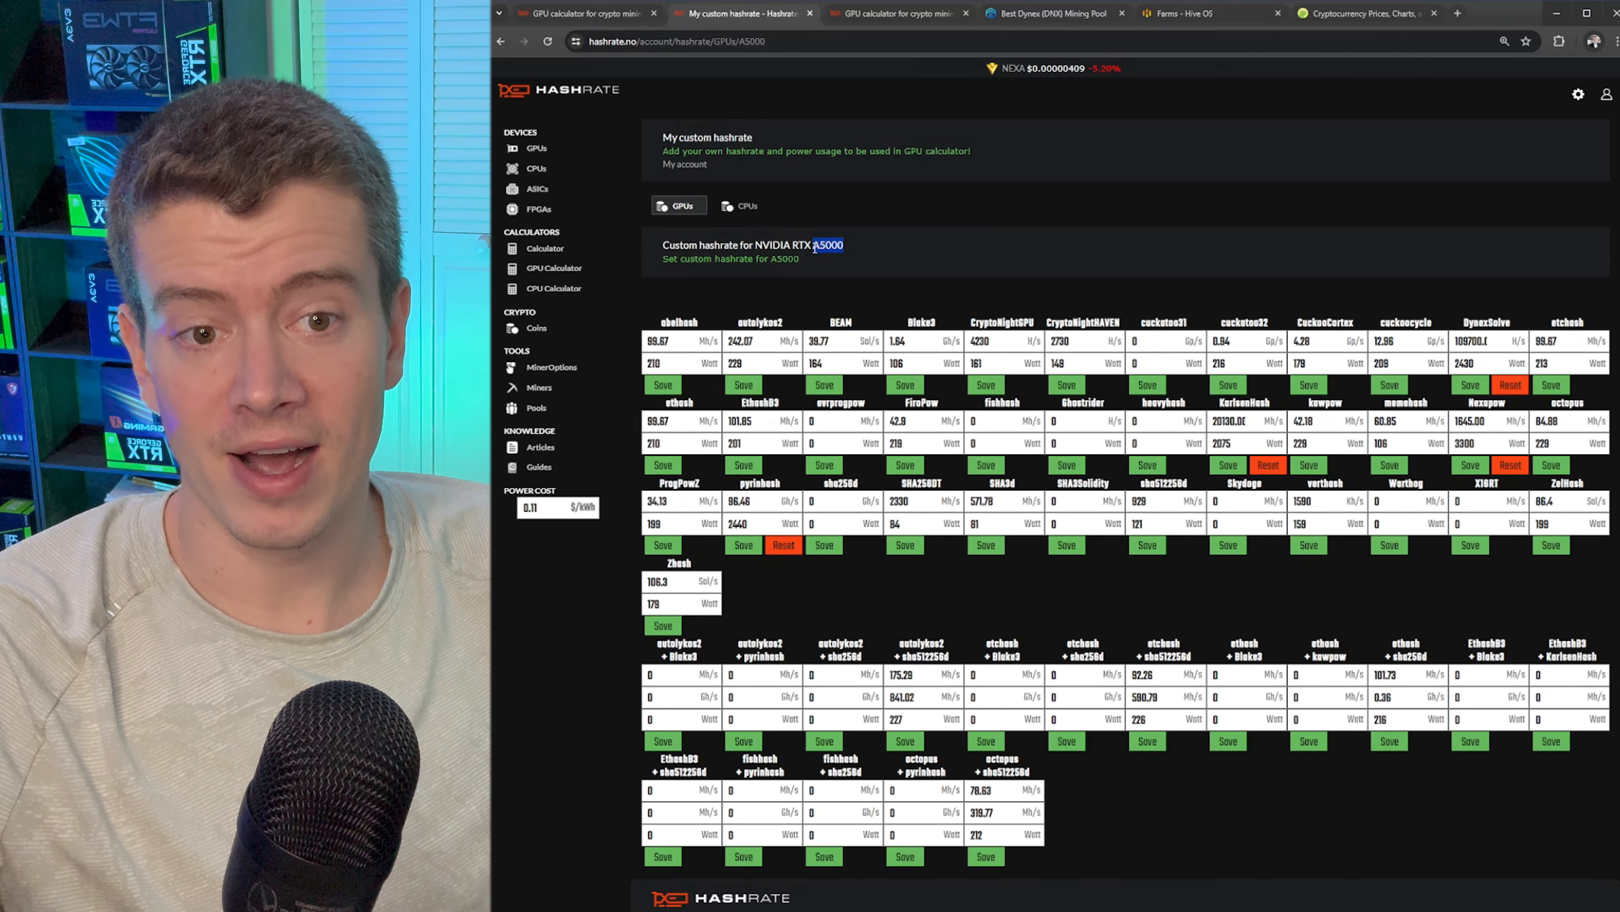
pyautogui.scroll(-3)
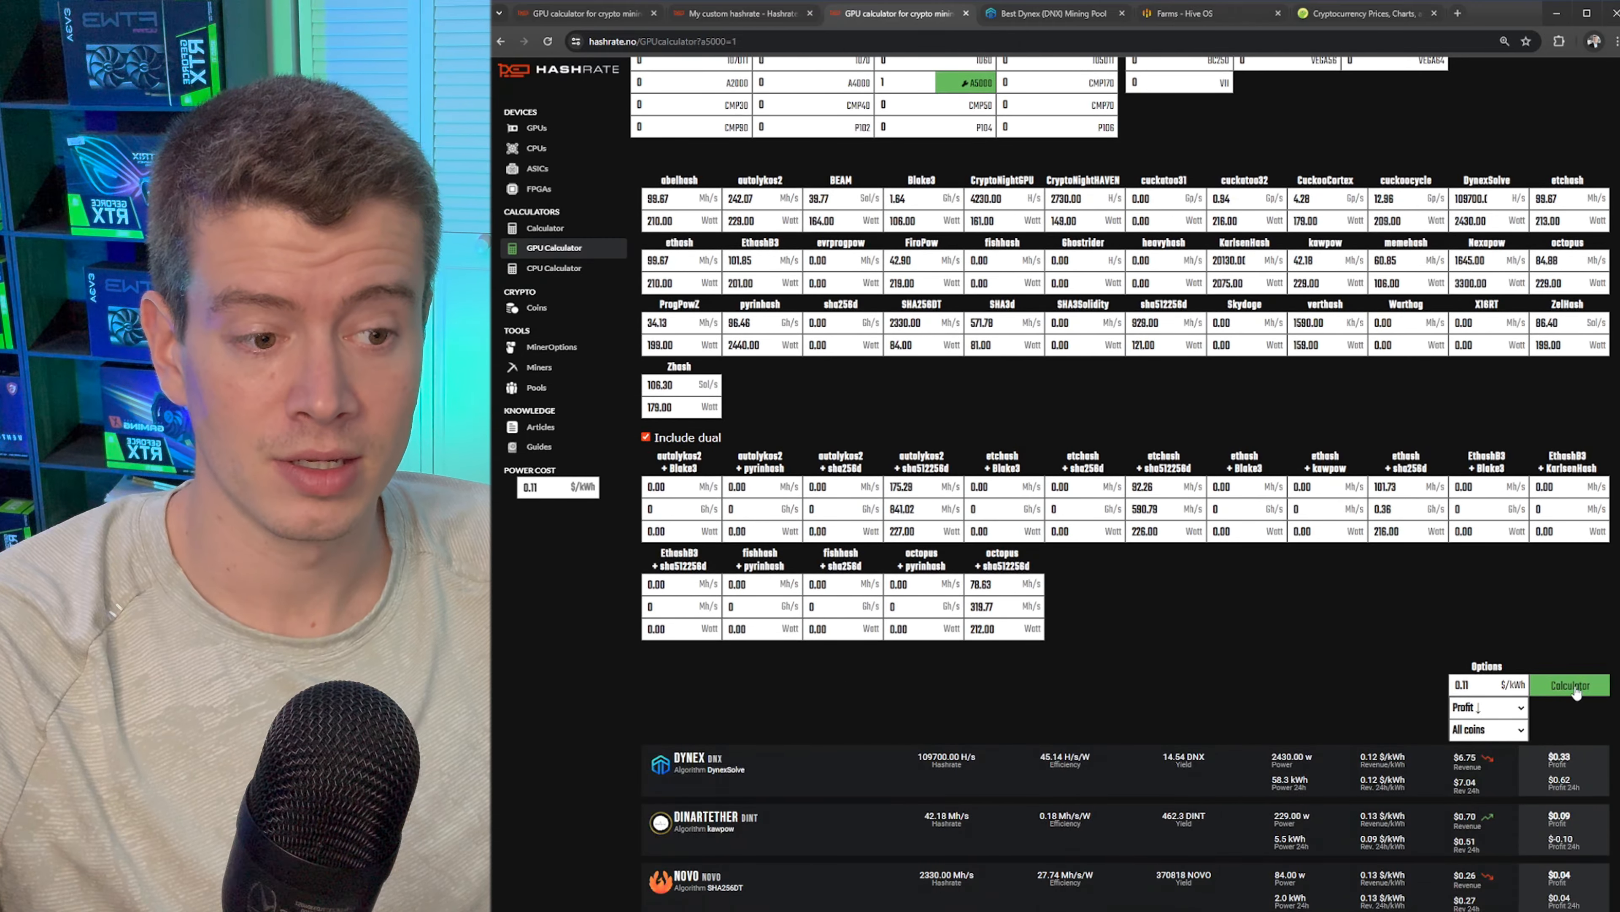
# Step: Recalculate GPU profitability, now ranking Dynex first at $0.37, and review the results list
pyautogui.click(1569, 685)
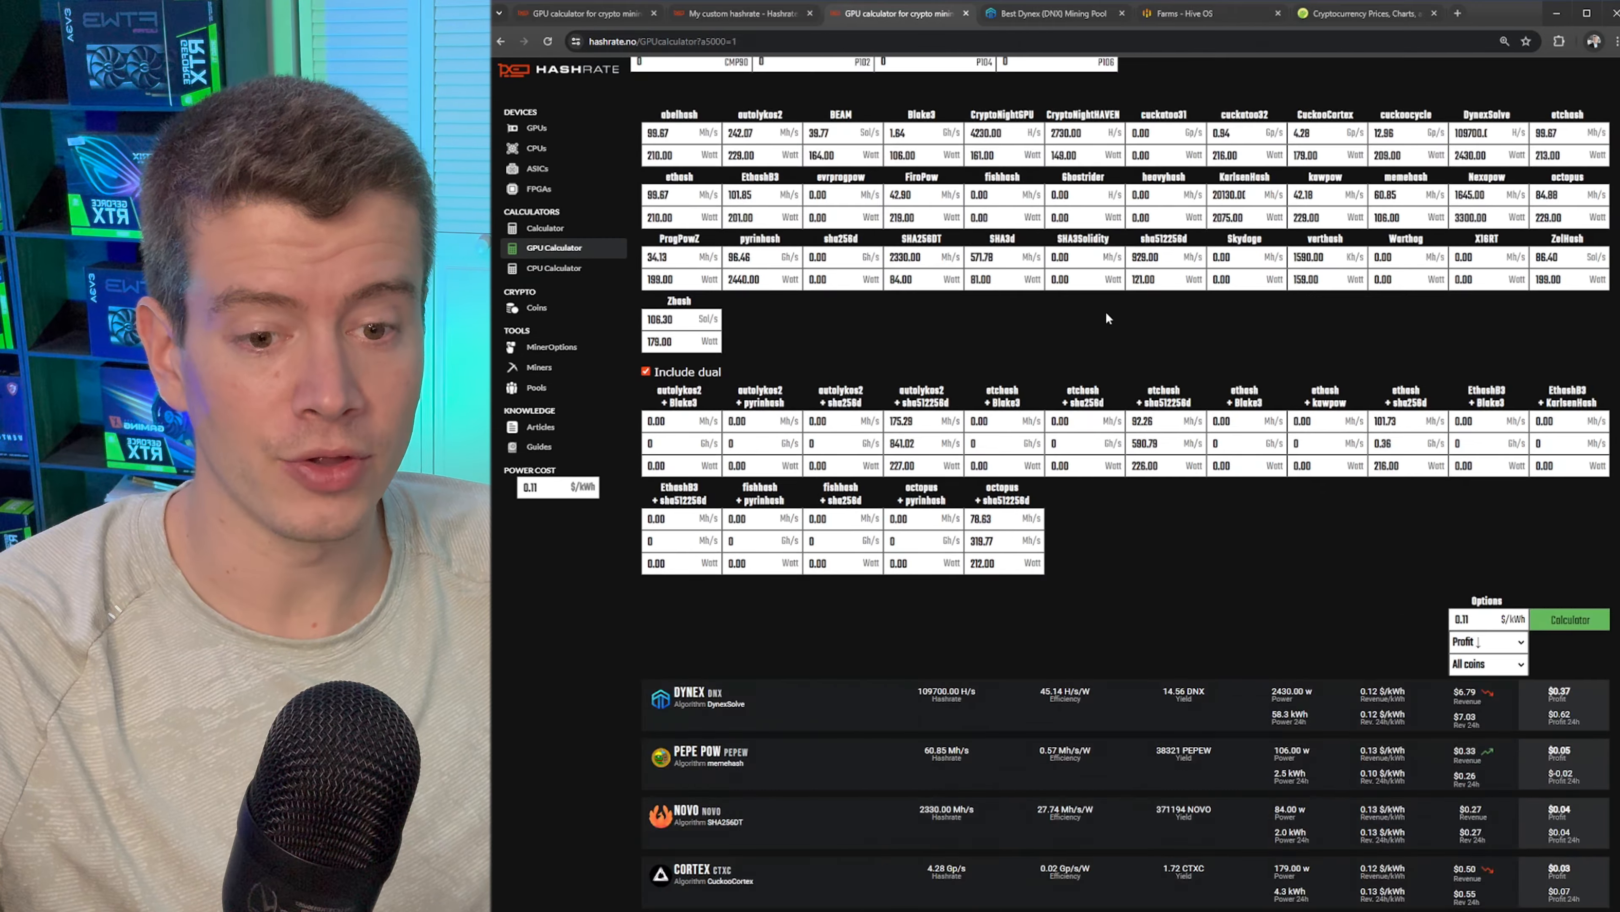
pyautogui.scroll(-3)
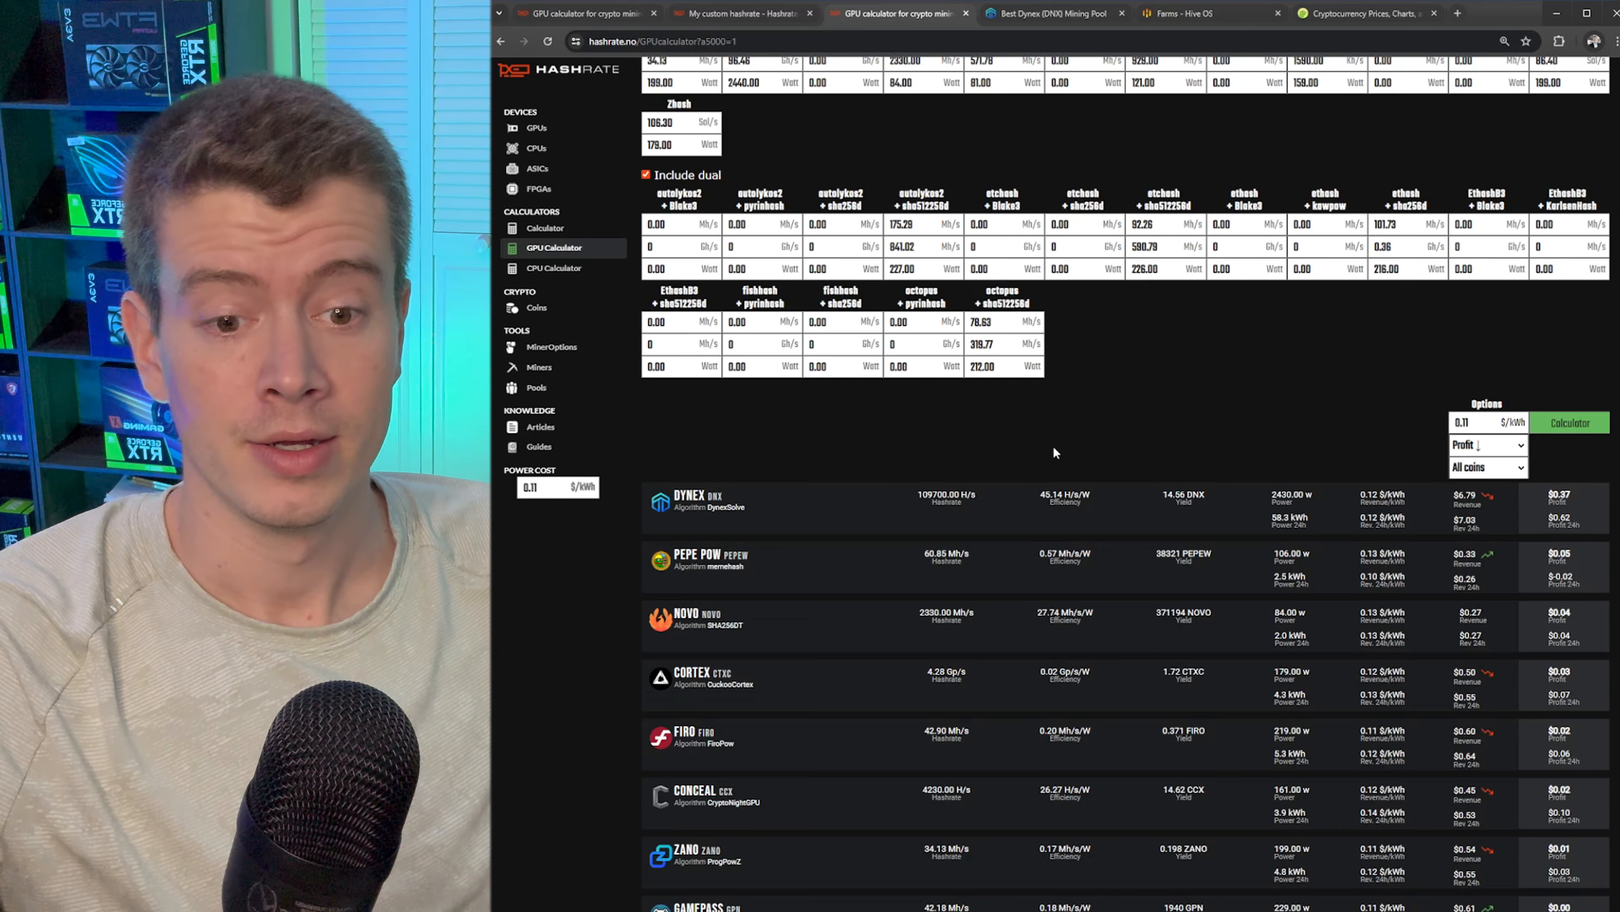
pyautogui.scroll(-3)
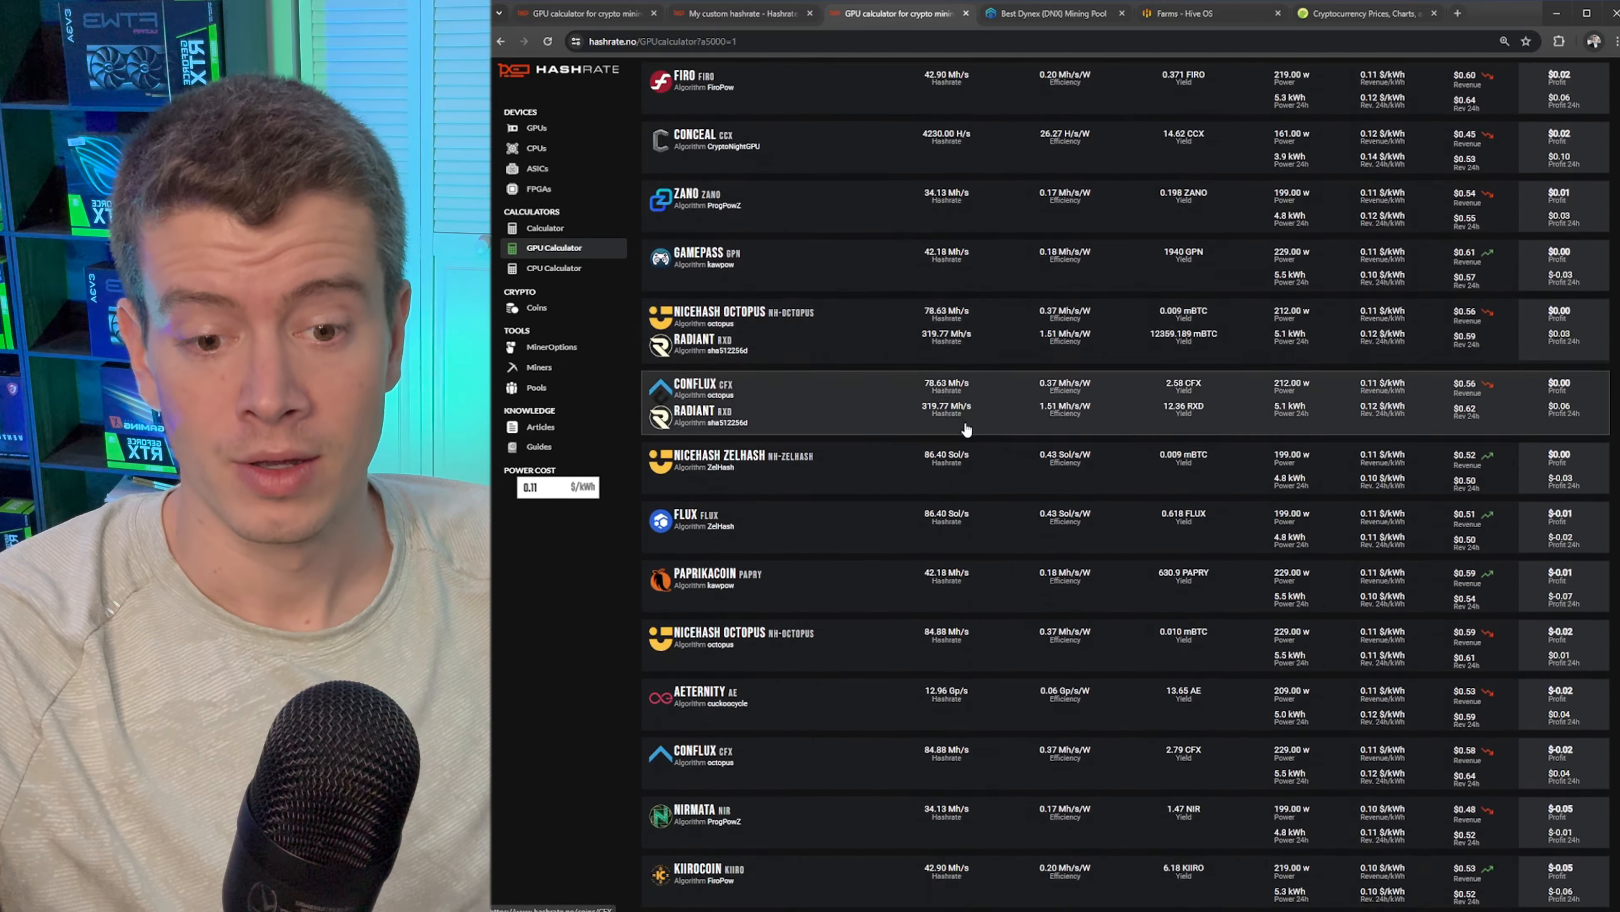
pyautogui.scroll(-3)
pyautogui.write('nexa')
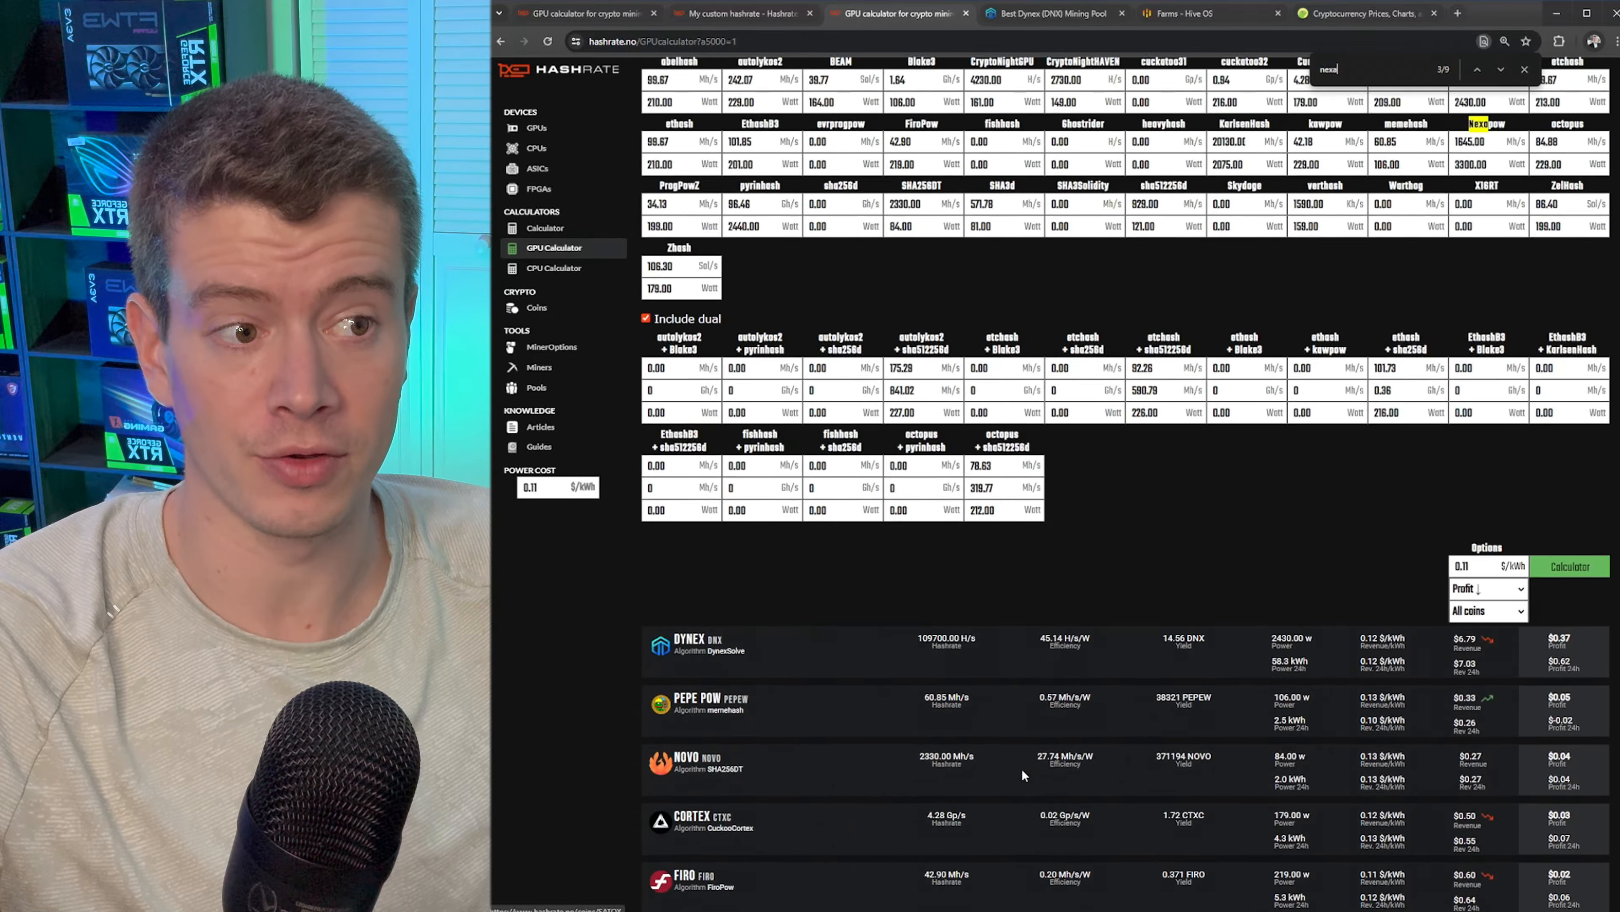
pyautogui.scroll(3)
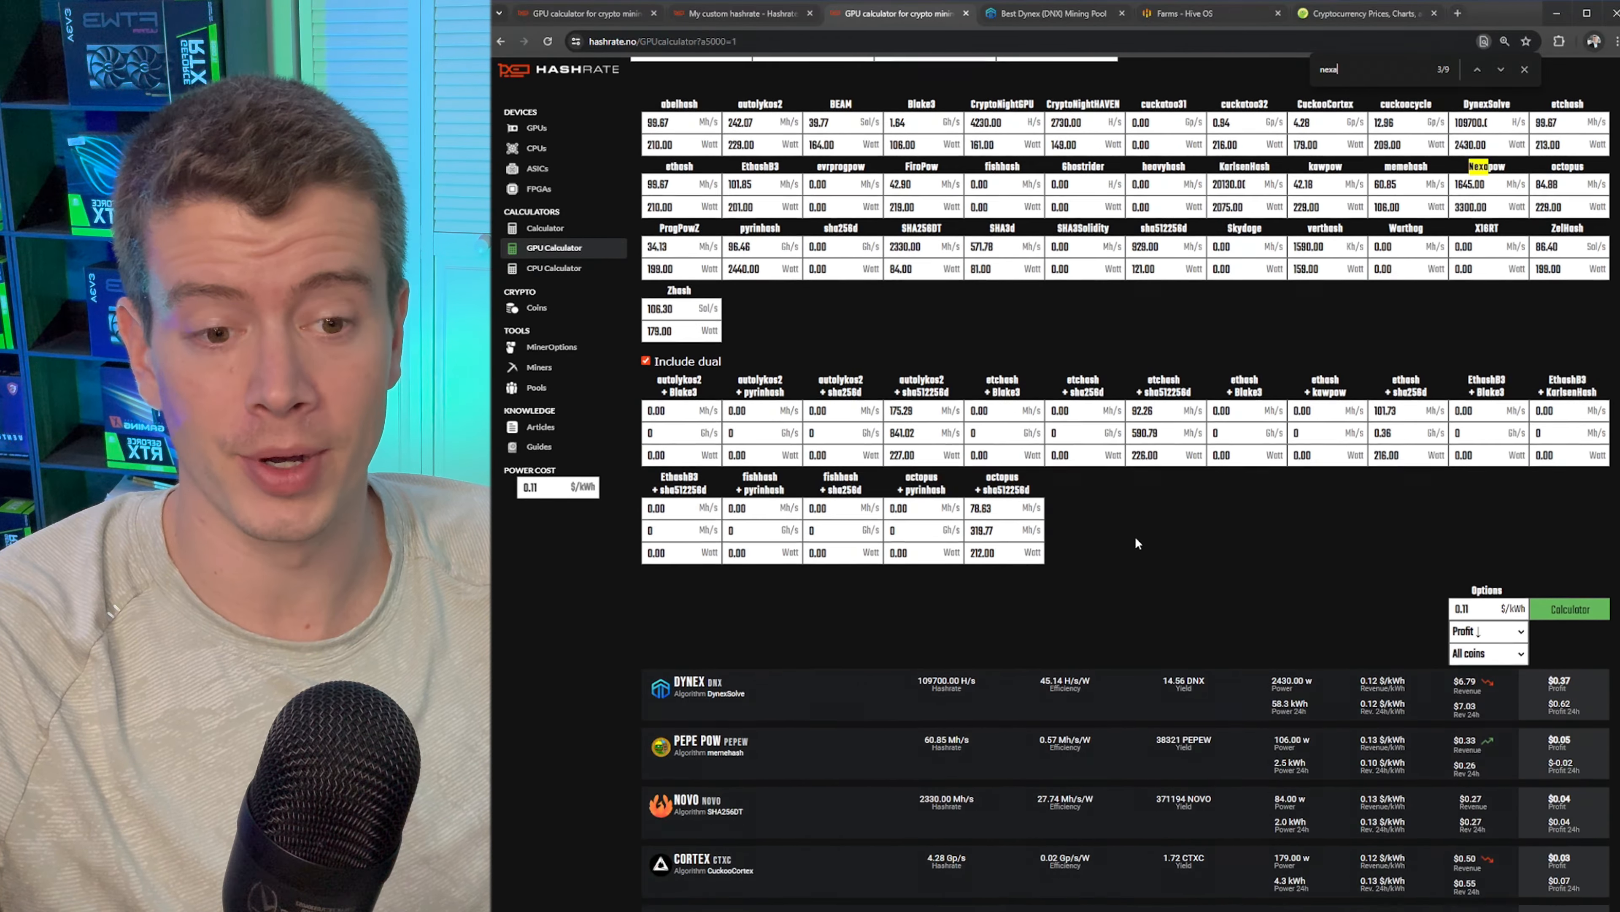
pyautogui.scroll(-3)
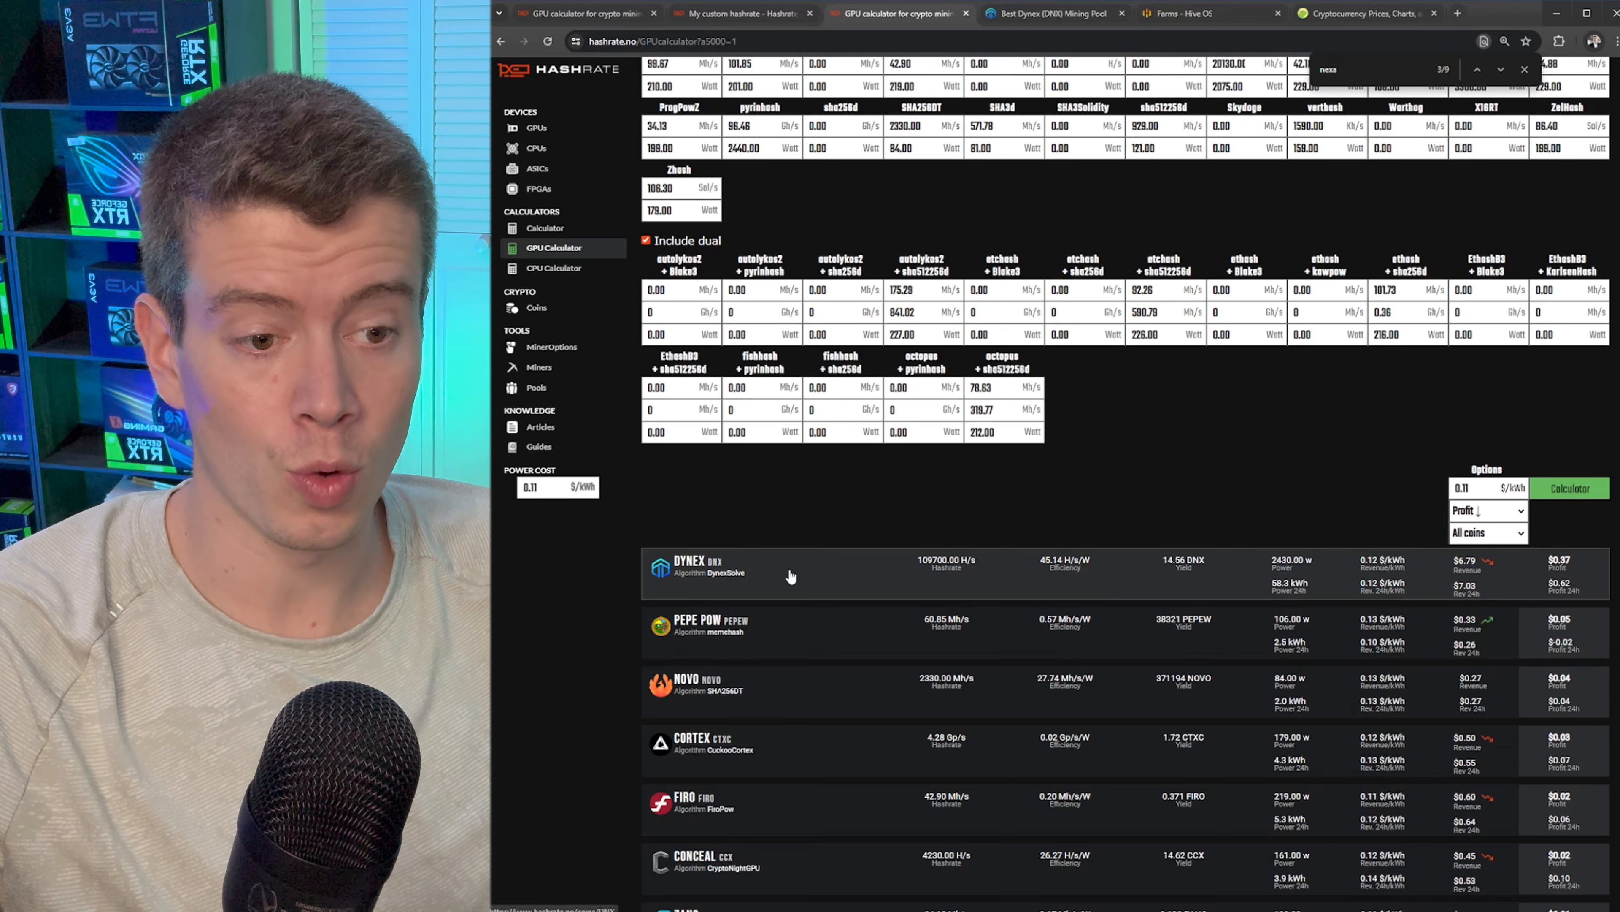
pyautogui.moveTo(1042, 507)
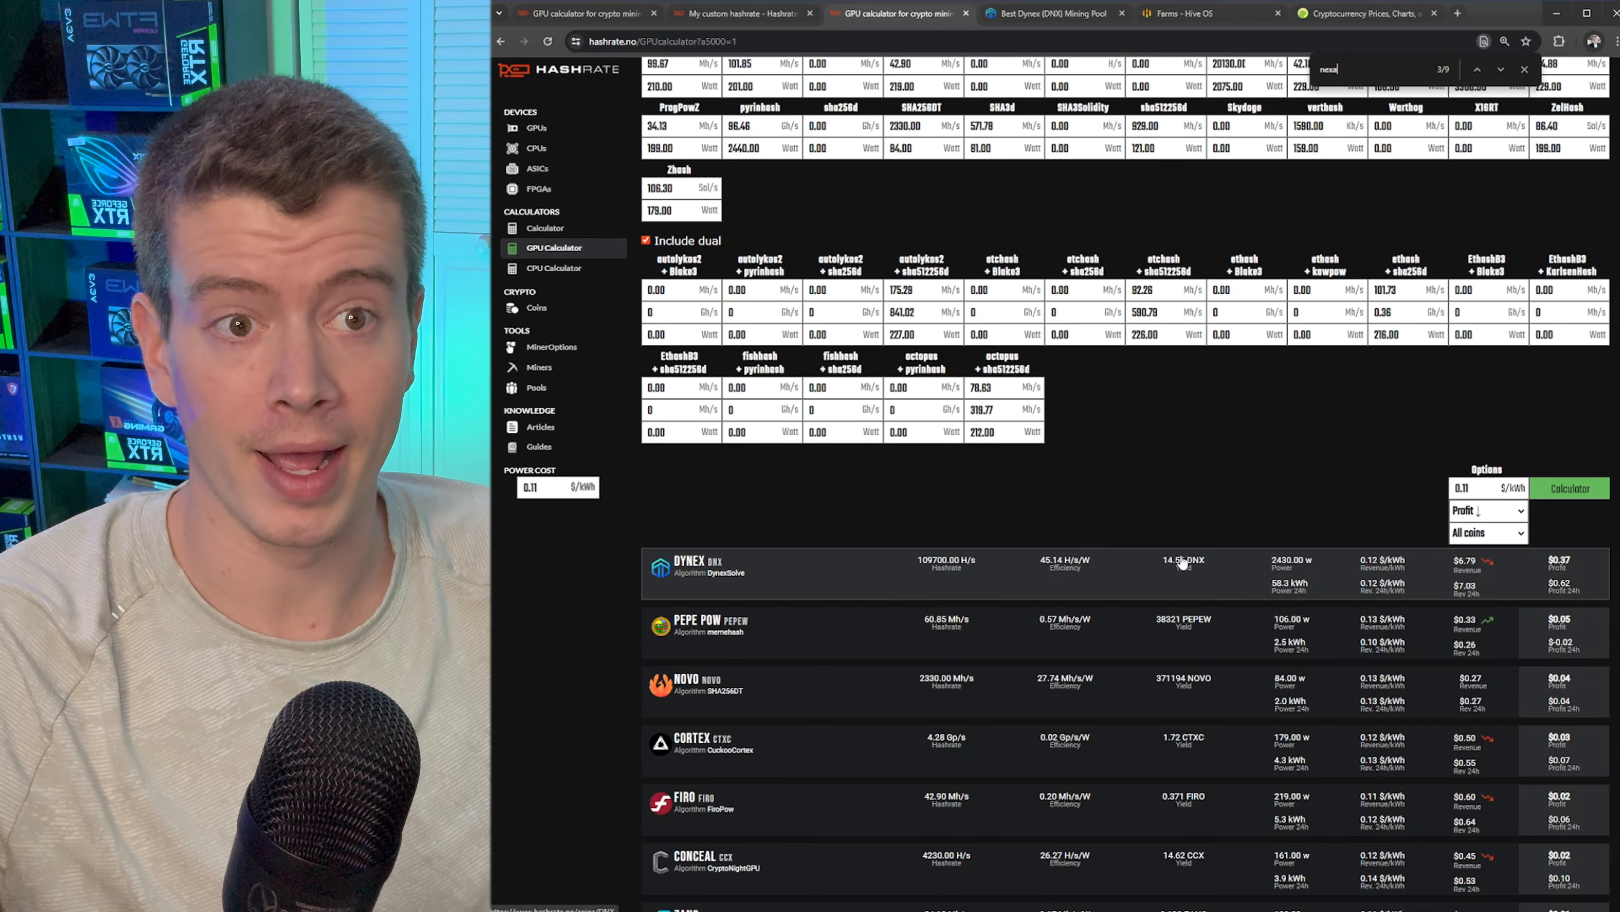
# Step: Switch to the HeroMiners Dynex pool stats page showing about 104.76 kH/s
pyautogui.click(1049, 13)
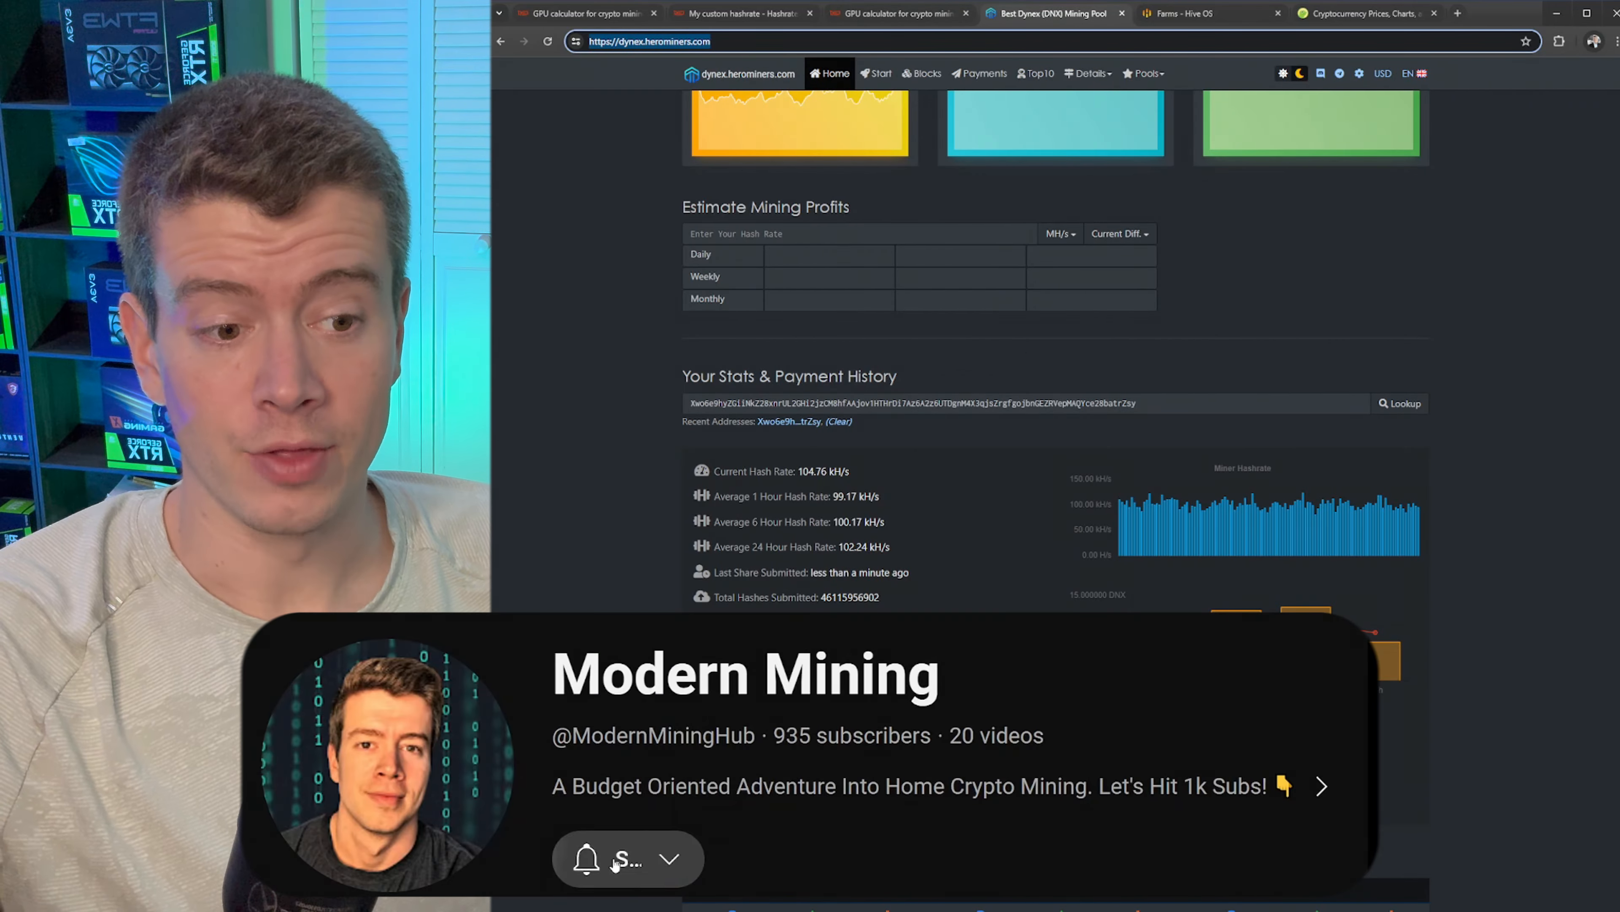
pyautogui.click(625, 859)
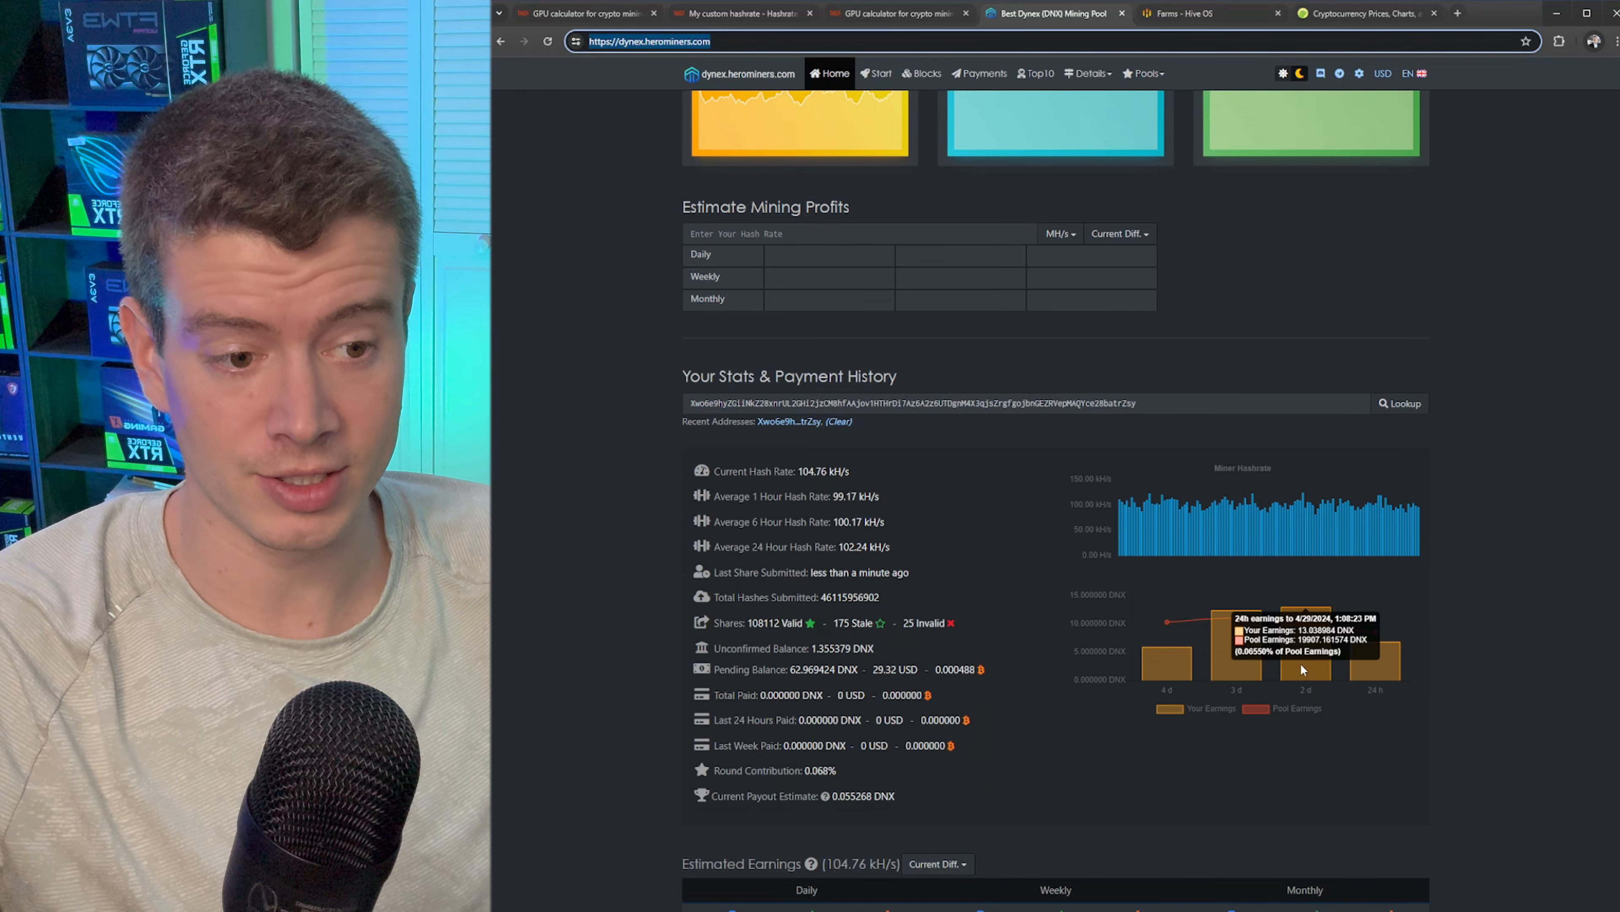
pyautogui.moveTo(1238, 677)
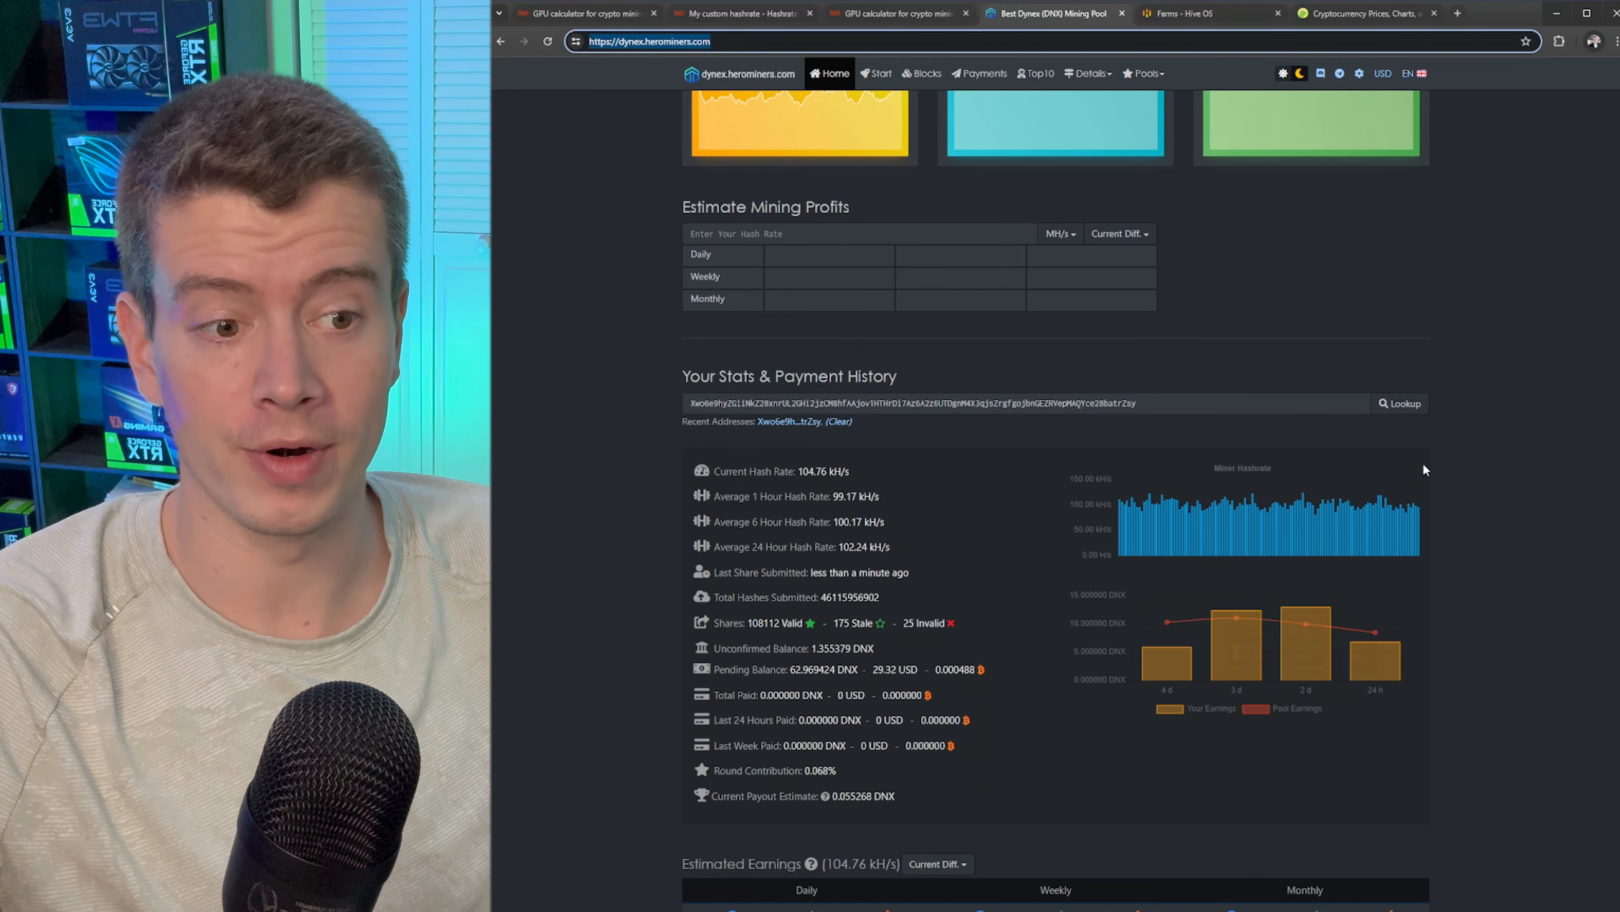
pyautogui.moveTo(1464, 456)
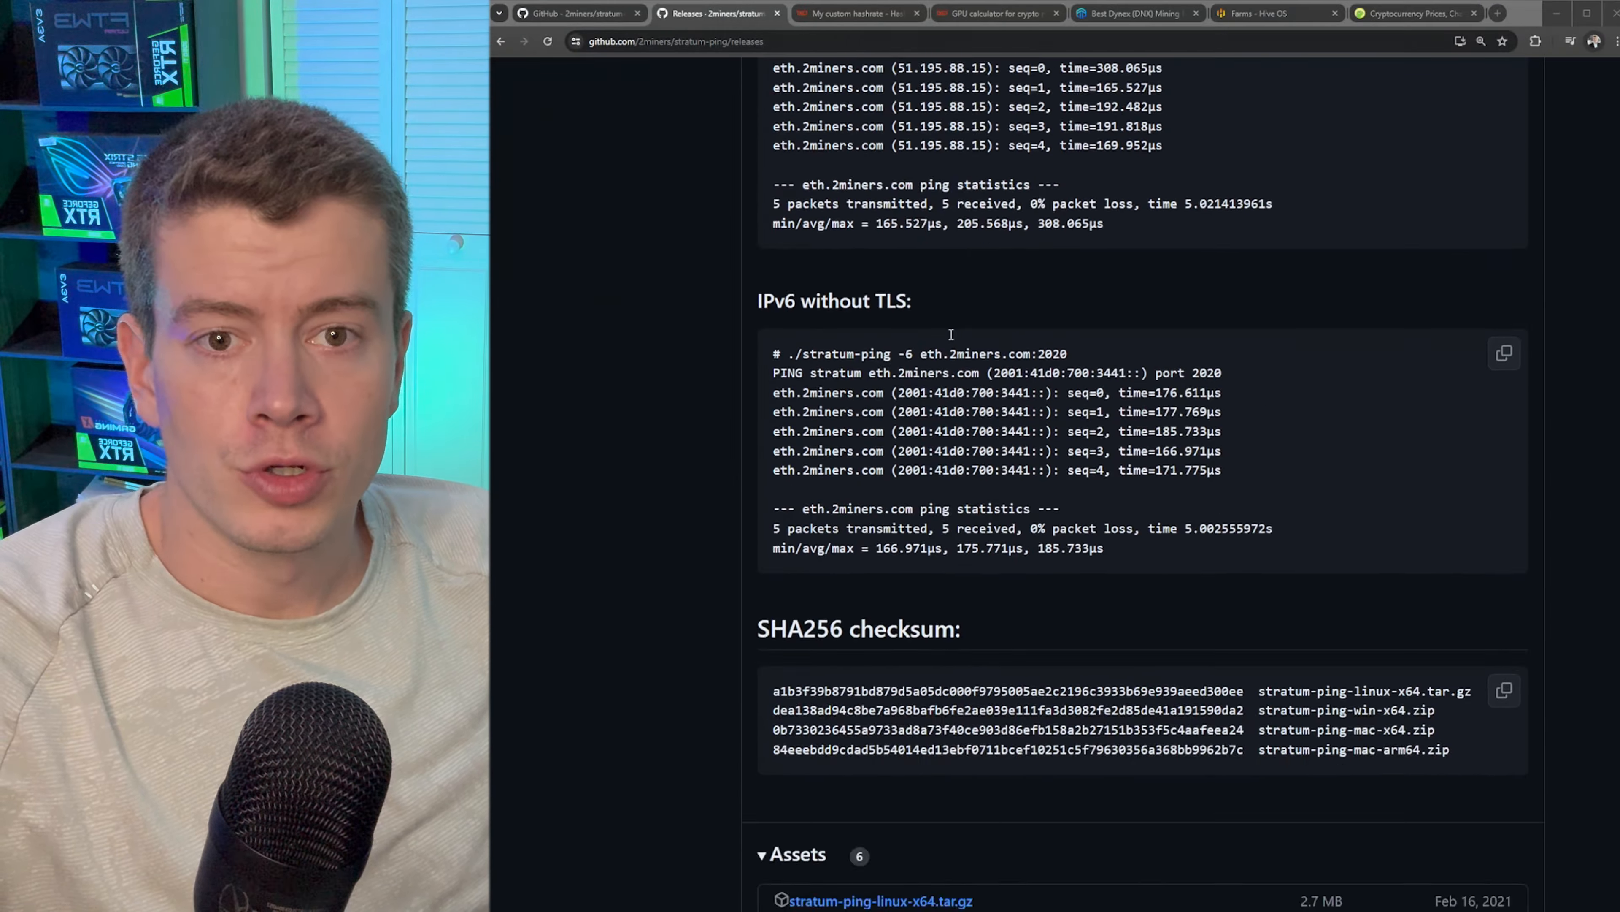
# Step: Download stratum-ping-win-x64.zip from the GitHub release Assets and show it in Downloads
pyautogui.scroll(-3)
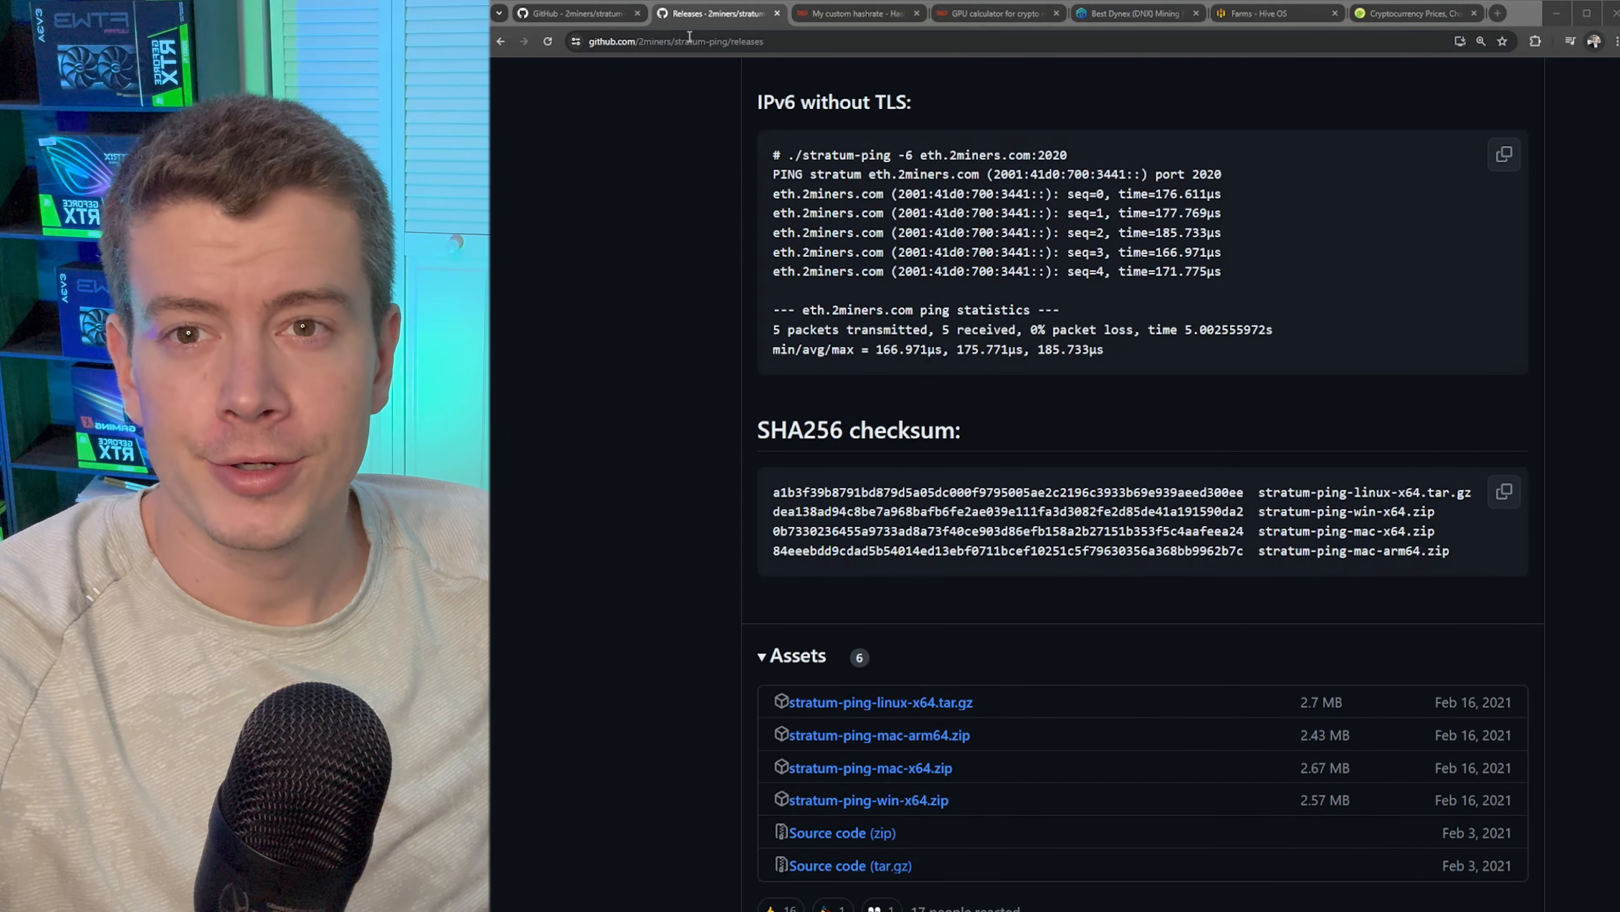
pyautogui.scroll(-3)
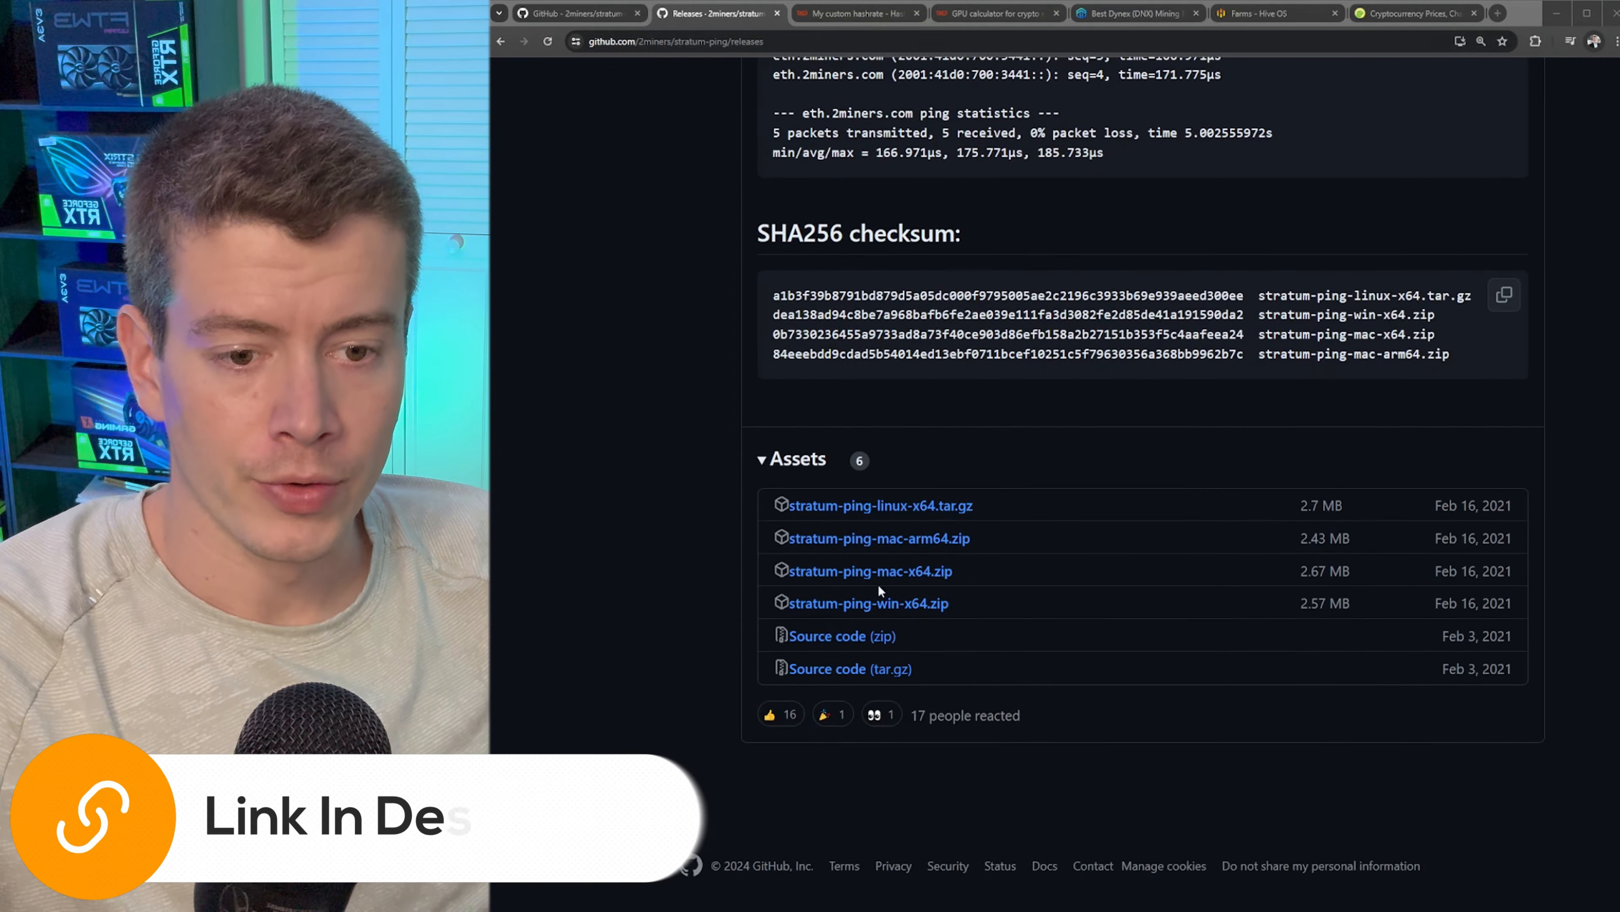
pyautogui.click(869, 602)
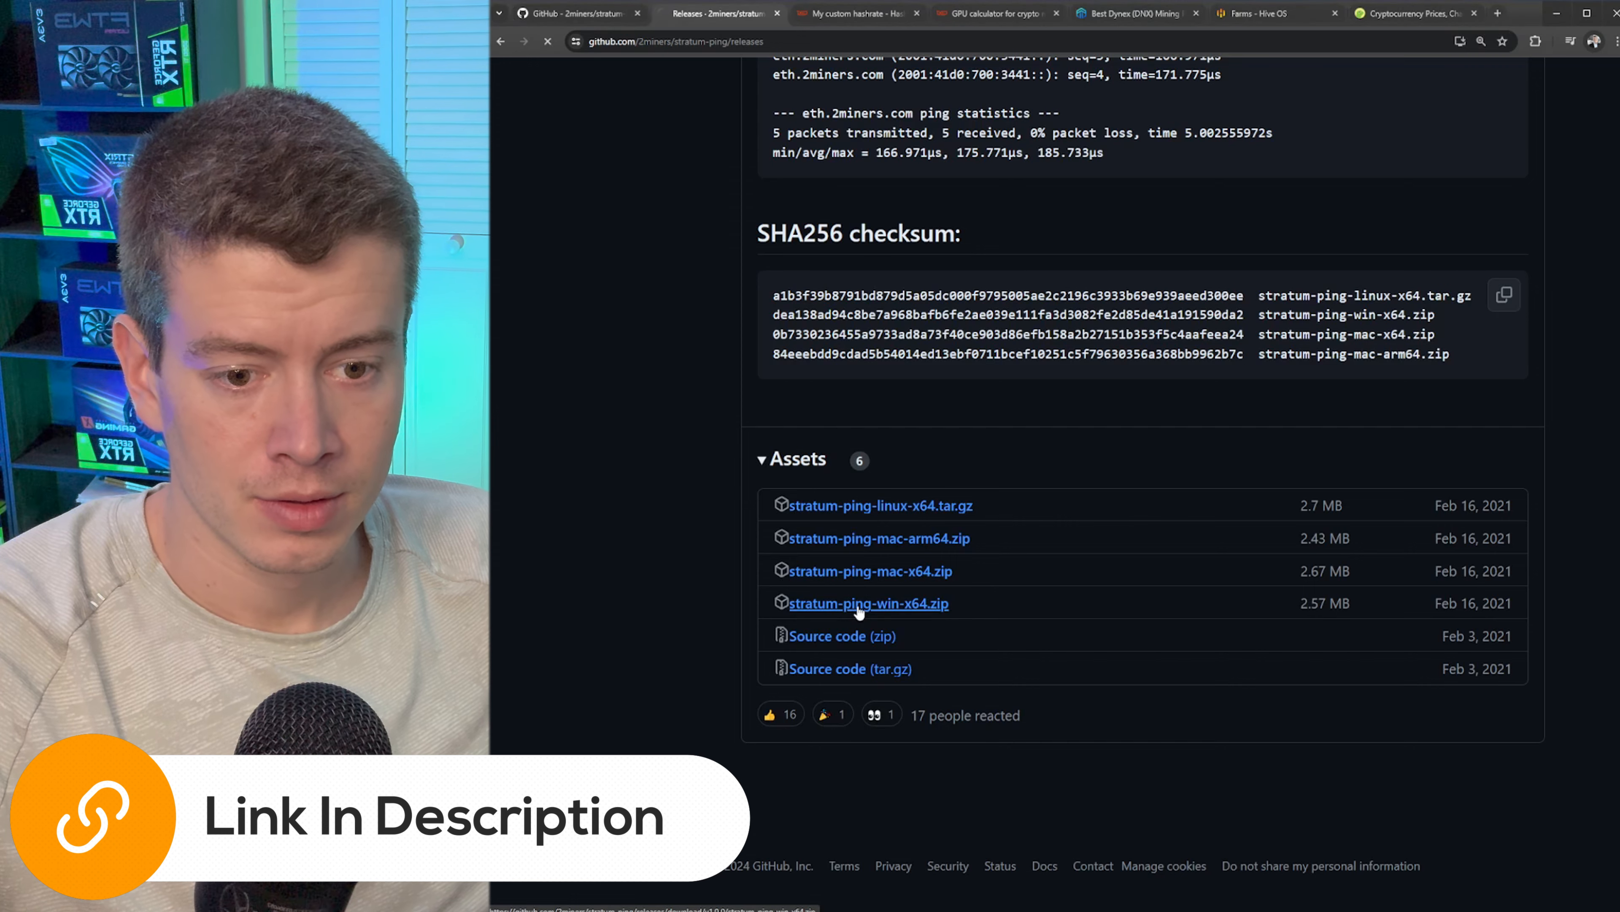
pyautogui.click(869, 603)
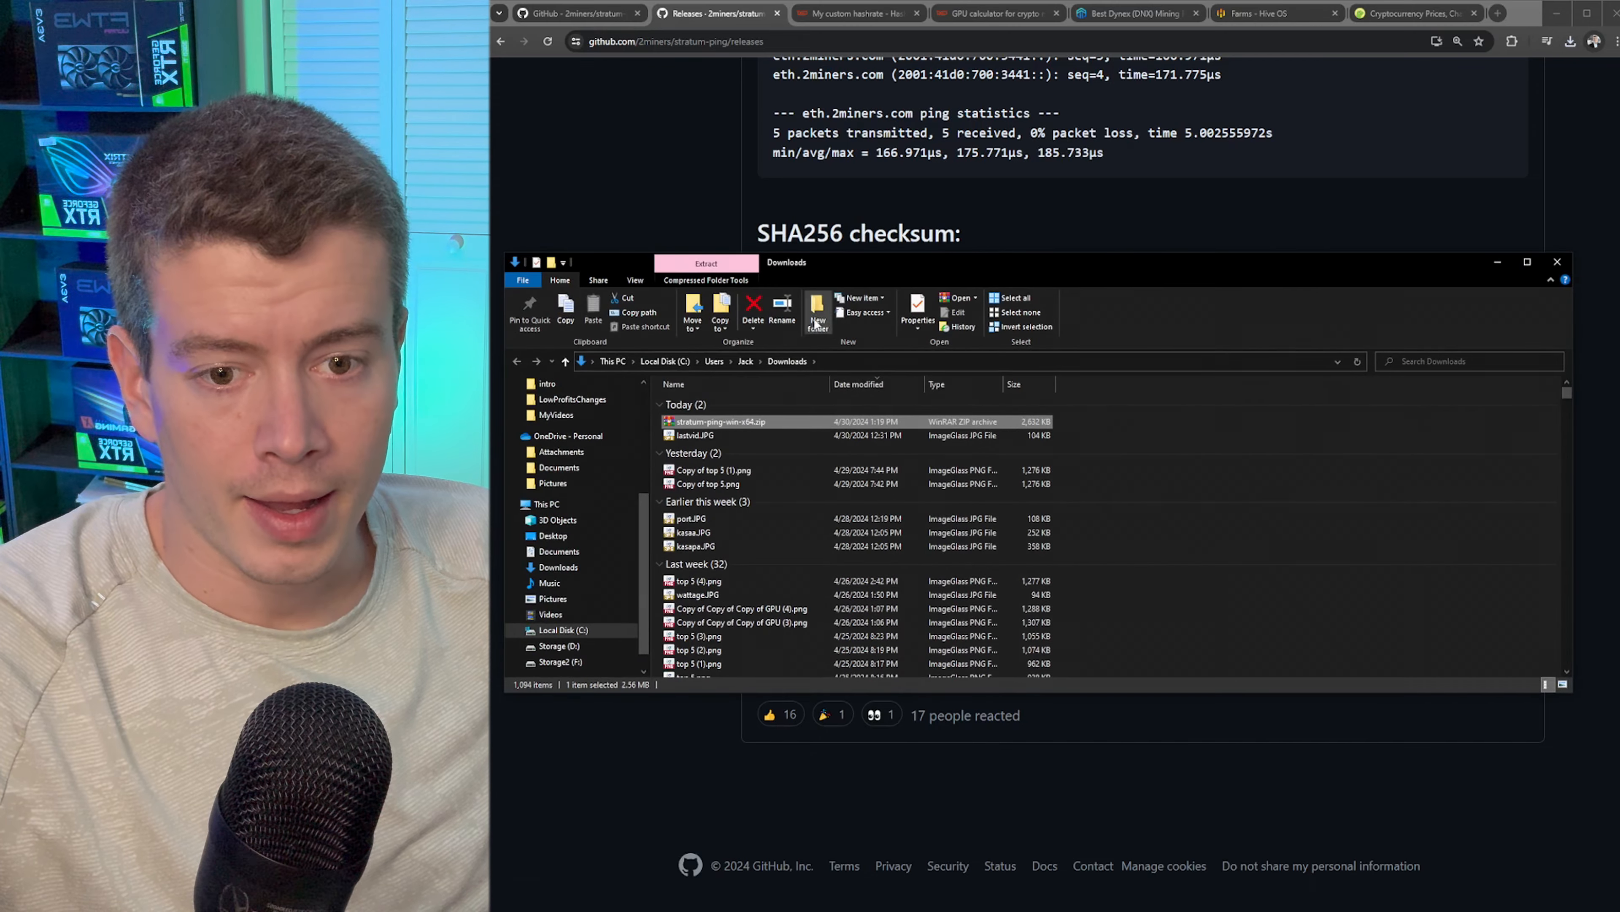
# Step: Extract the archive and open ping-ethermine.bat from the stratum-ping folder in Notepad
pyautogui.click(815, 318)
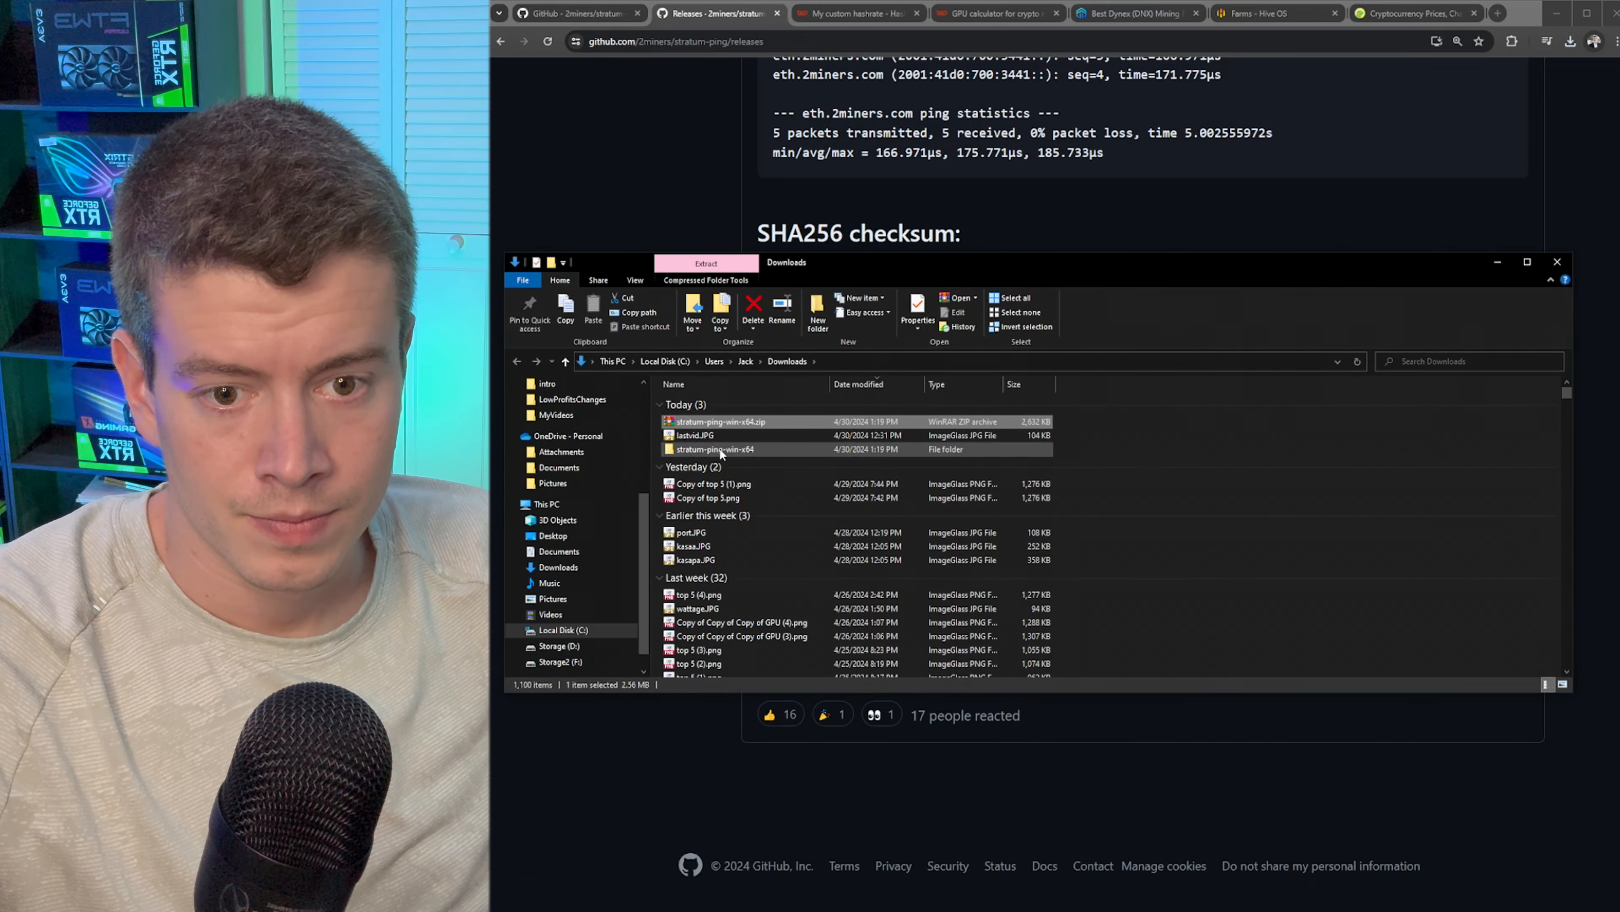
pyautogui.doubleClick(715, 448)
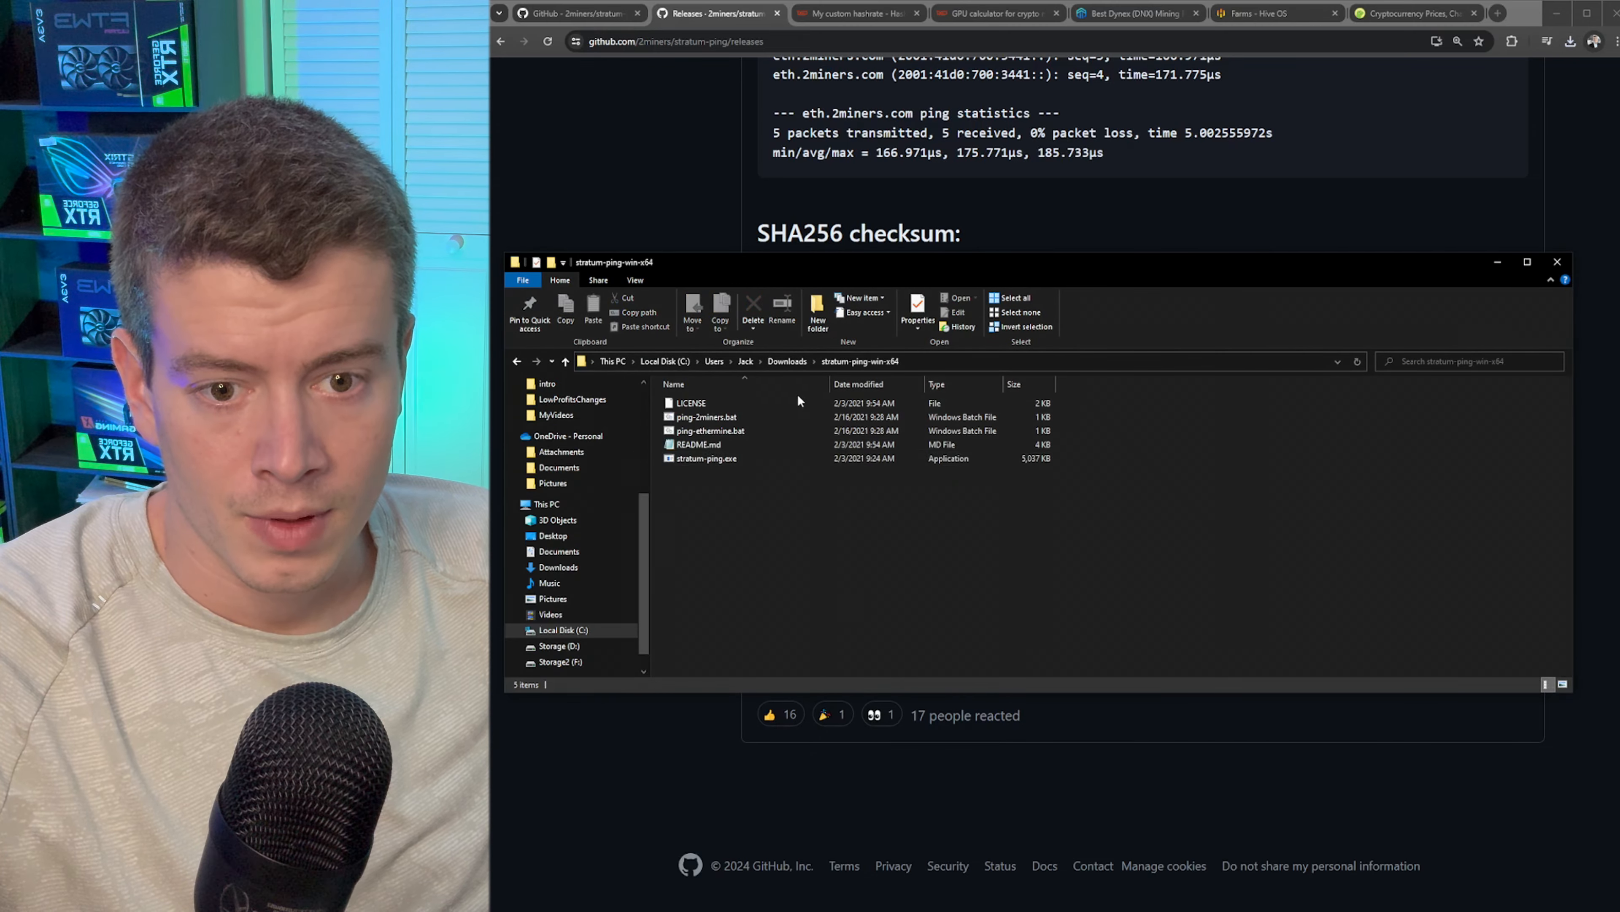
pyautogui.doubleClick(710, 431)
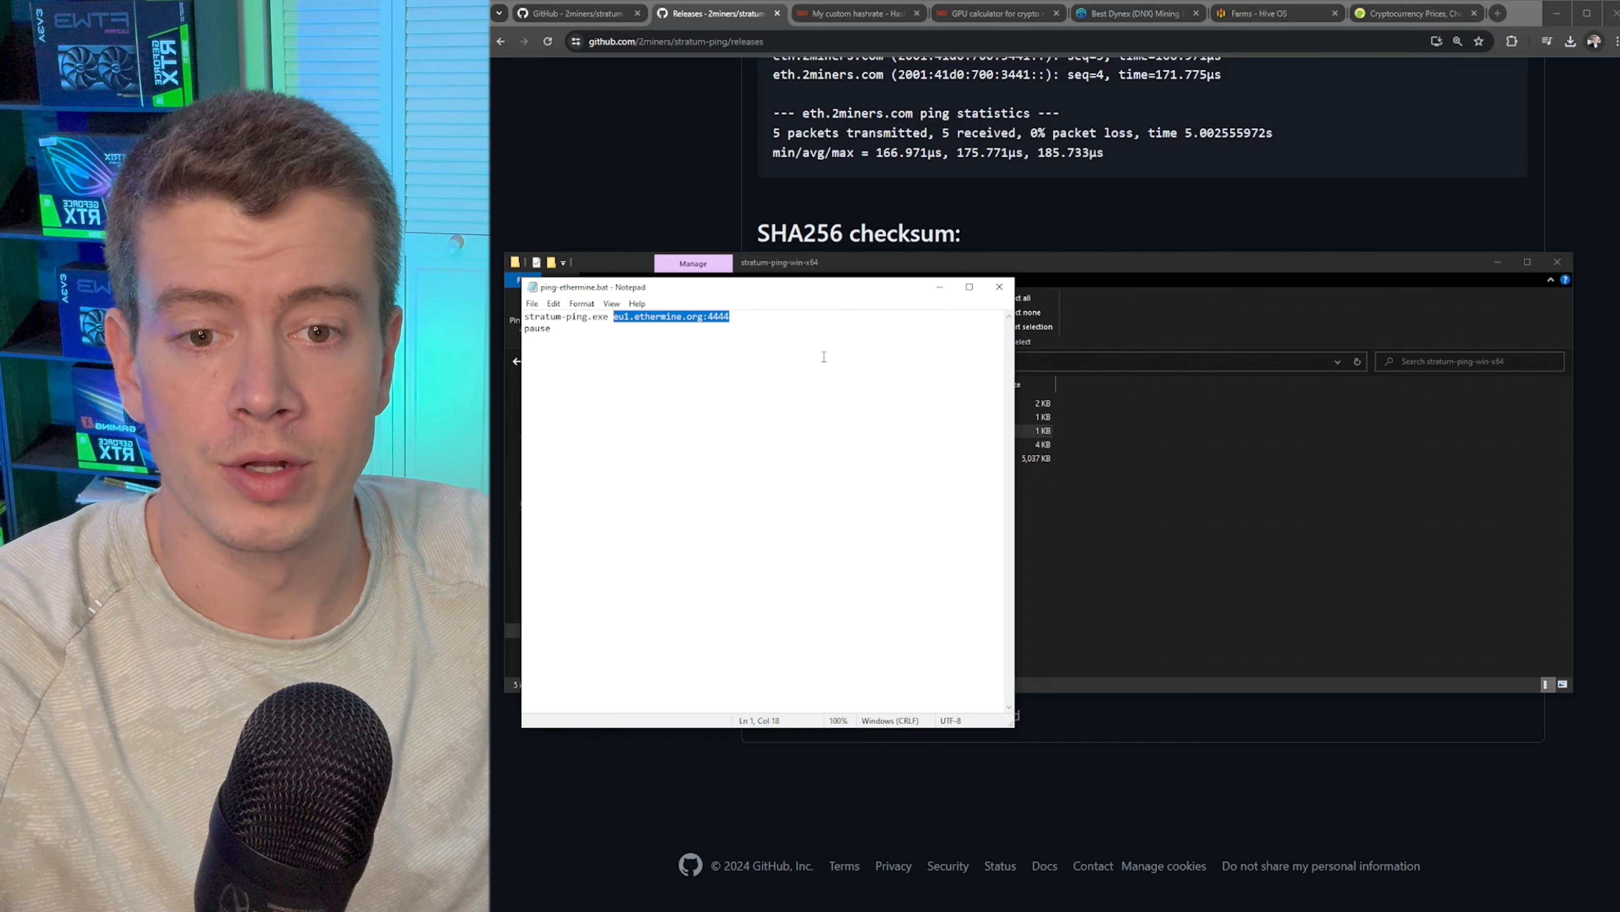
# Step: Search miningpoolstats.stream for dynex, view the Dynexcoin pool ranking and load the MineNow dashboard
pyautogui.press('Delete')
pyautogui.write('mi')
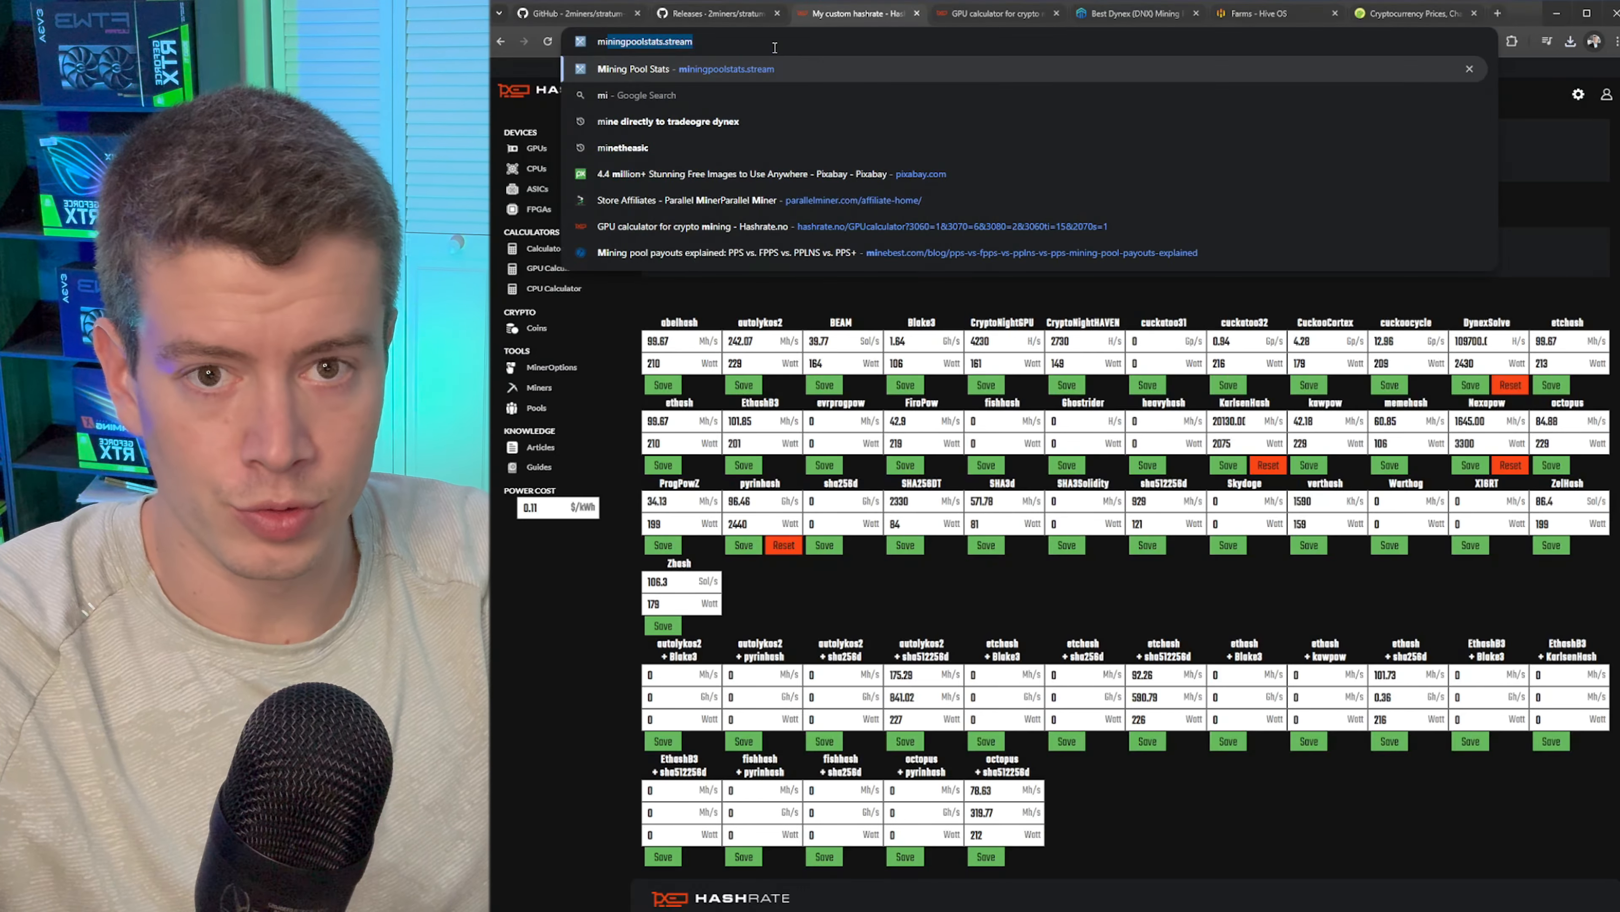
pyautogui.click(634, 68)
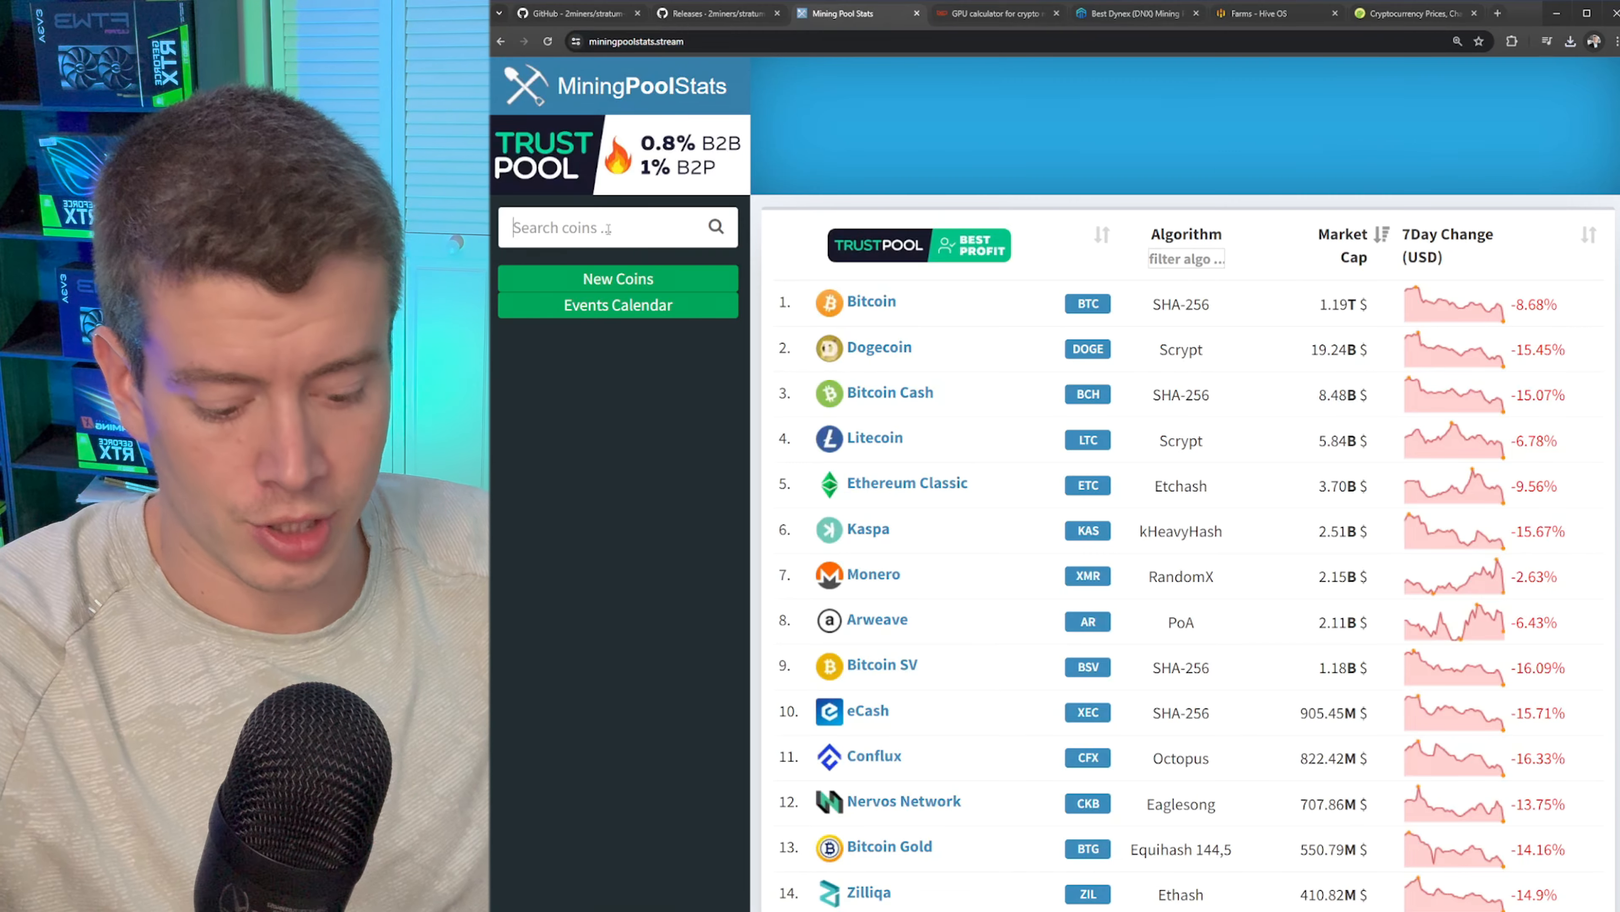
pyautogui.write('dynex')
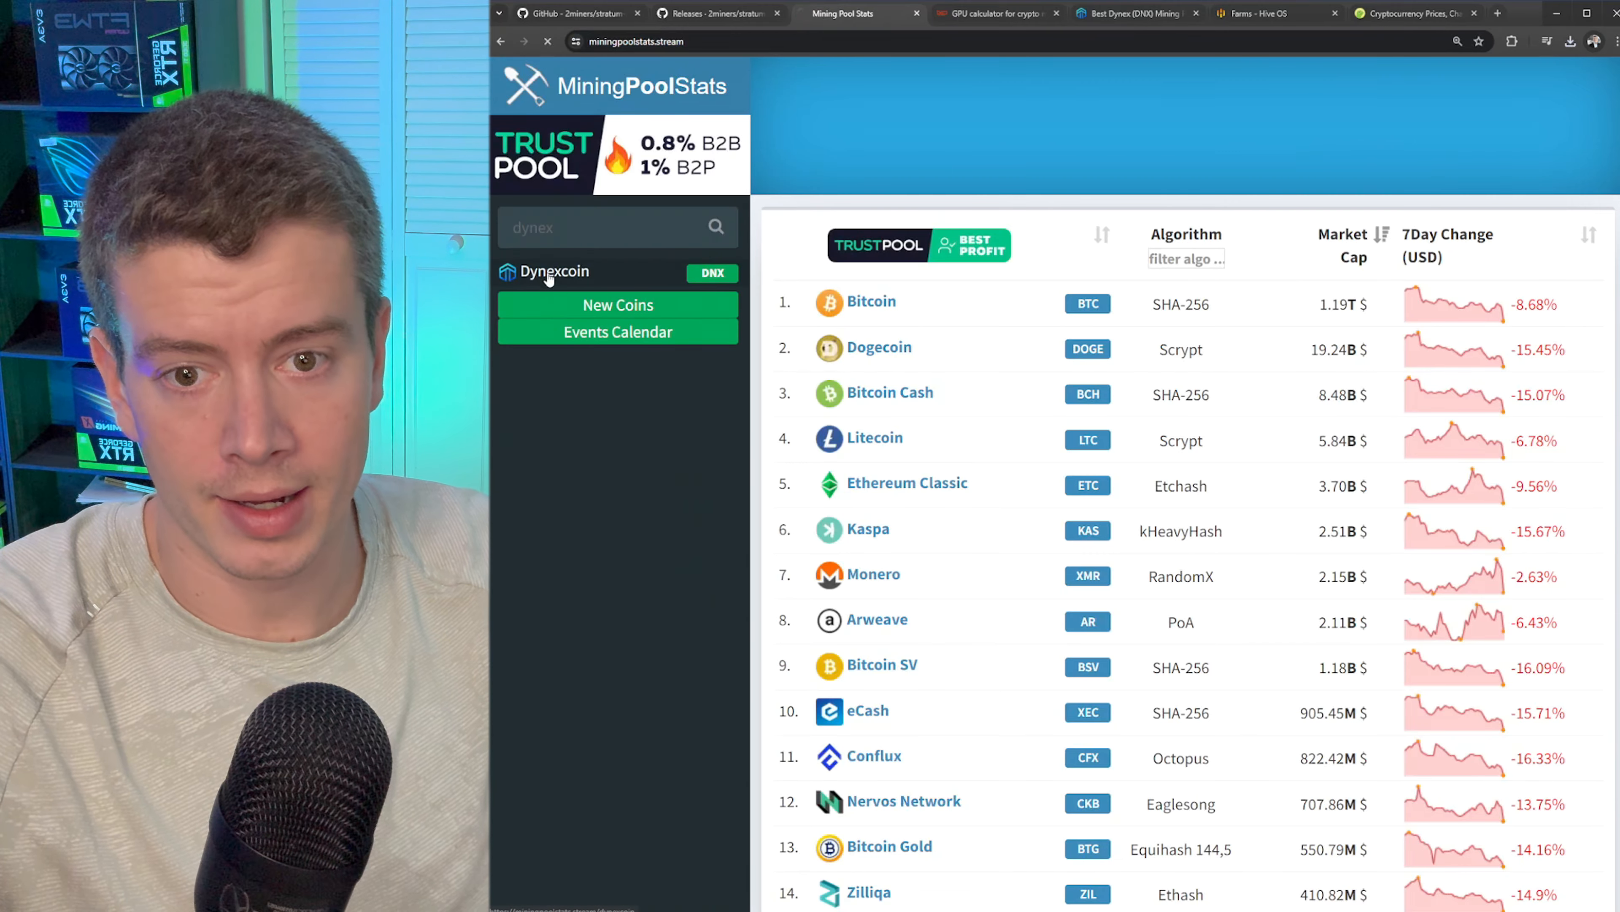
pyautogui.click(553, 271)
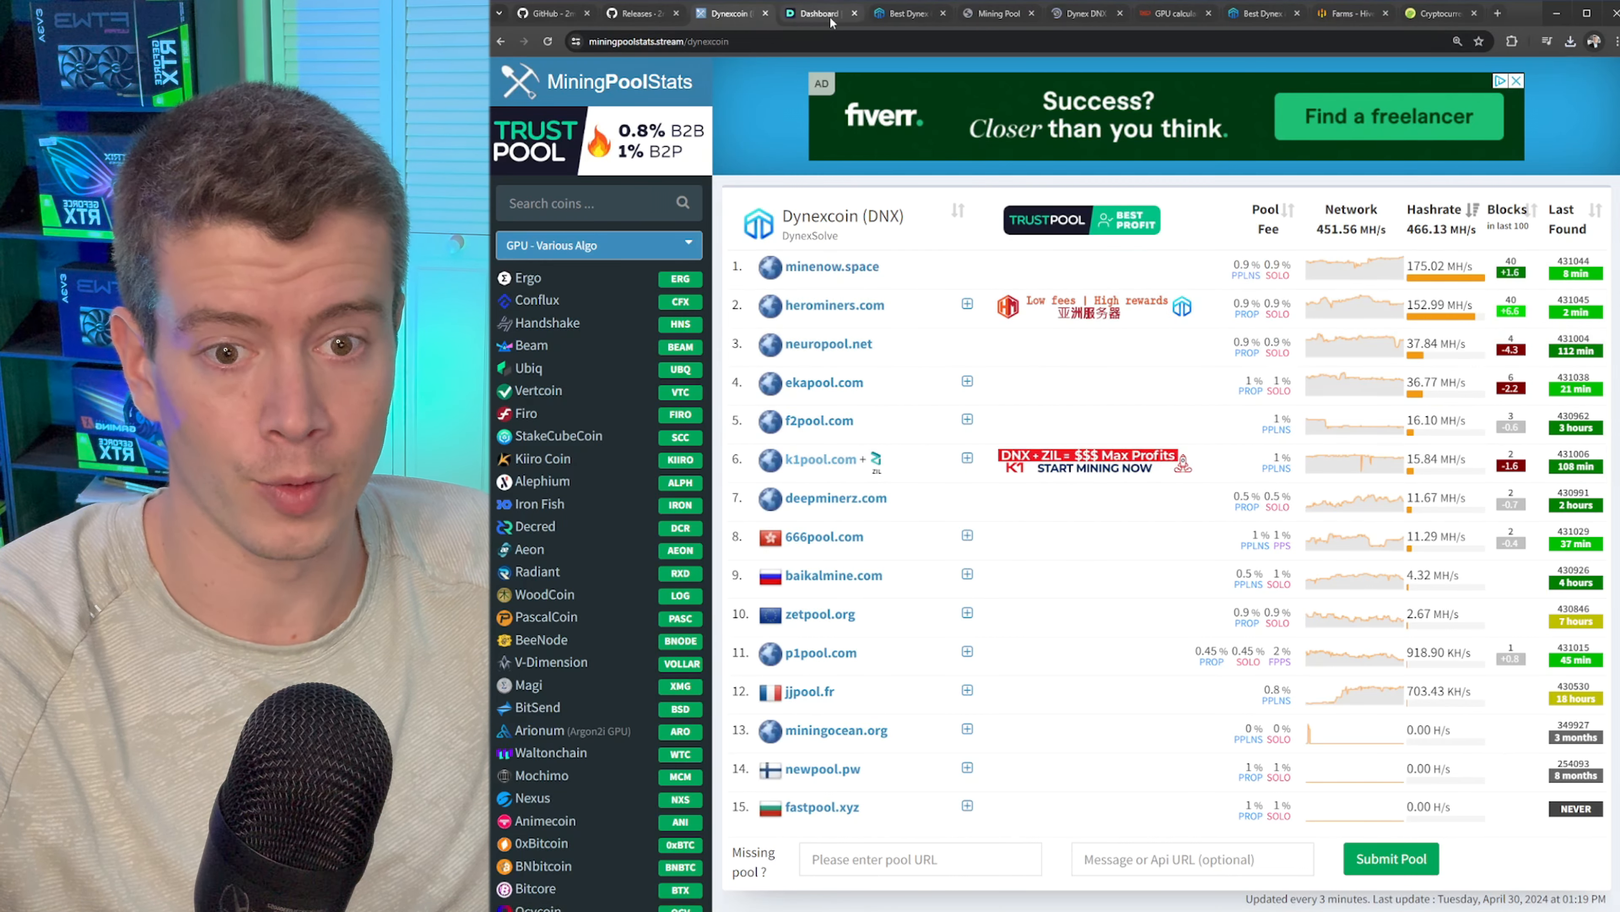
pyautogui.click(816, 13)
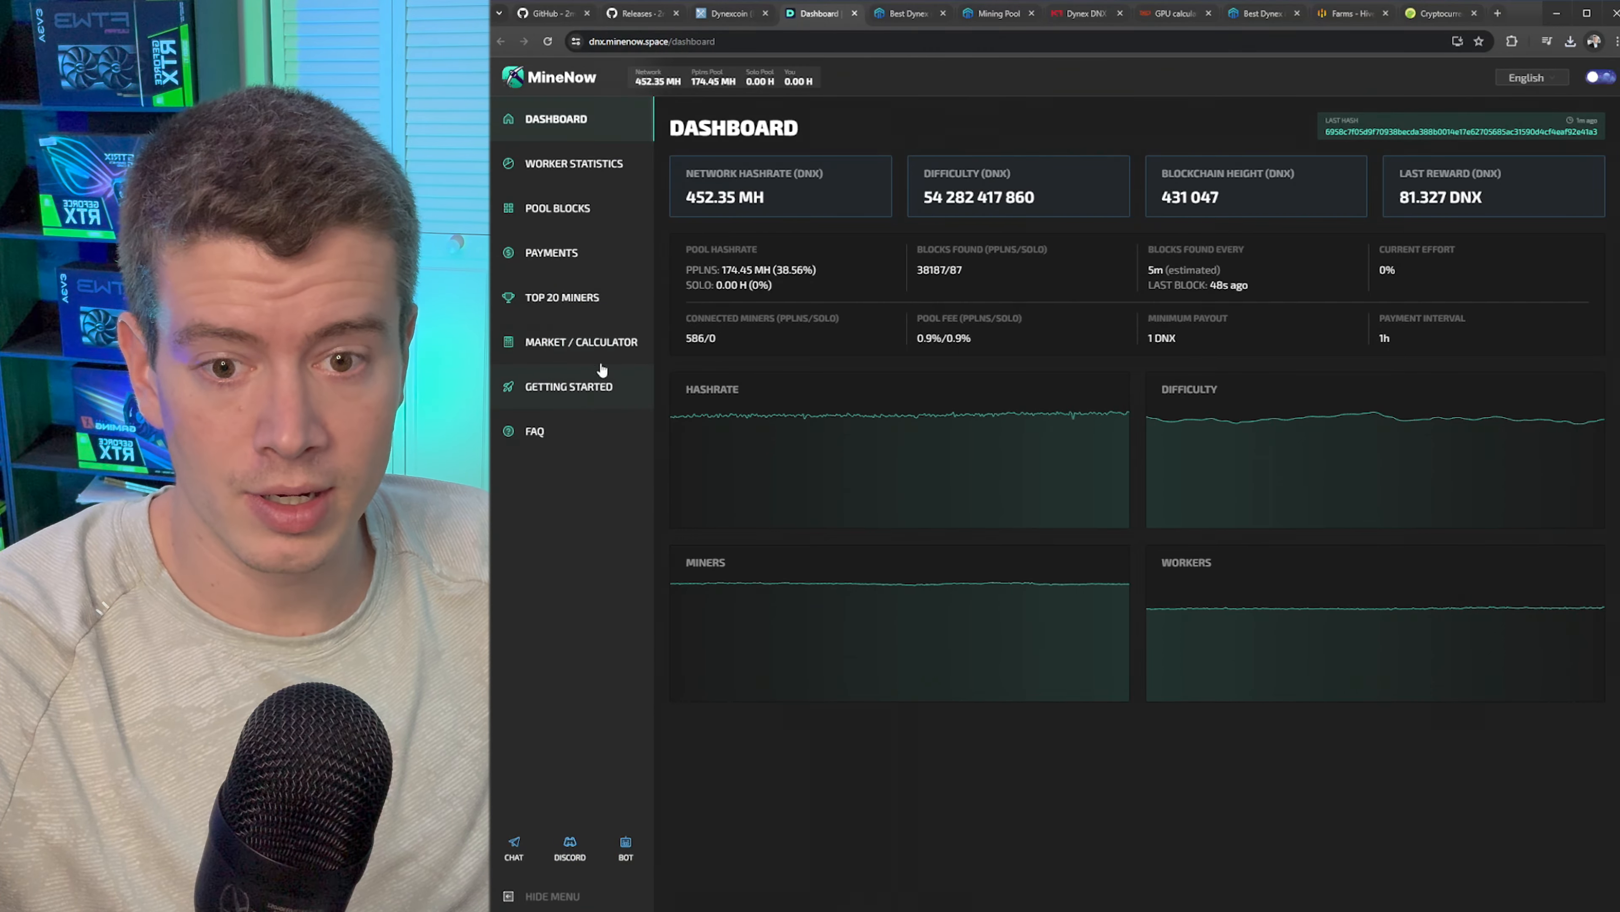
# Step: Ping us-east.dnx.minenow.space:18000 with stratum-ping via the batch file, averaging about 42.8 ms
pyautogui.click(568, 386)
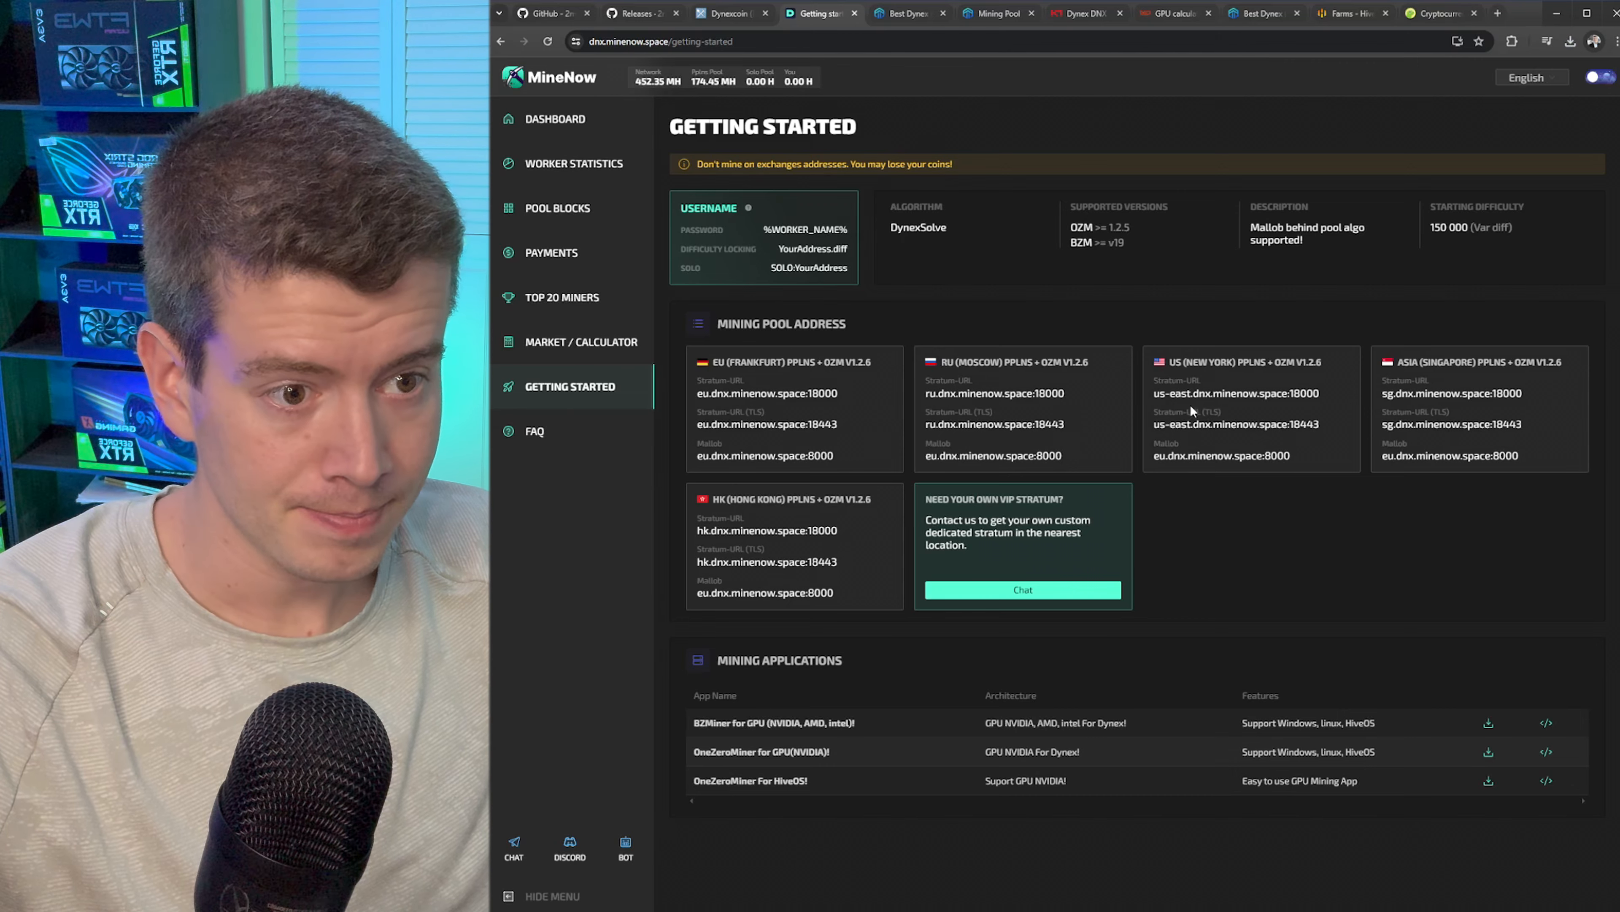
pyautogui.moveTo(1324, 395)
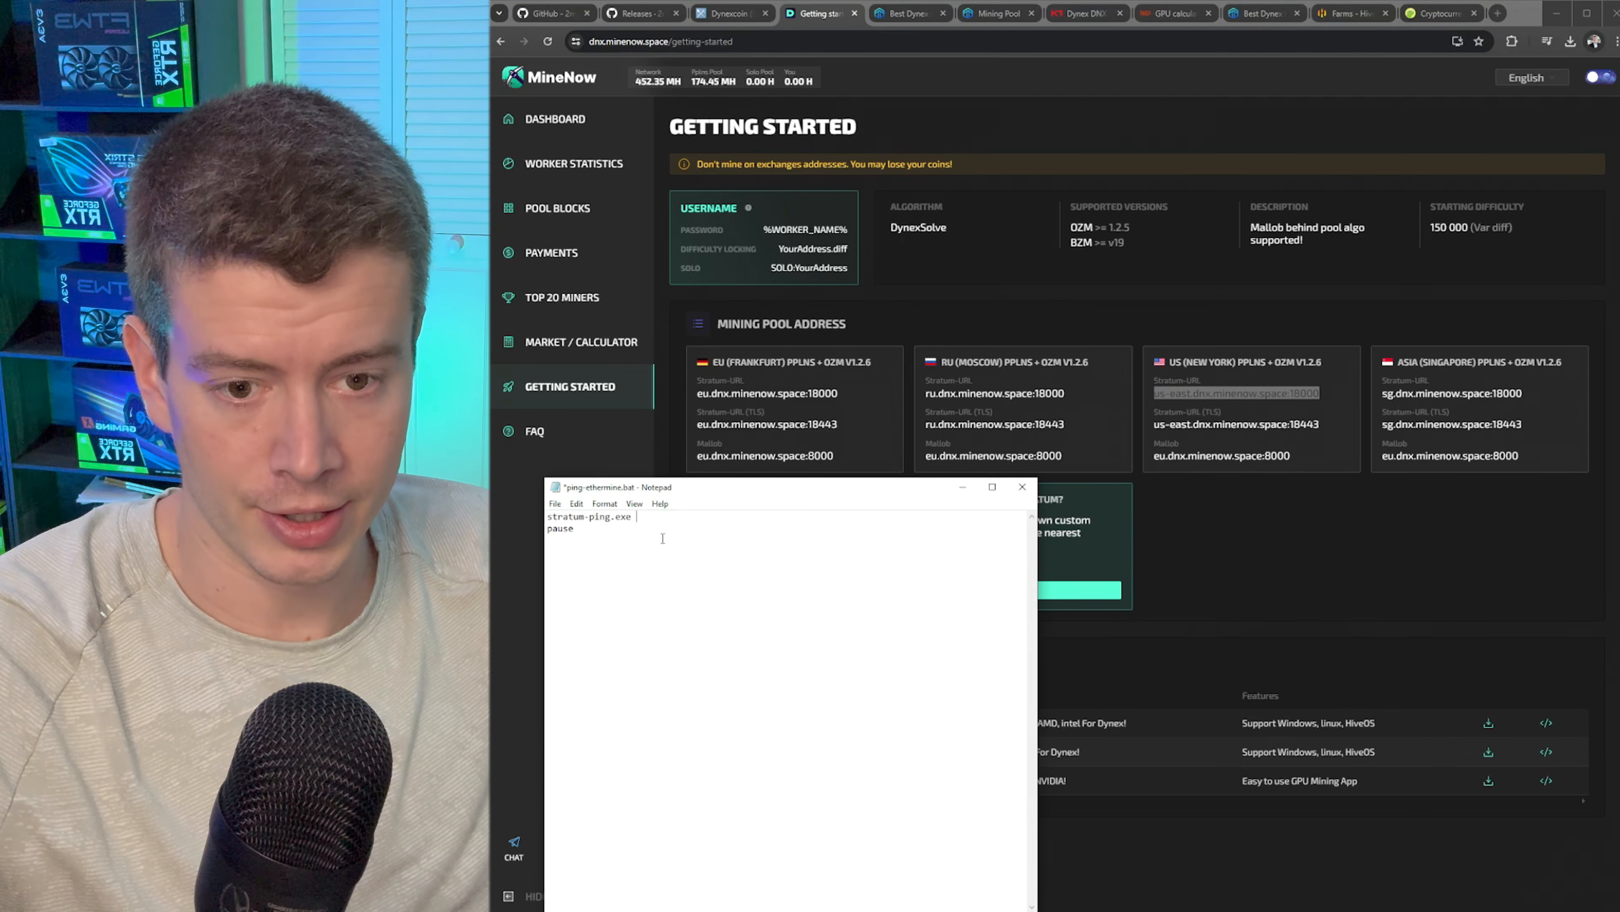
pyautogui.write('us-east.dnx.minenow.space:18000')
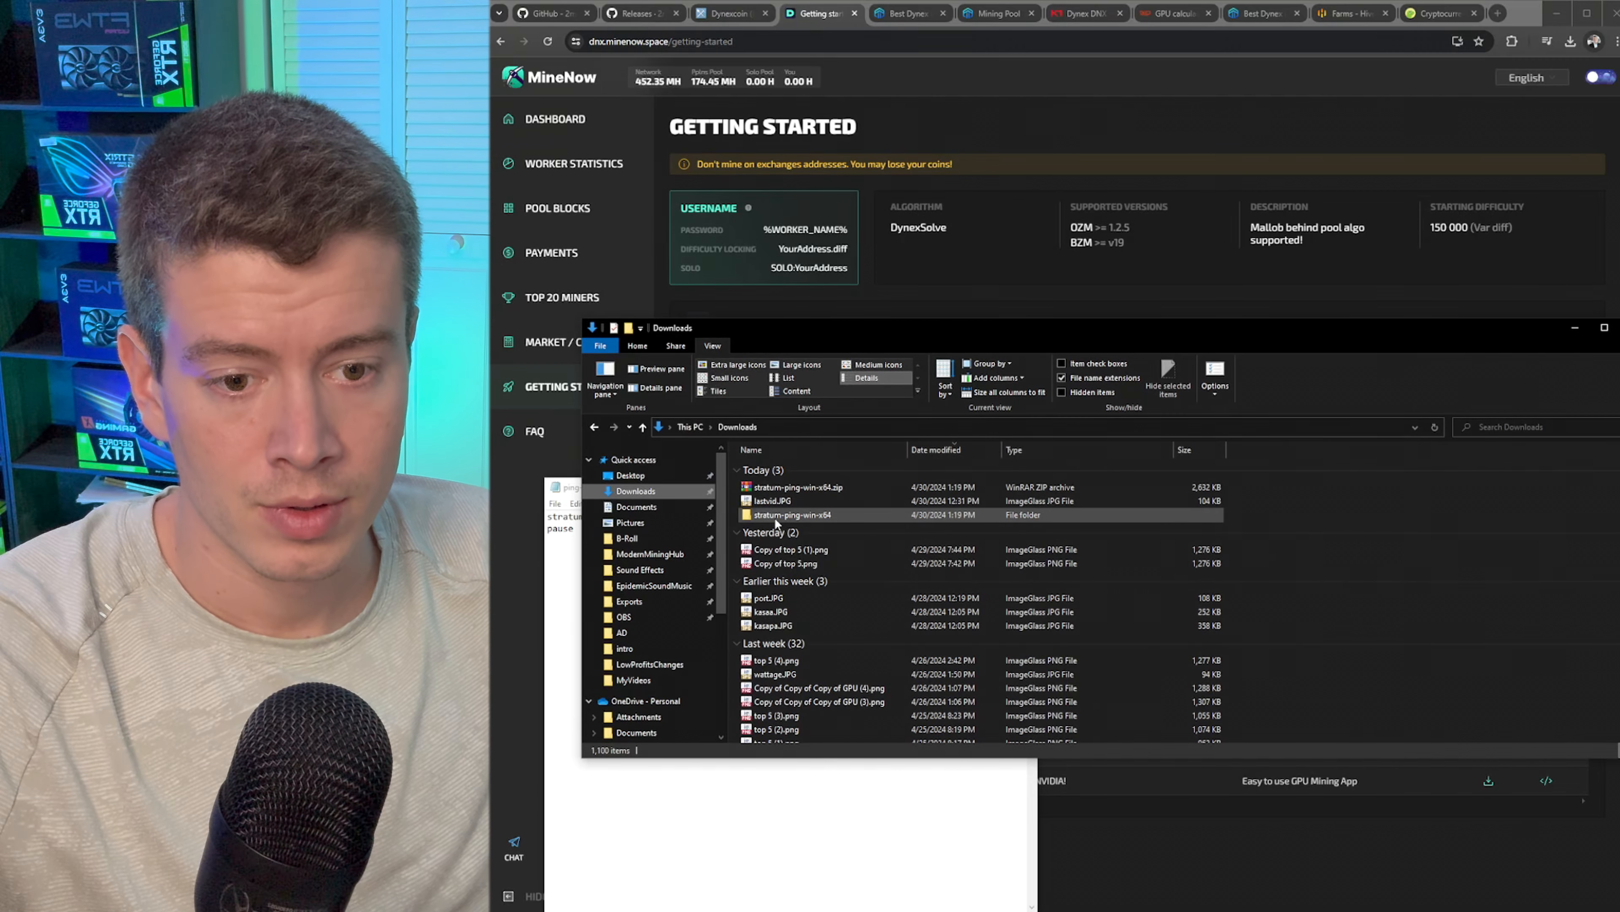
pyautogui.doubleClick(792, 515)
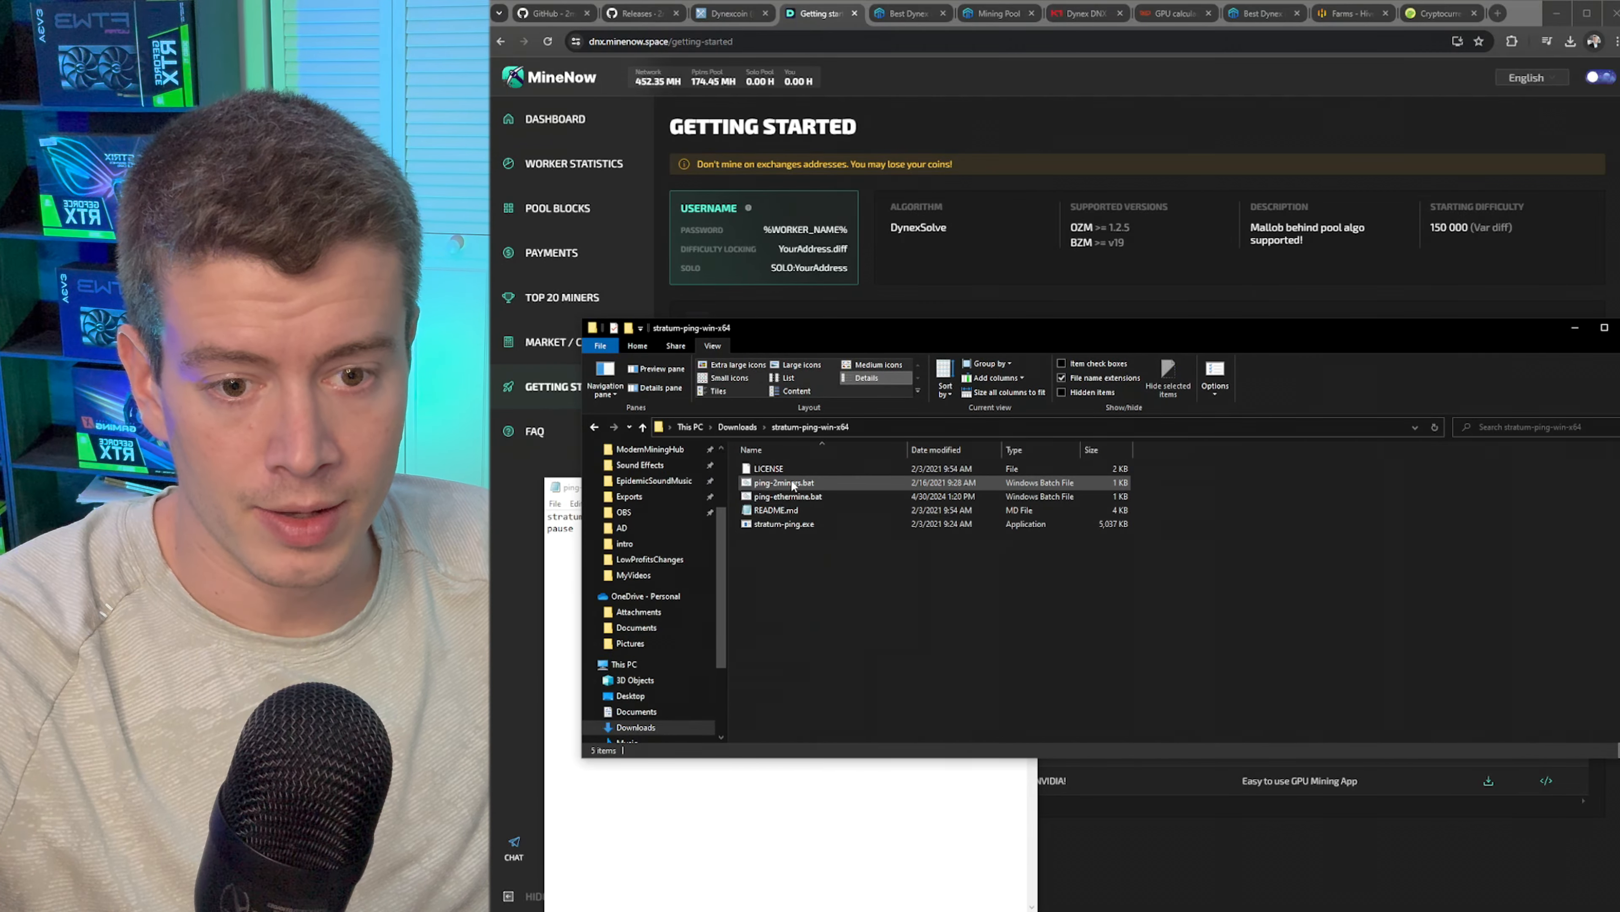
pyautogui.doubleClick(786, 496)
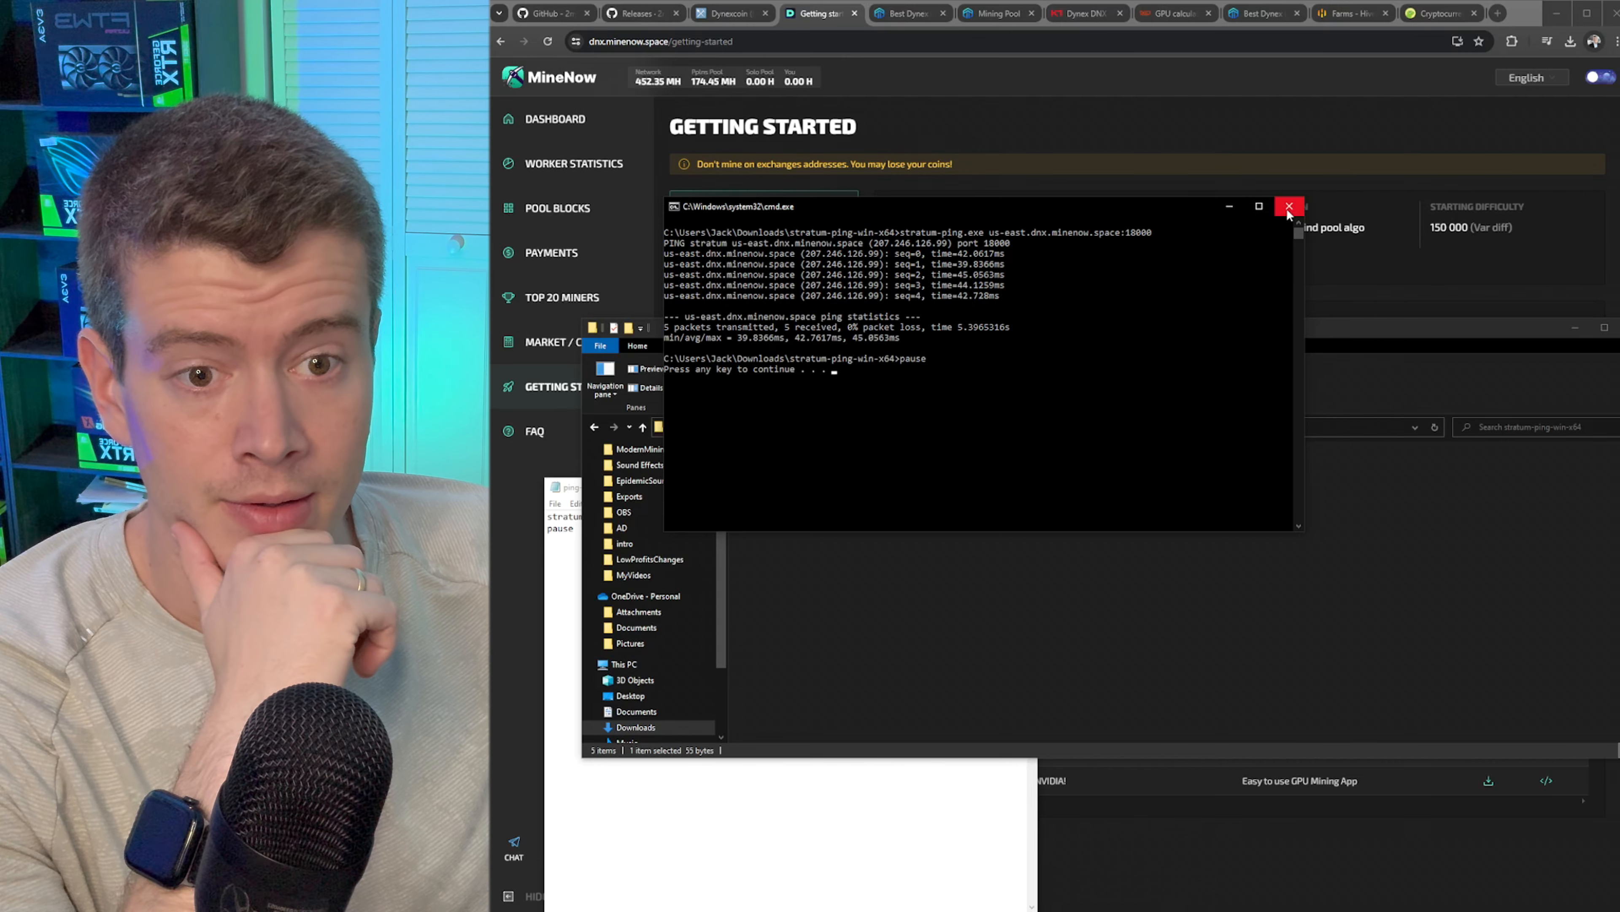
pyautogui.moveTo(1279, 227)
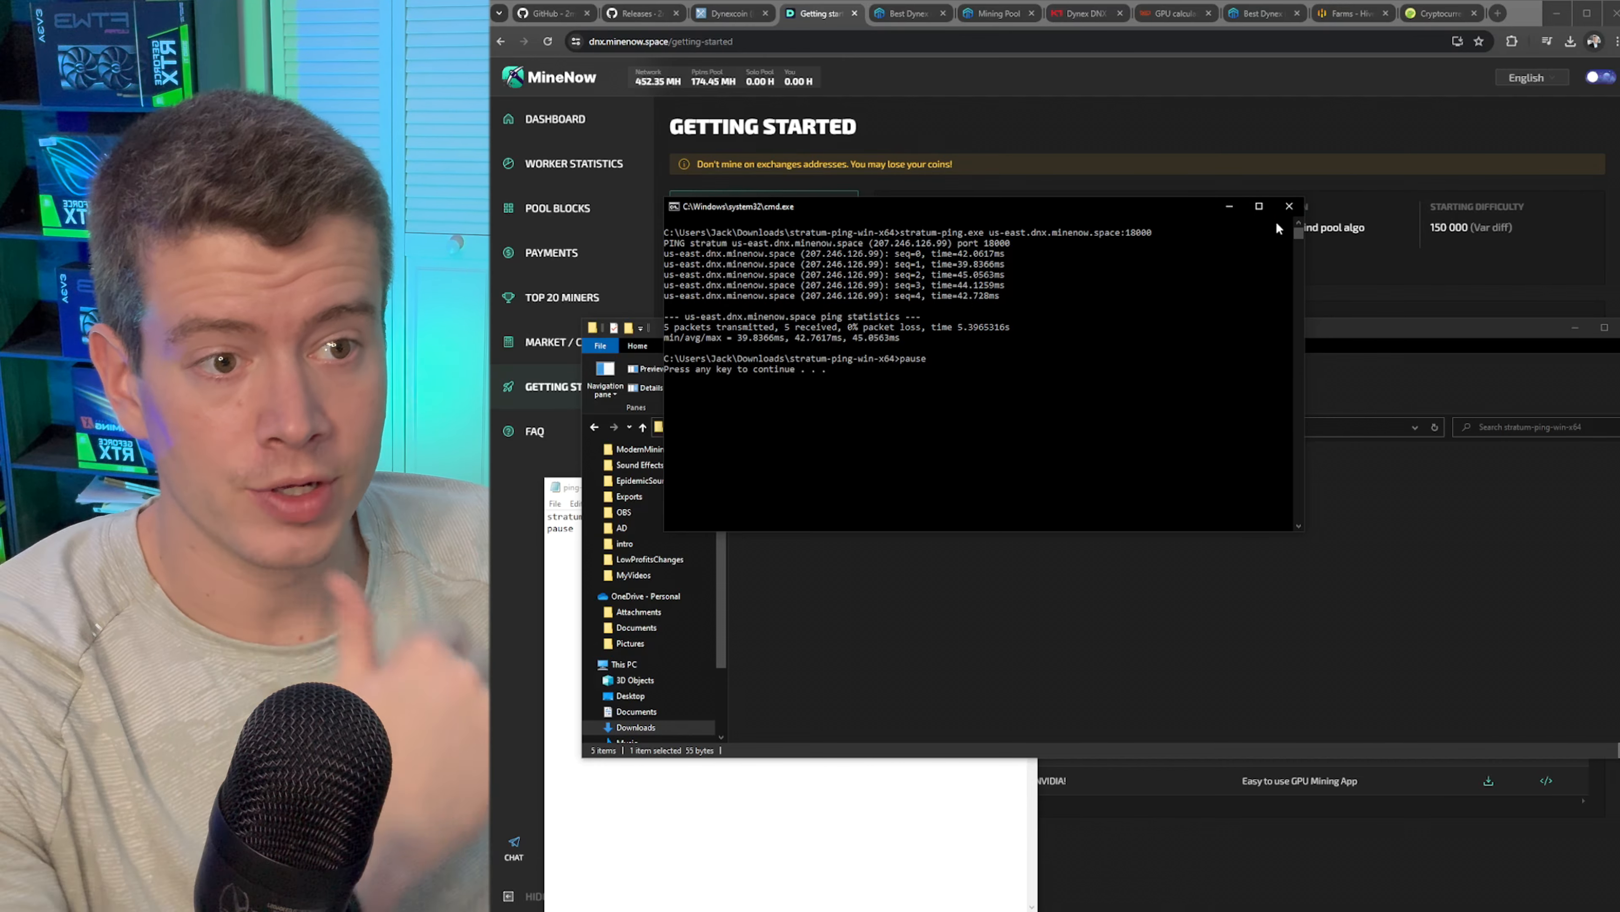
pyautogui.moveTo(1289, 207)
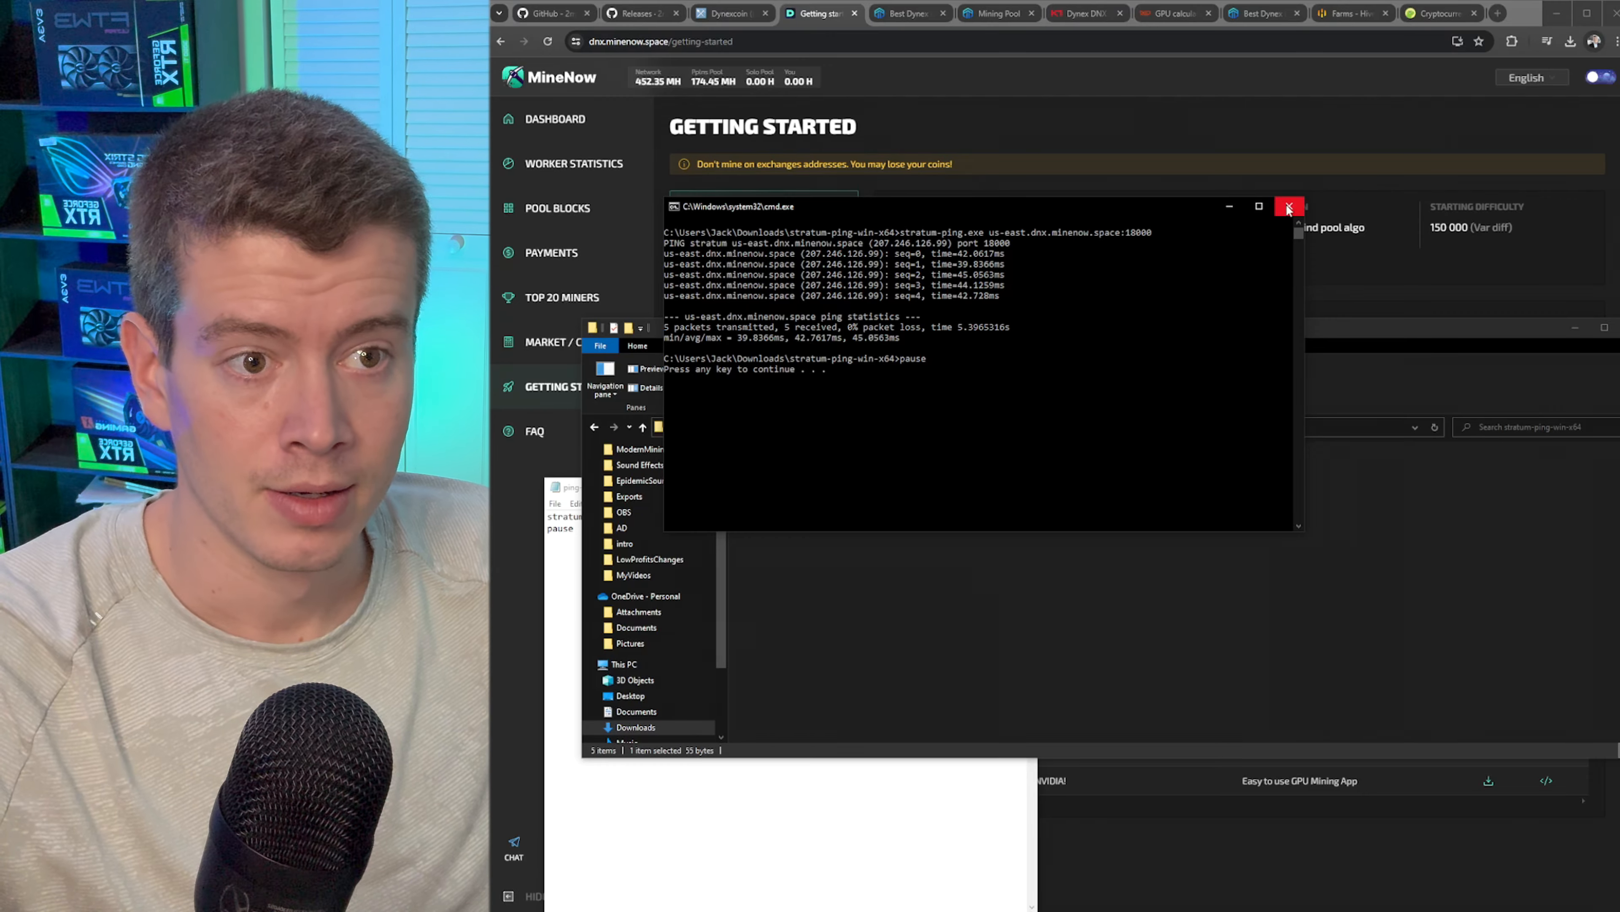
# Step: Ping the HeroMiners us2 (about 49.3 ms) and us3 (about 60–62 ms) Dynex servers, closing earlier result windows
pyautogui.click(907, 13)
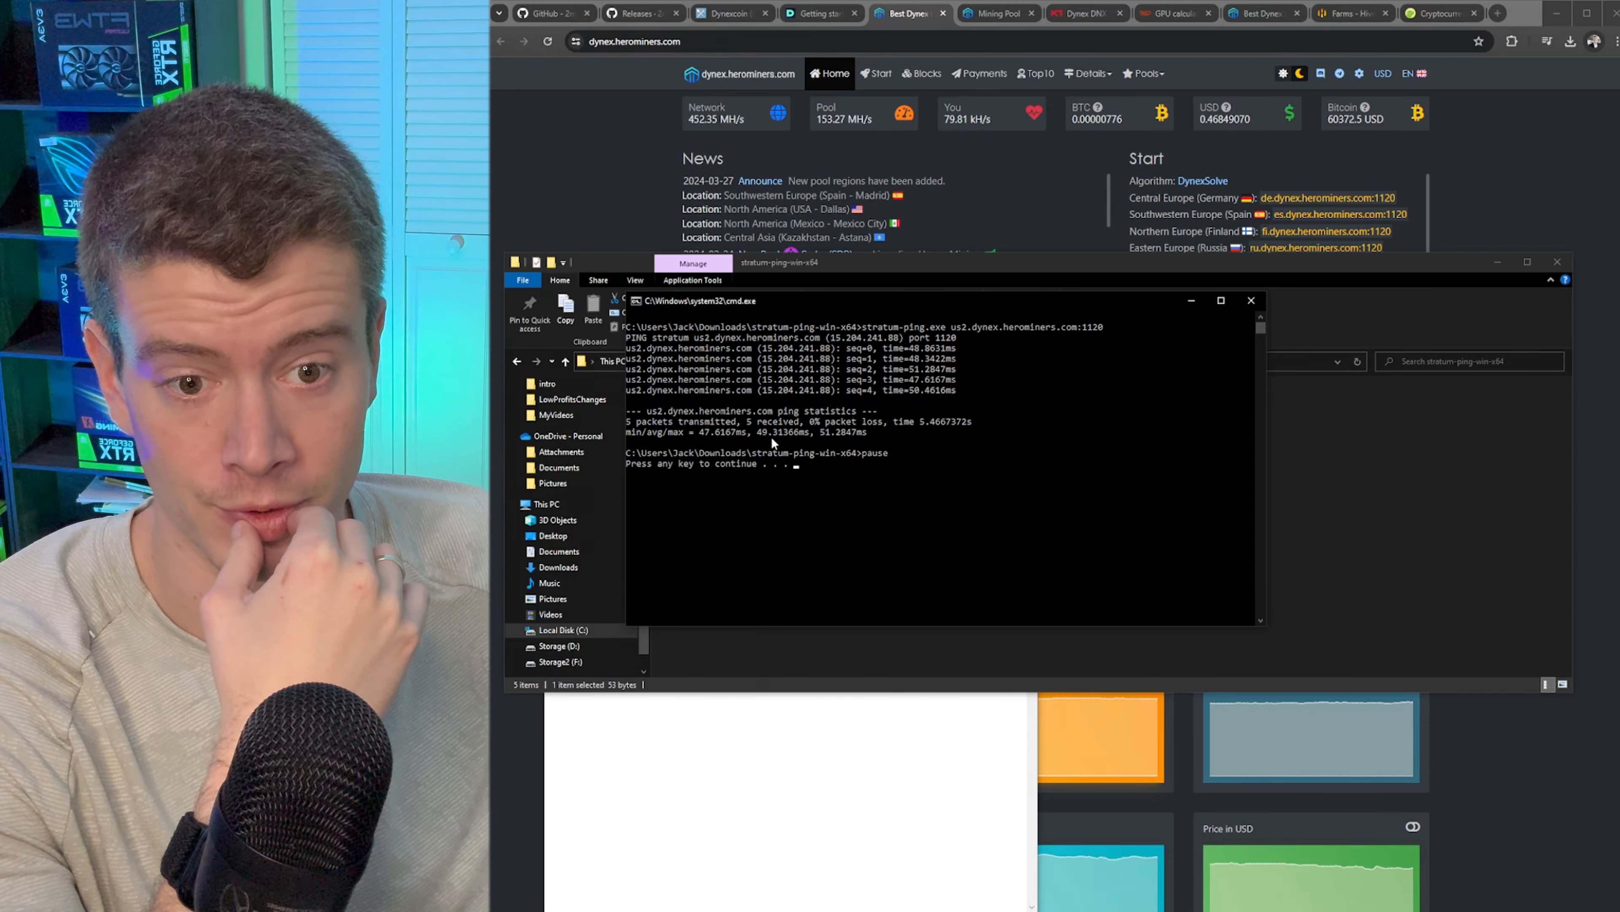
pyautogui.click(1252, 299)
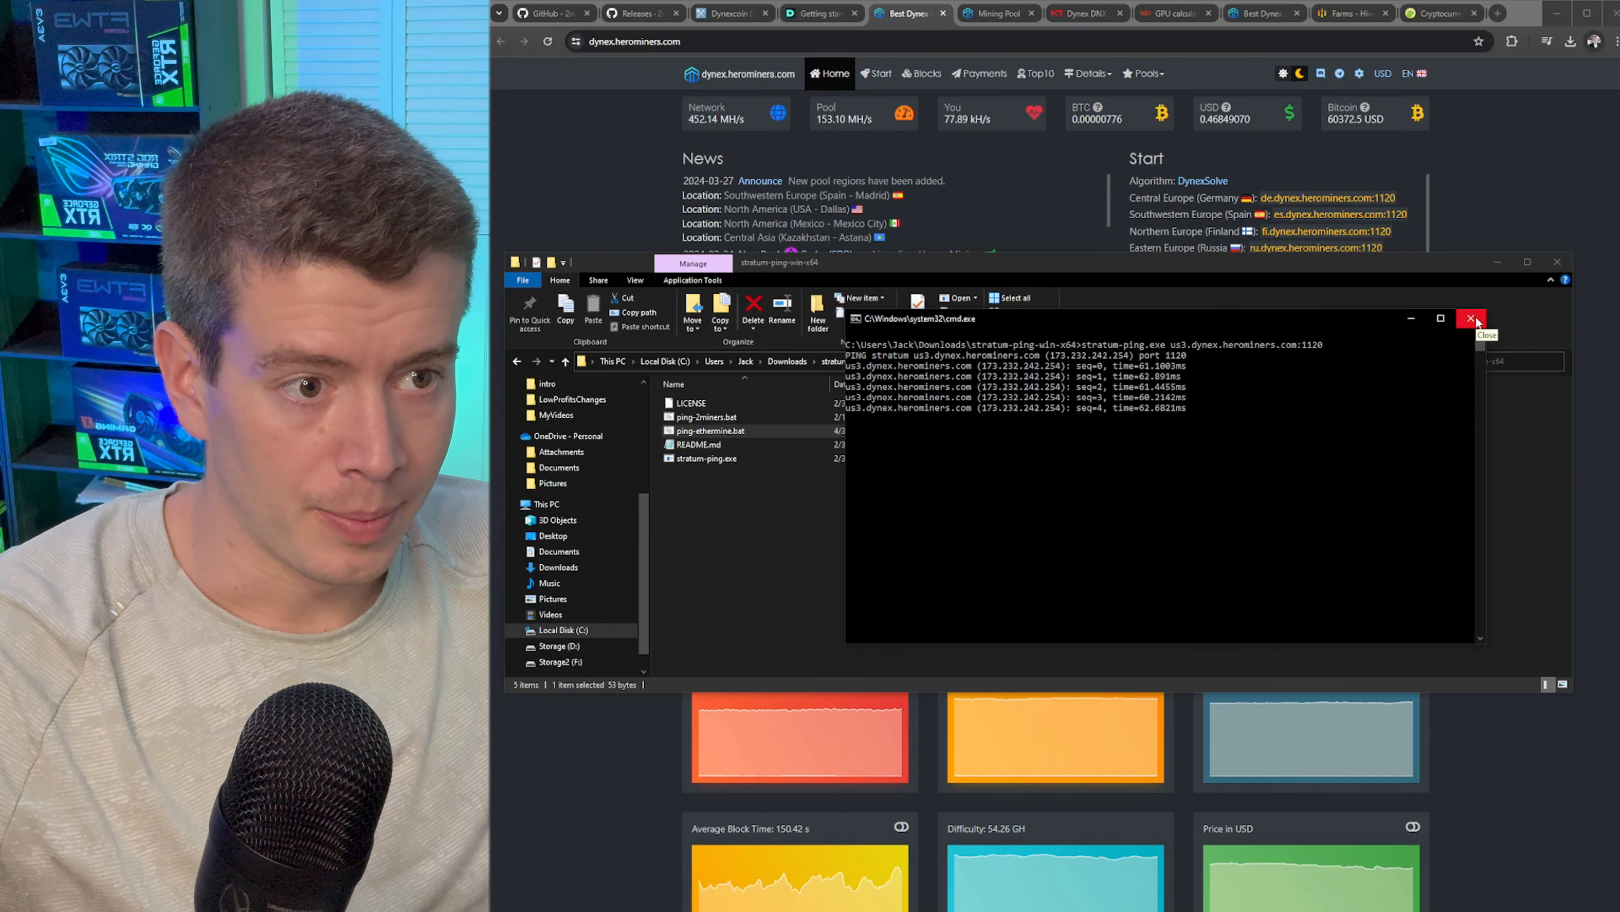
# Step: Ping the K1 Pool USA server us.dnx.k1pool.com:3690 with the batch file after closing the HeroMiners window
pyautogui.click(1470, 317)
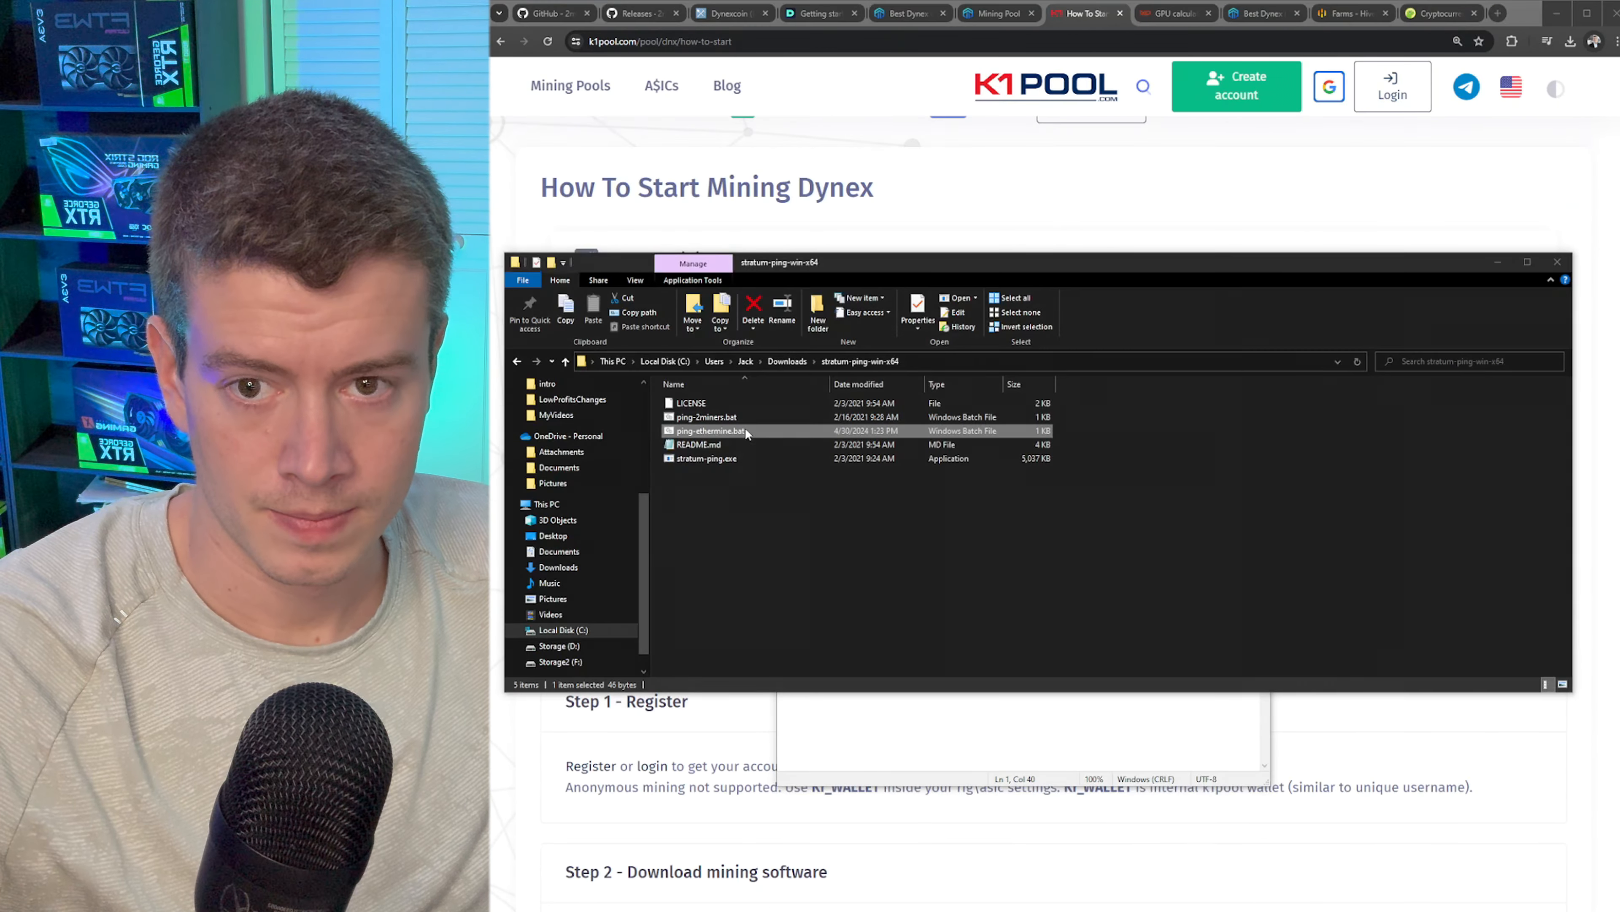
pyautogui.doubleClick(706, 458)
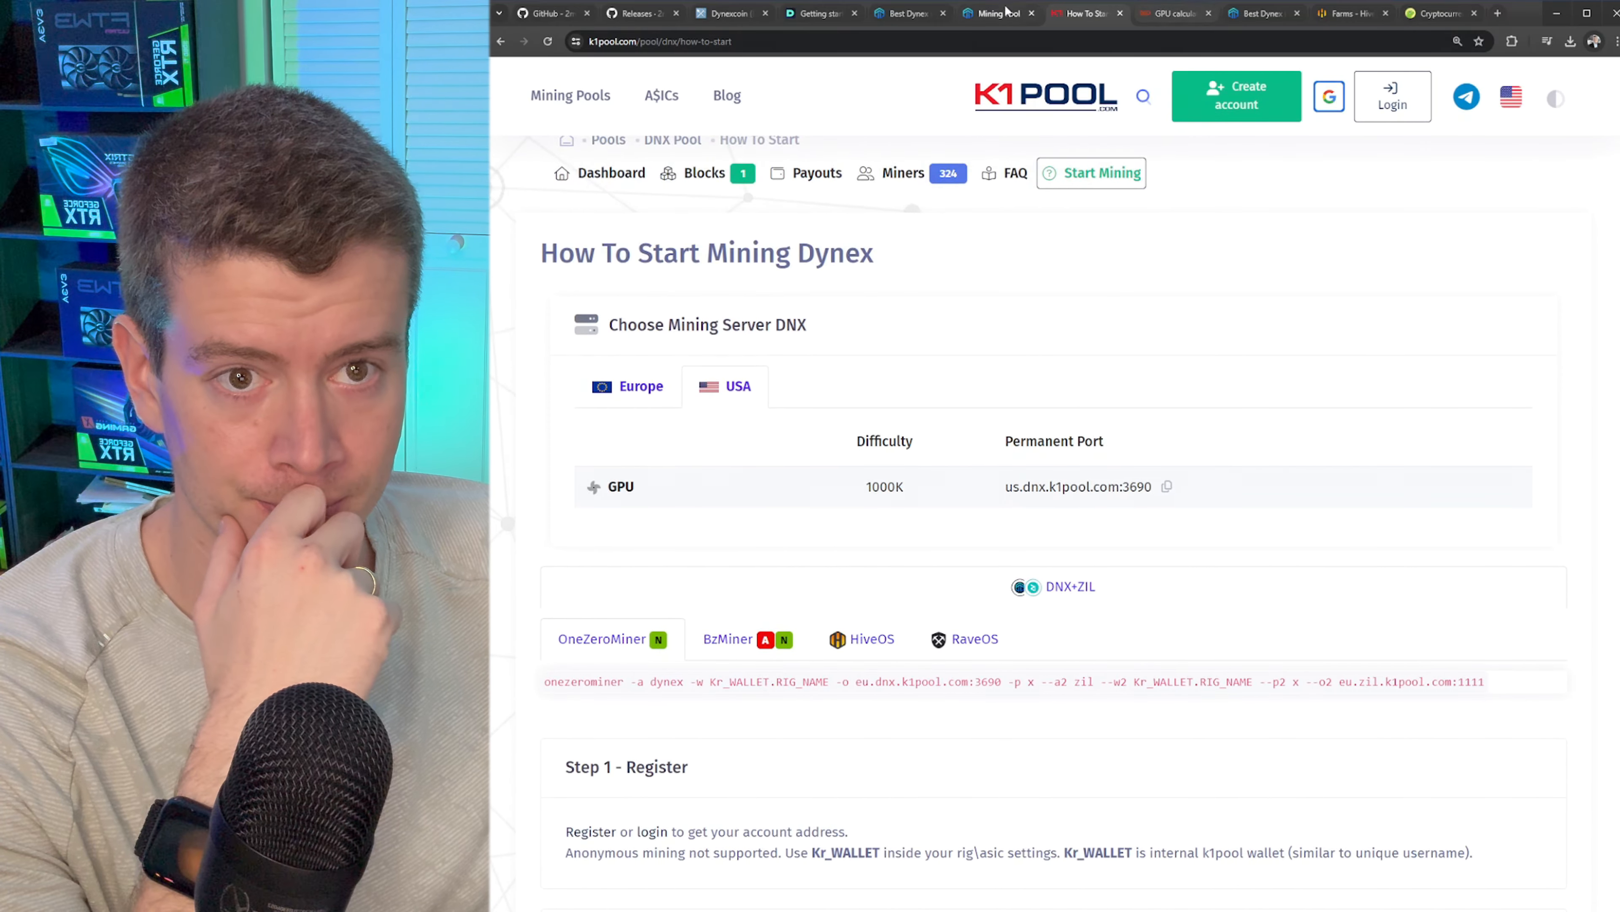
# Step: Ping Neuropool's dnx.us.neuropool.net:19331 with stratum-ping, first replies around 31–35 ms
pyautogui.click(728, 14)
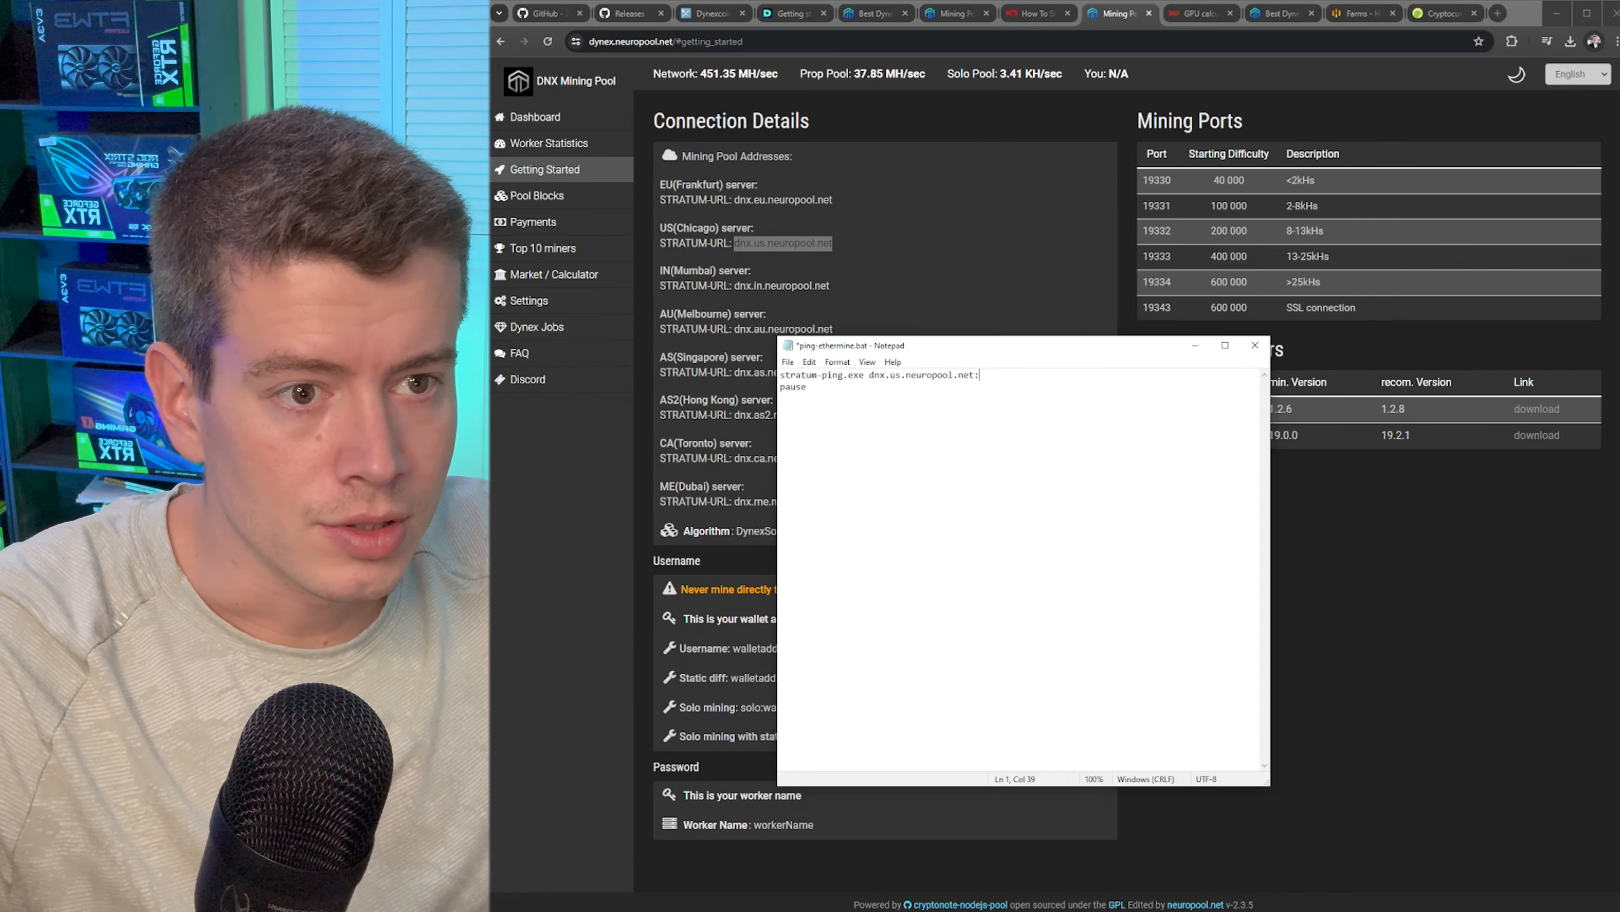
pyautogui.write(':19331')
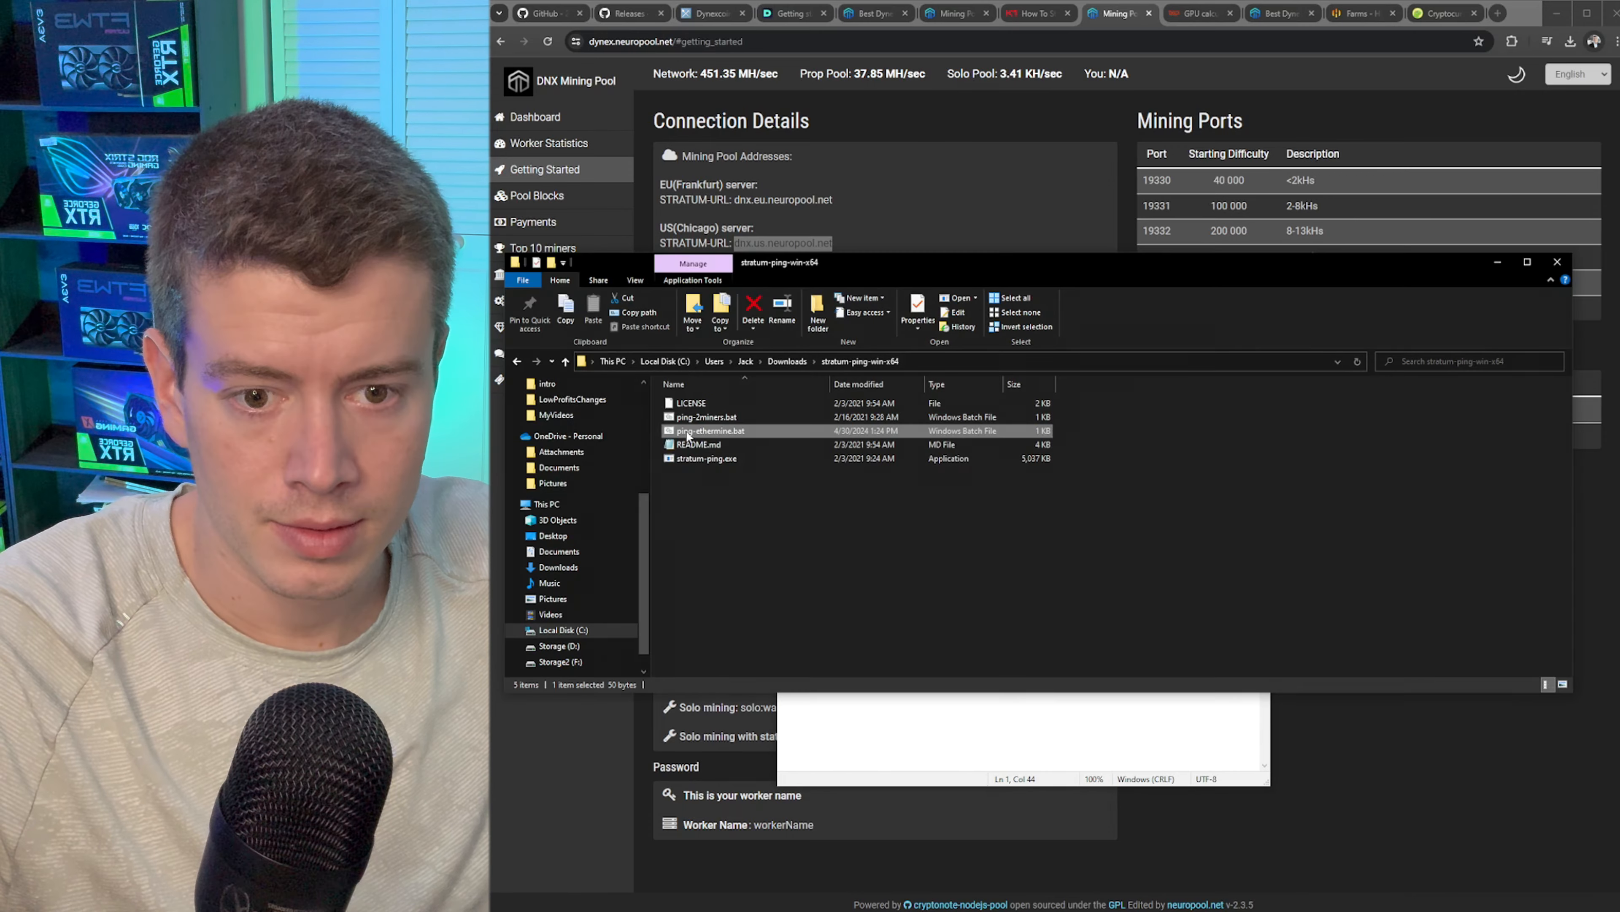
pyautogui.doubleClick(709, 430)
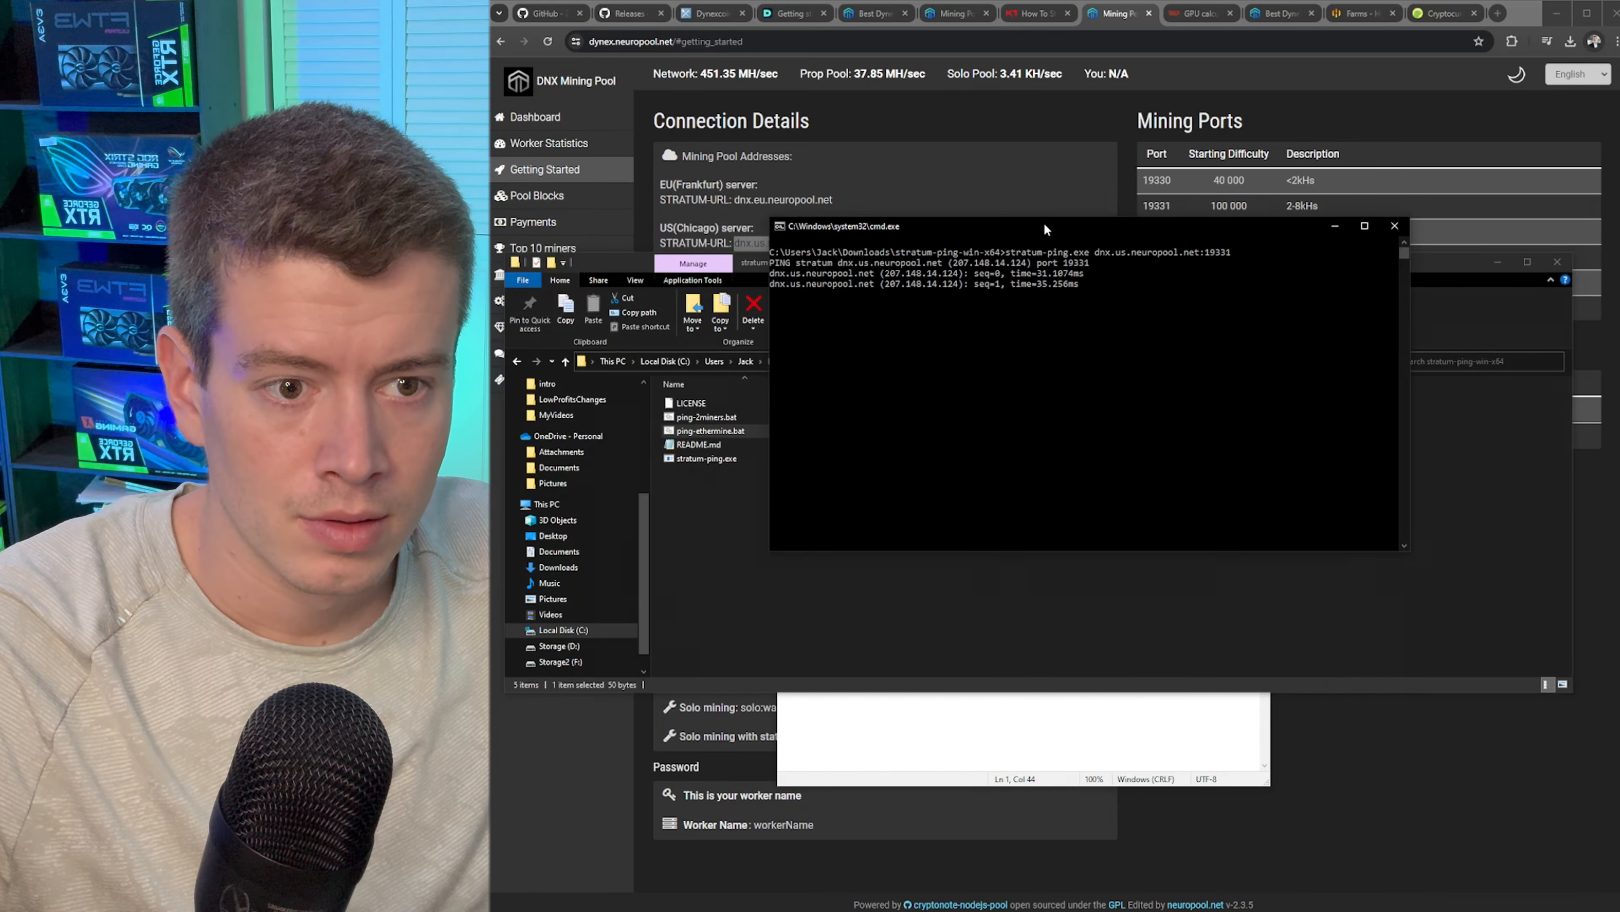